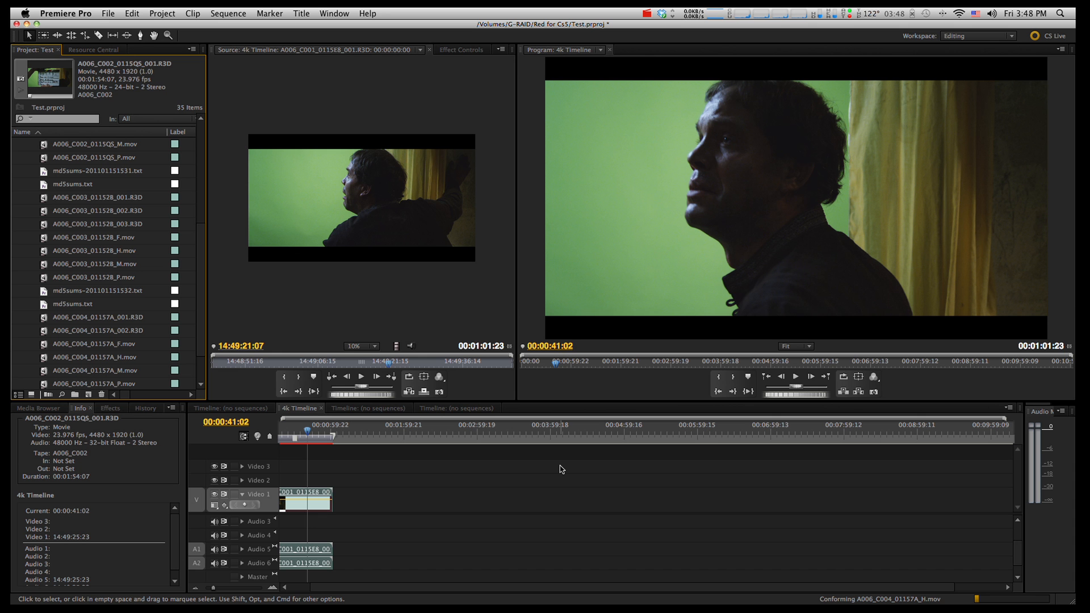
Step: Select the R3D clip in the sequence and rewind the playhead to around 00:00:34:00
click(561, 469)
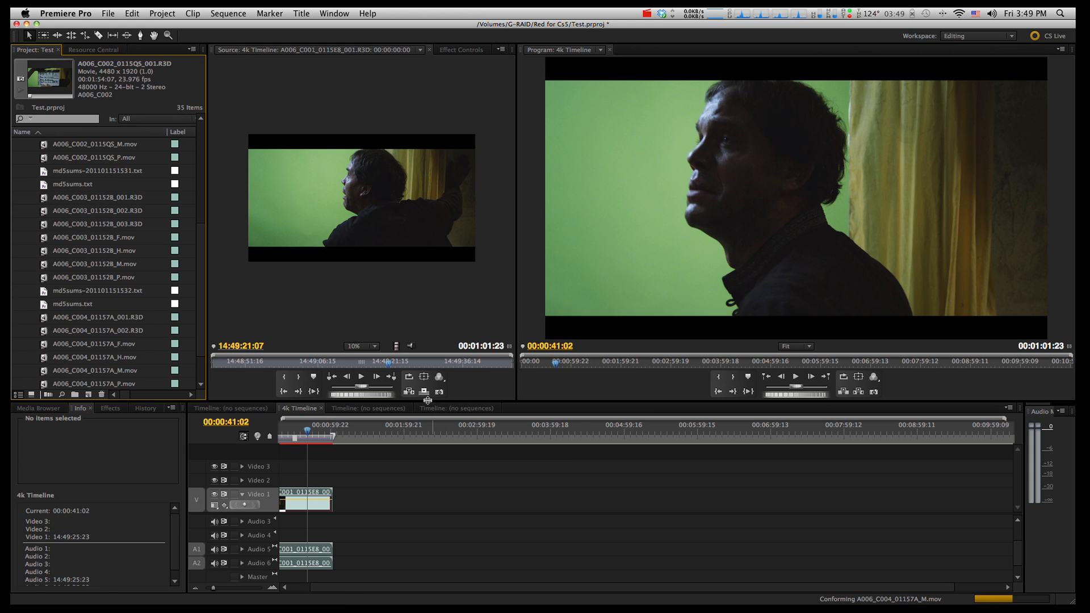
mouse_move(416, 457)
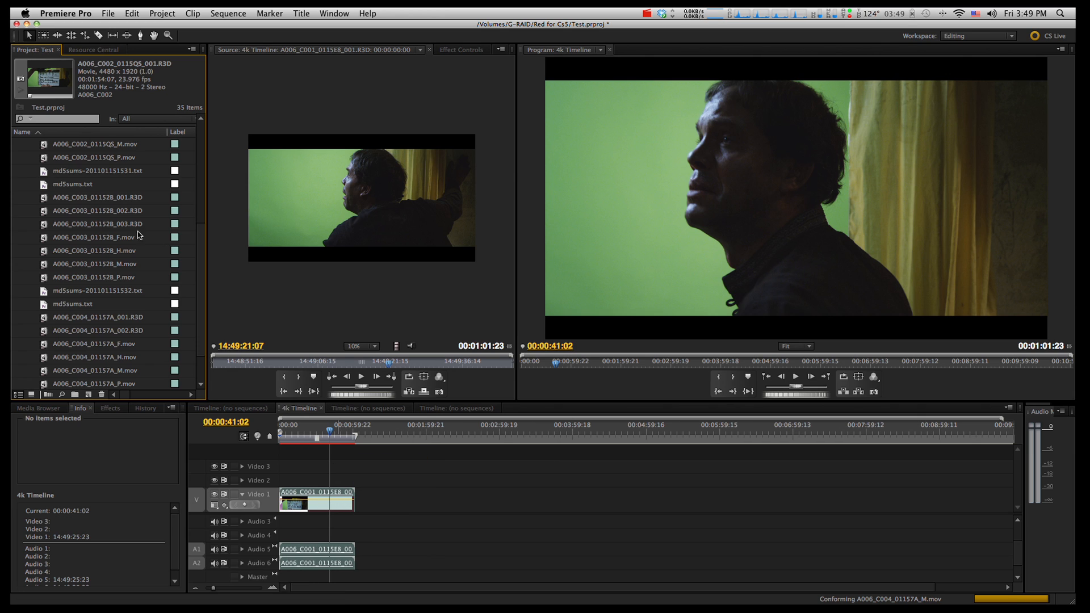
click(295, 491)
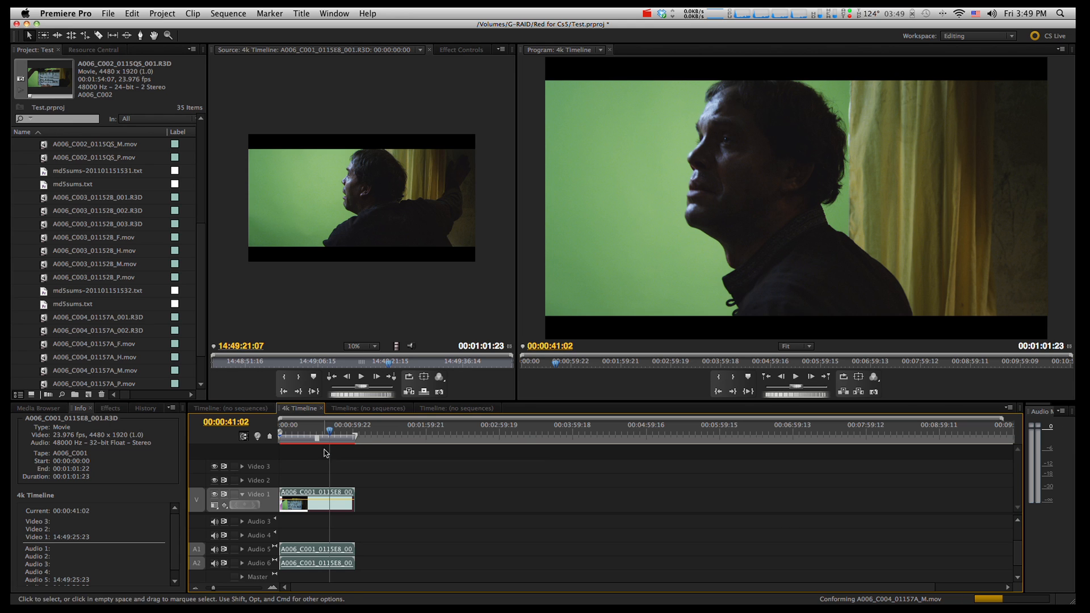
drag(334, 435, 320, 435)
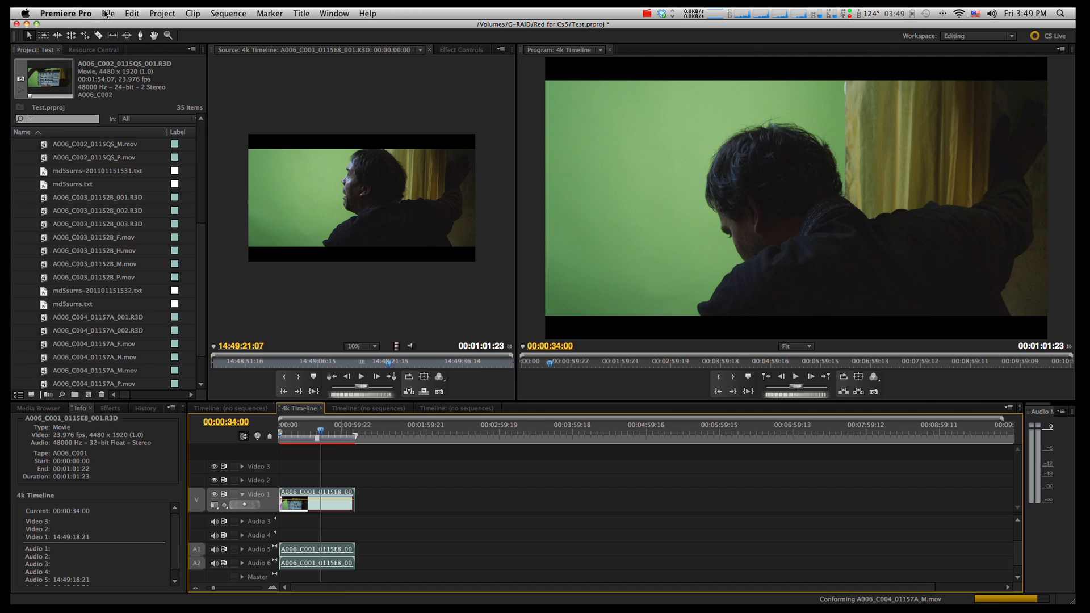
mouse_move(578, 580)
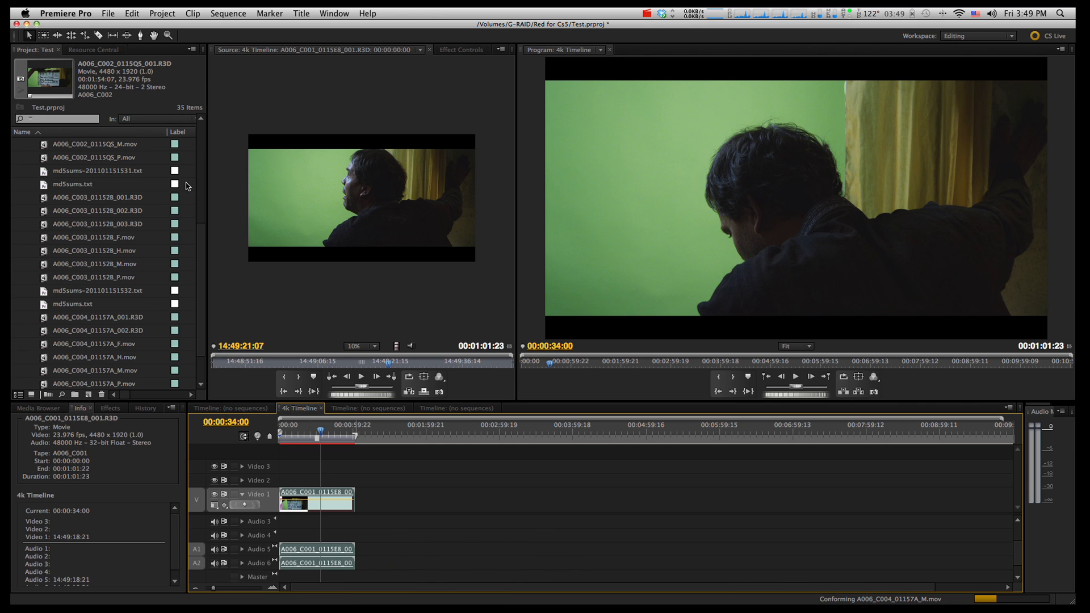
mouse_move(134, 48)
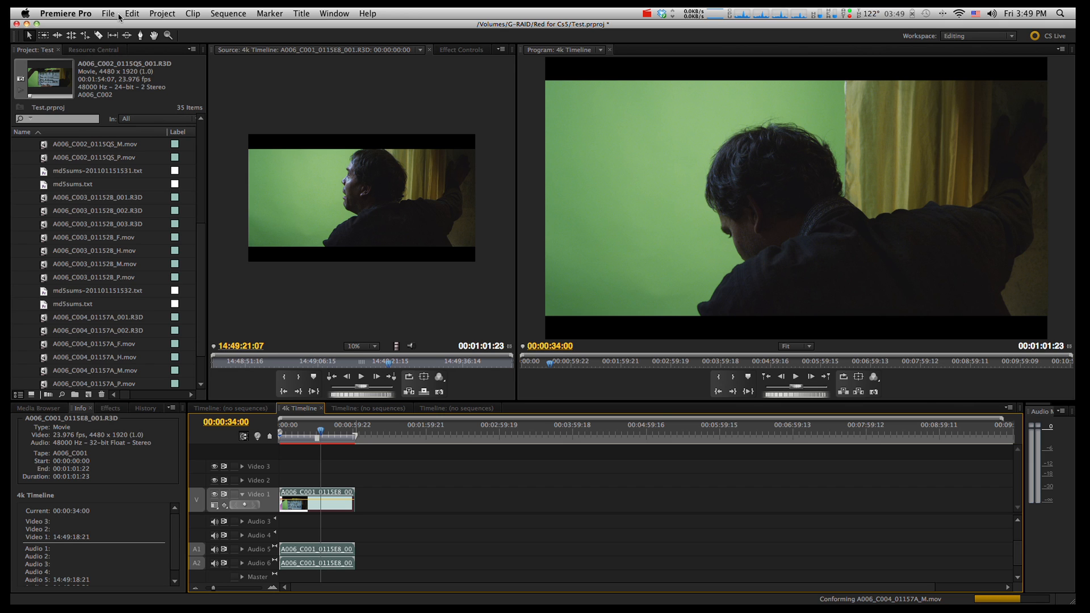
Step: Create a new project named test in G-RAID > Red for Cs5, overwriting the existing test project
click(108, 13)
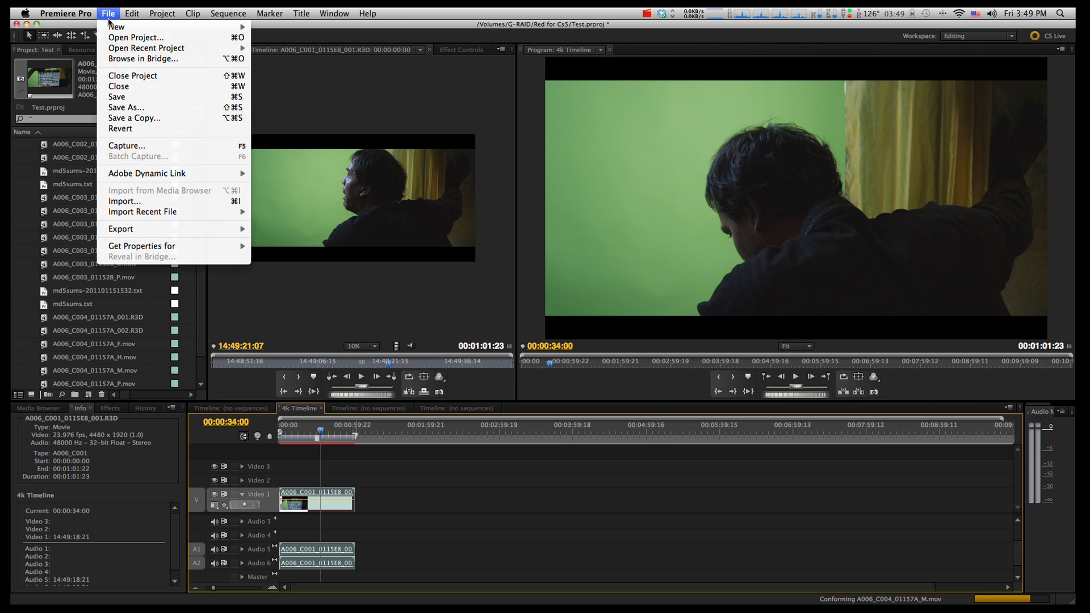
click(132, 75)
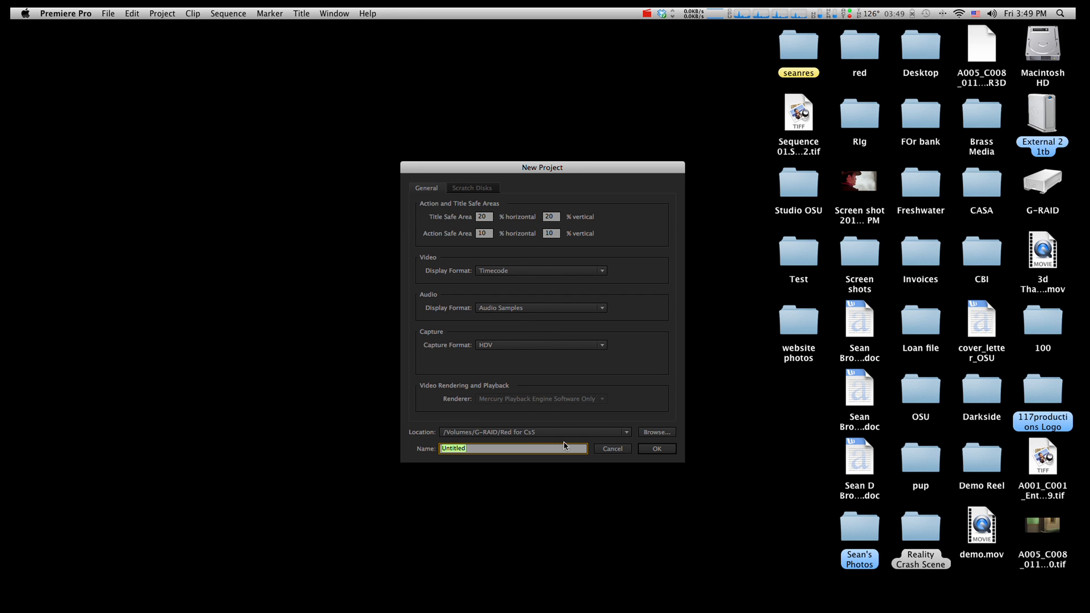
click(655, 432)
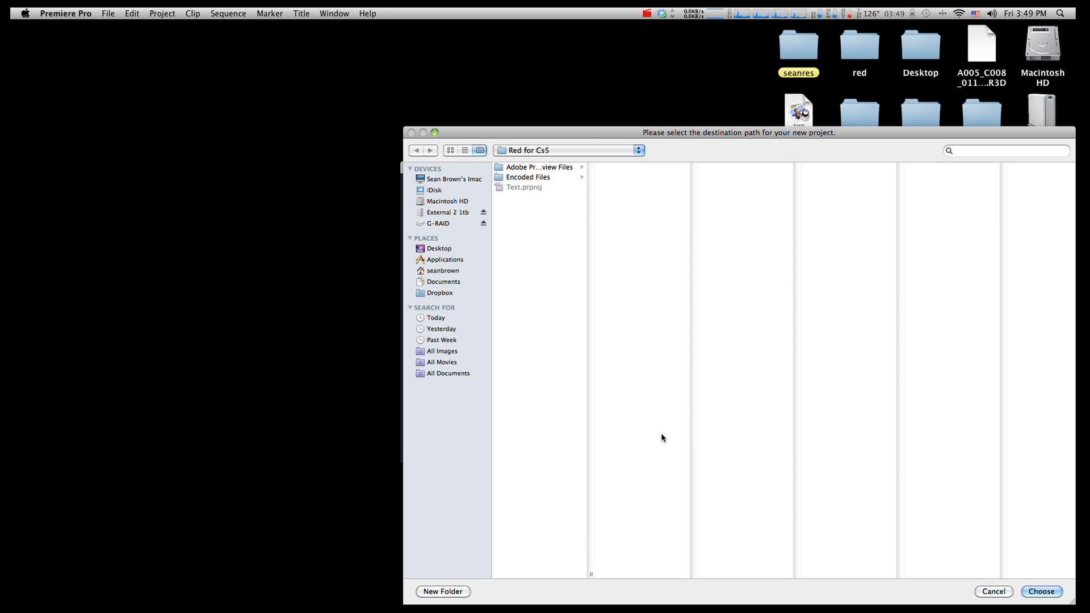
click(566, 150)
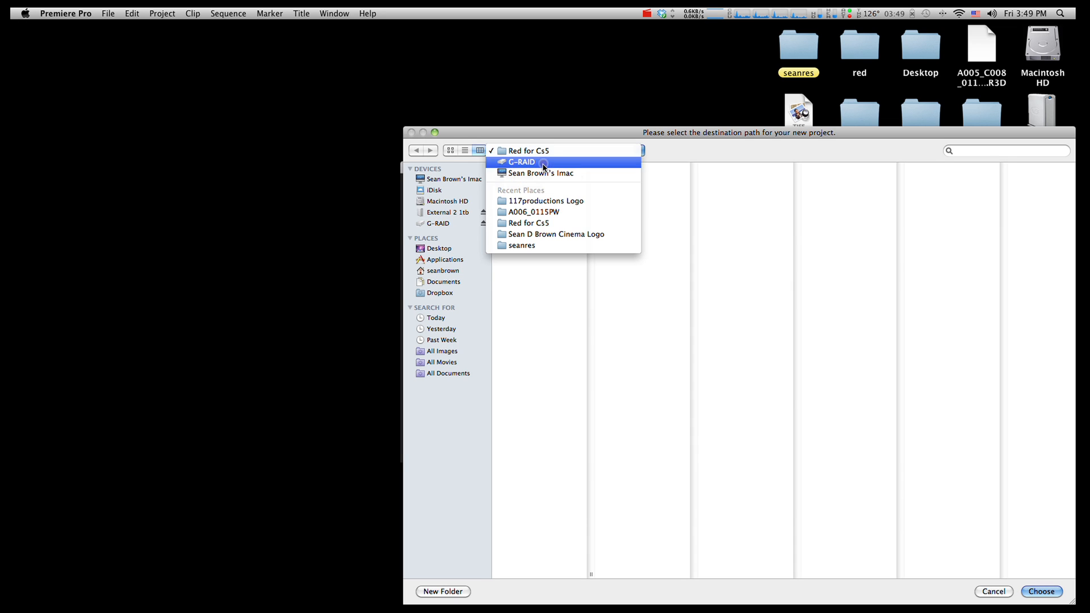
click(523, 161)
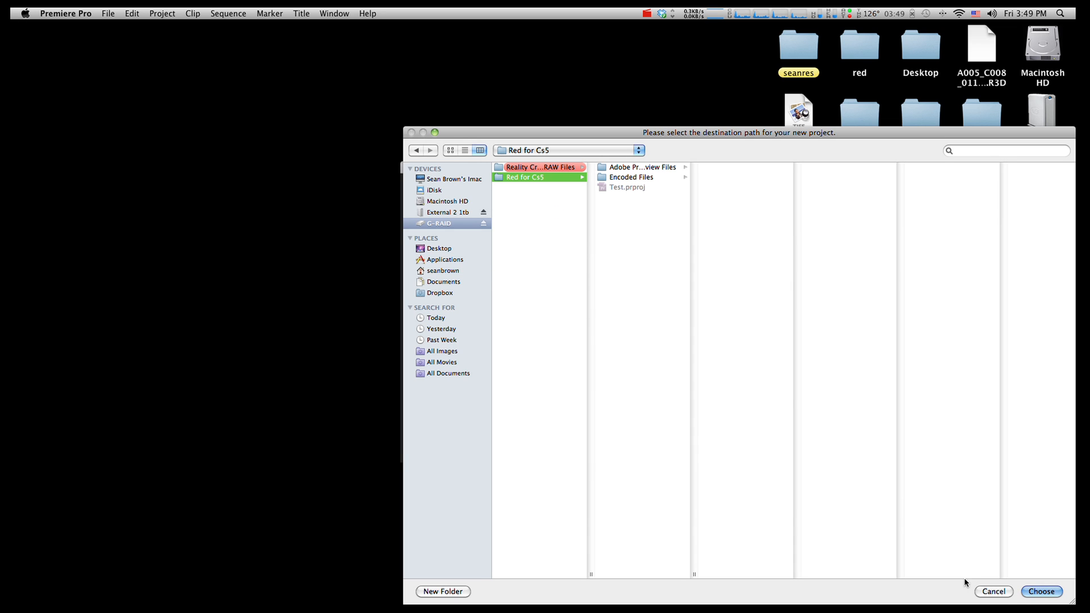
click(1041, 592)
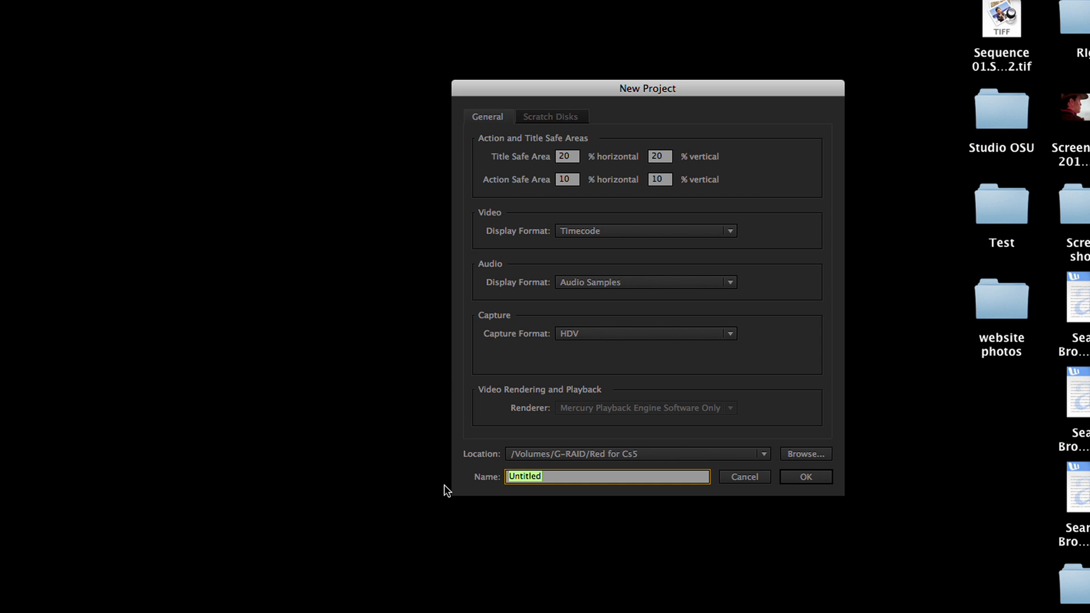
click(806, 476)
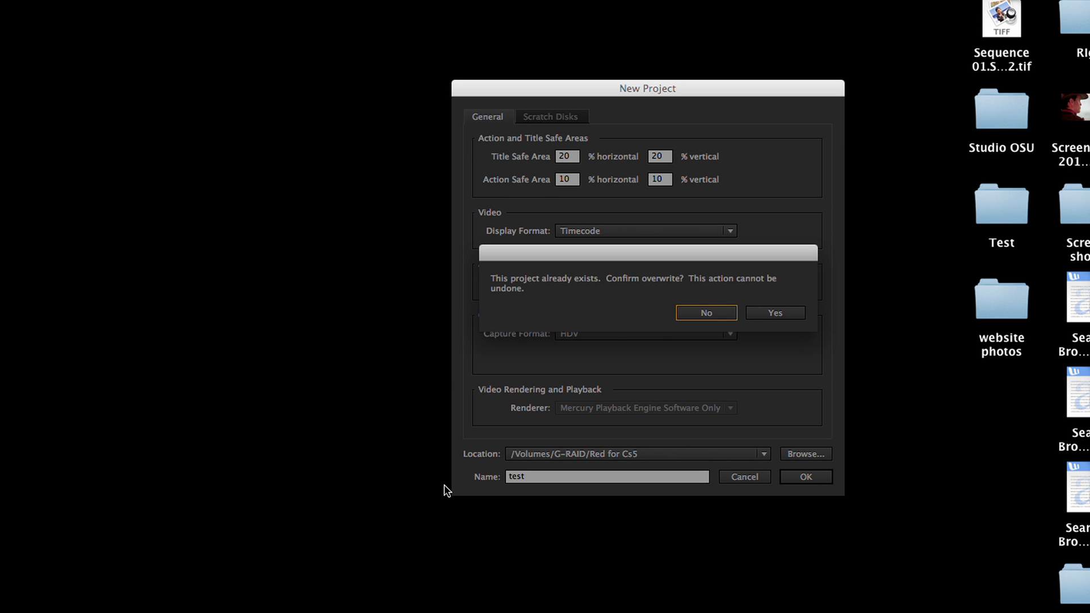
click(773, 314)
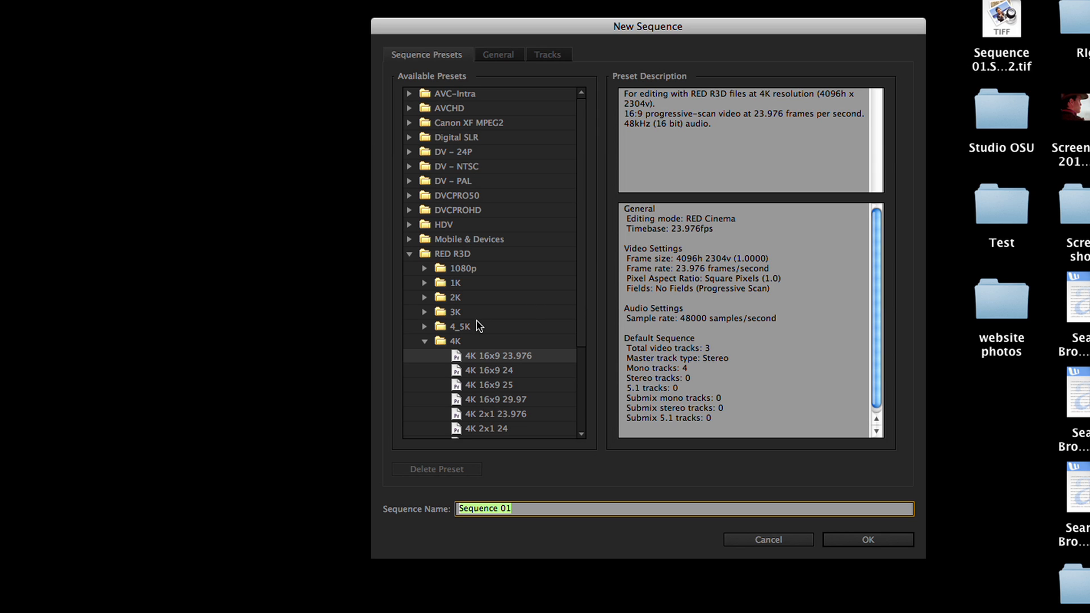
mouse_move(430, 111)
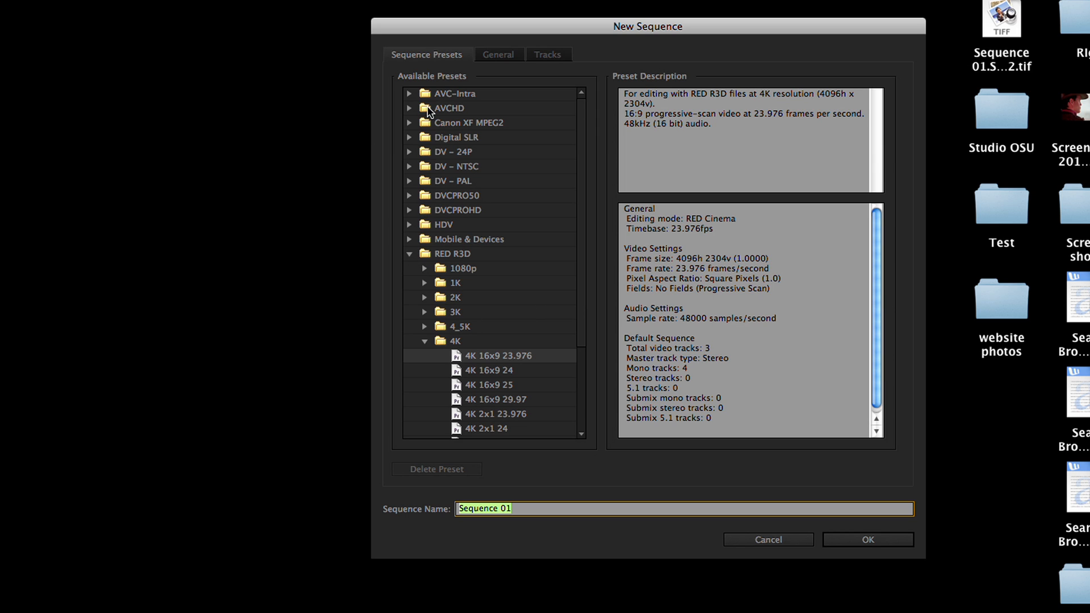
mouse_move(447, 259)
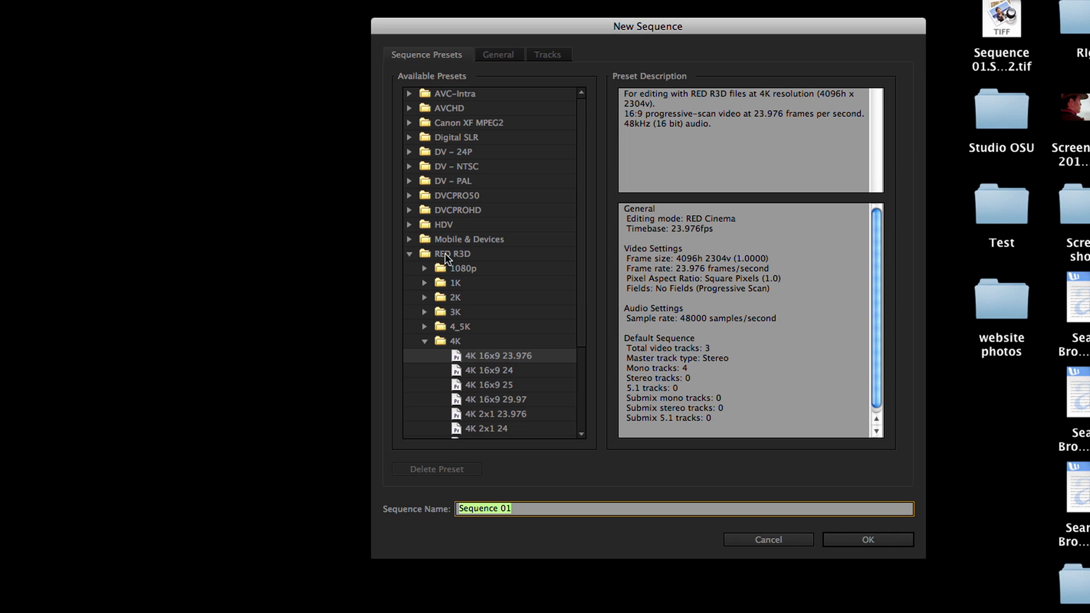
click(424, 253)
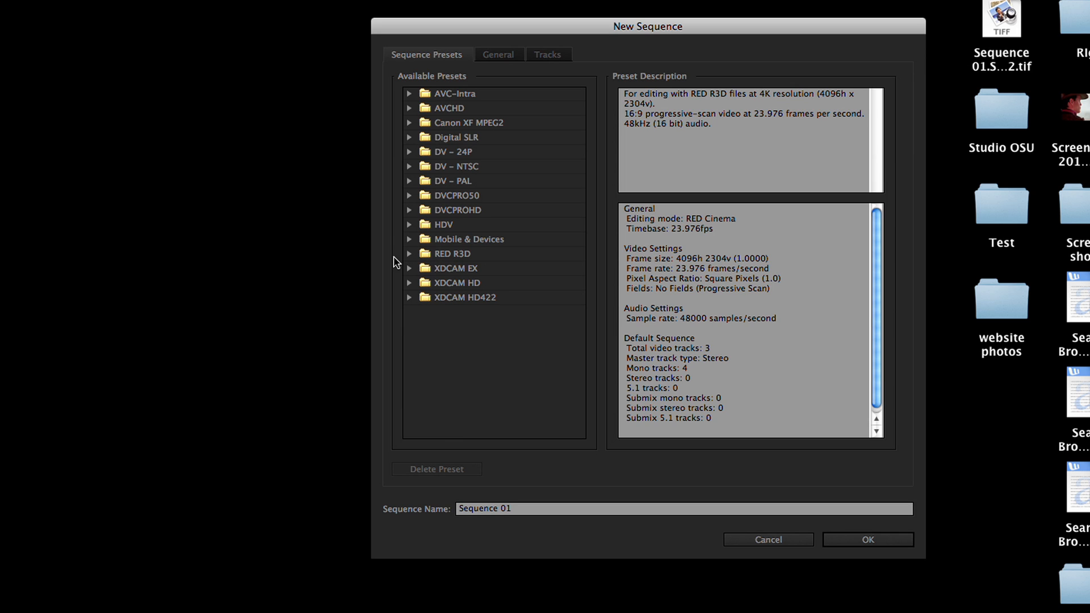
click(410, 253)
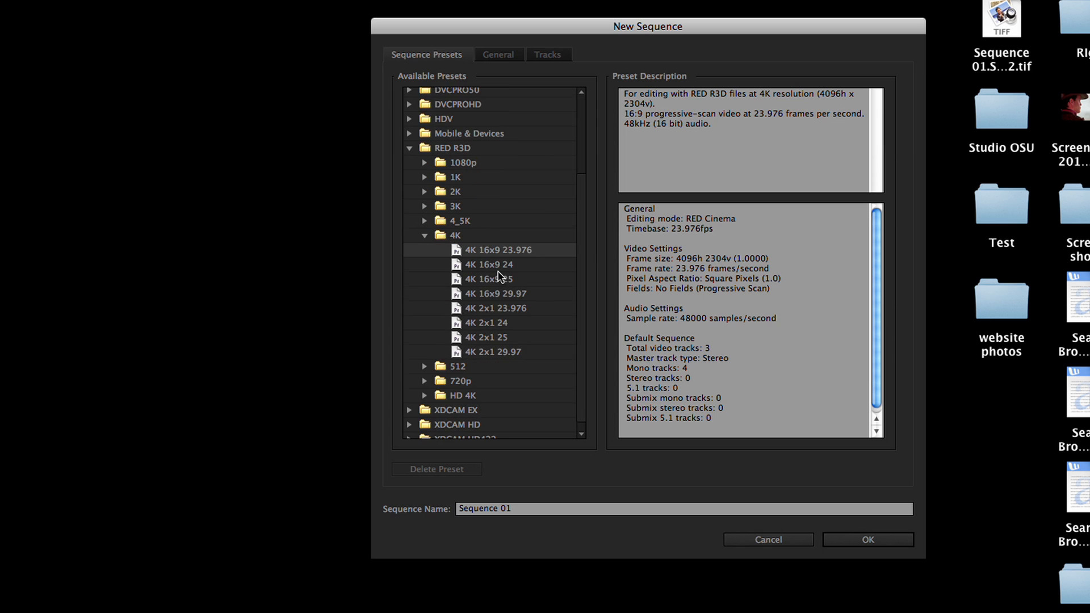
mouse_move(476, 262)
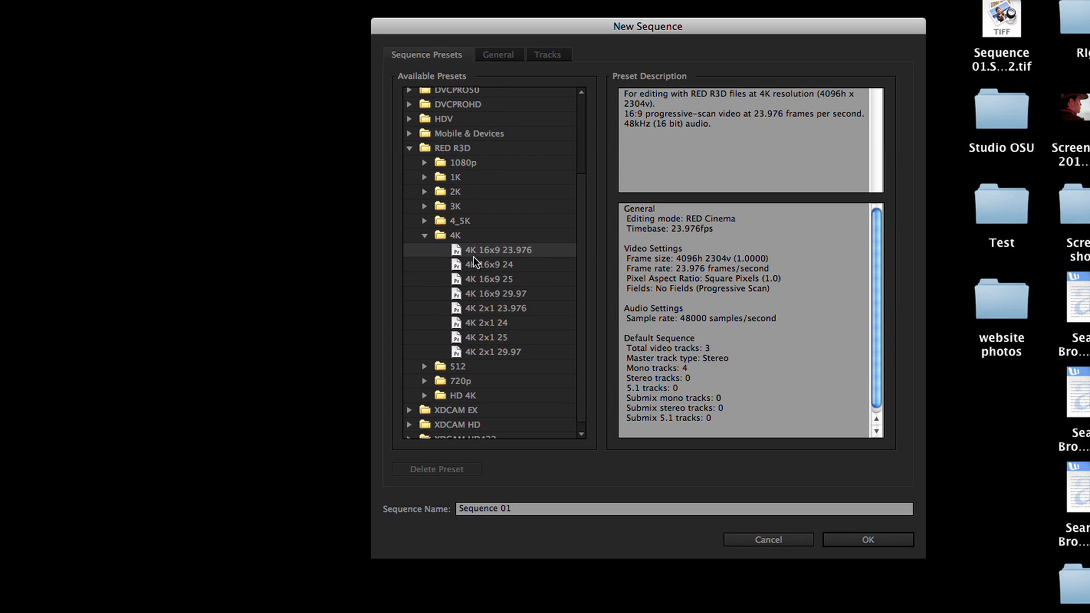
mouse_move(527, 326)
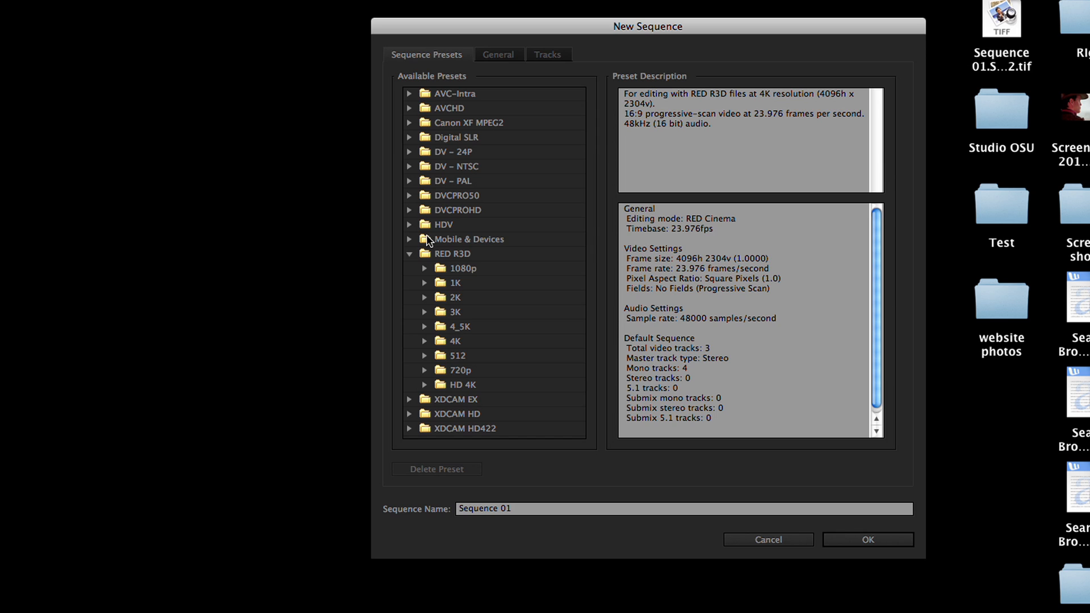
click(463, 268)
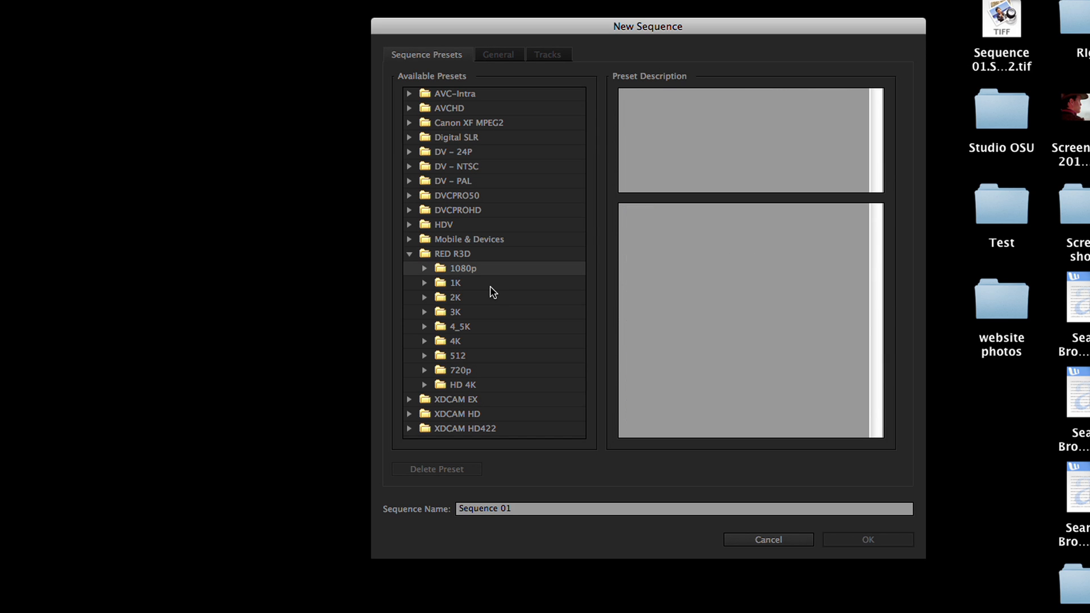
click(455, 296)
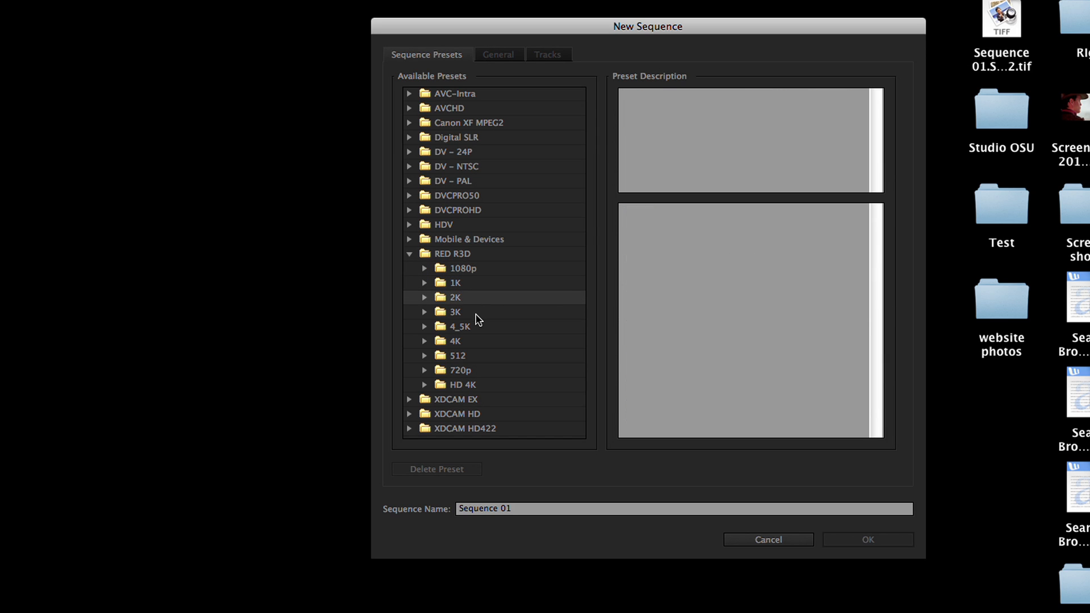
click(457, 326)
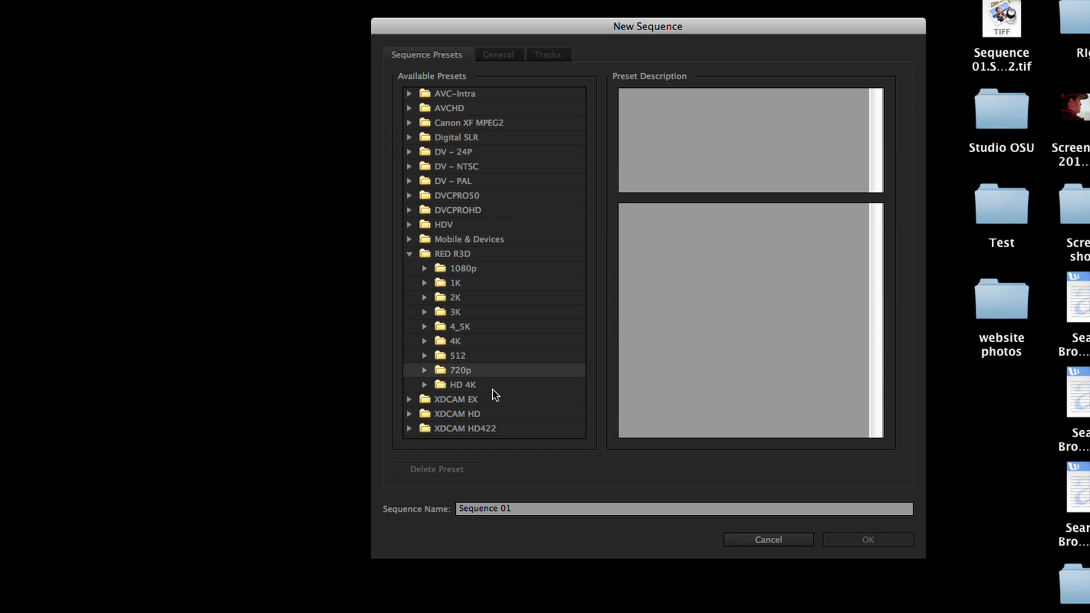
click(459, 385)
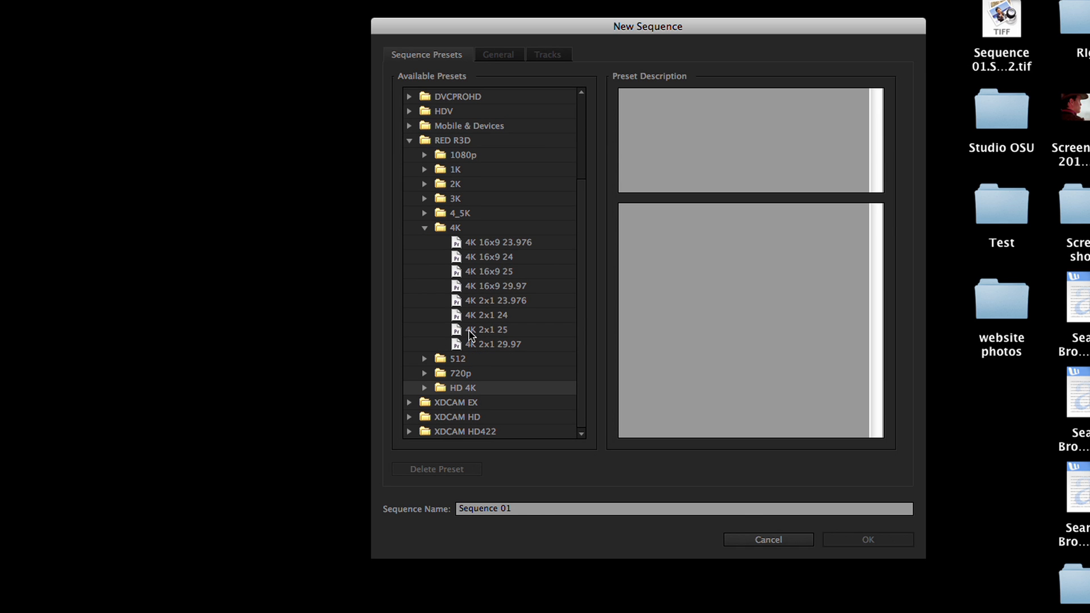
mouse_move(503, 249)
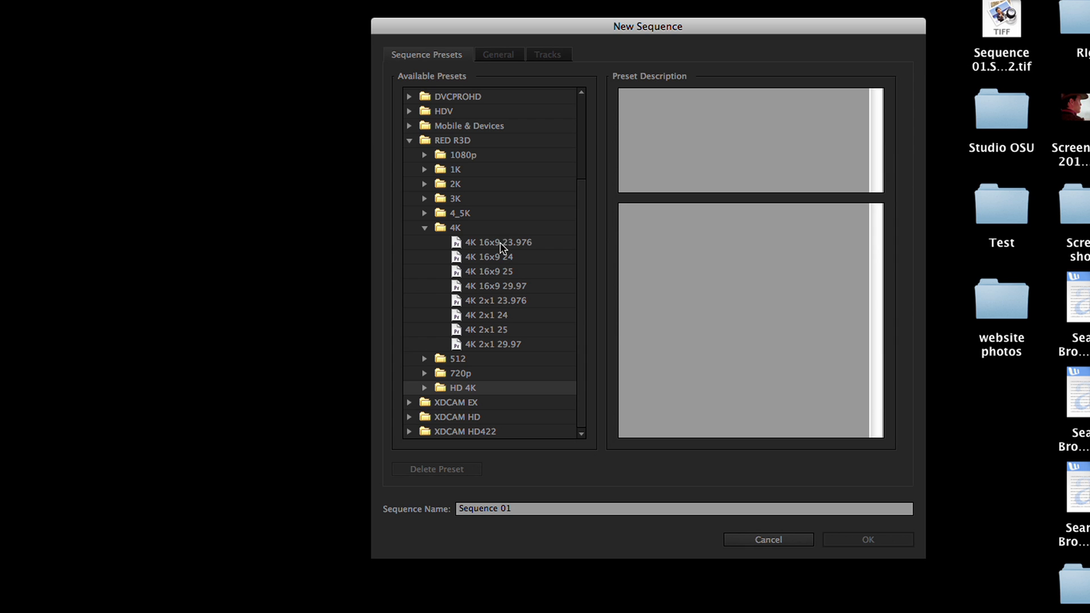
click(497, 242)
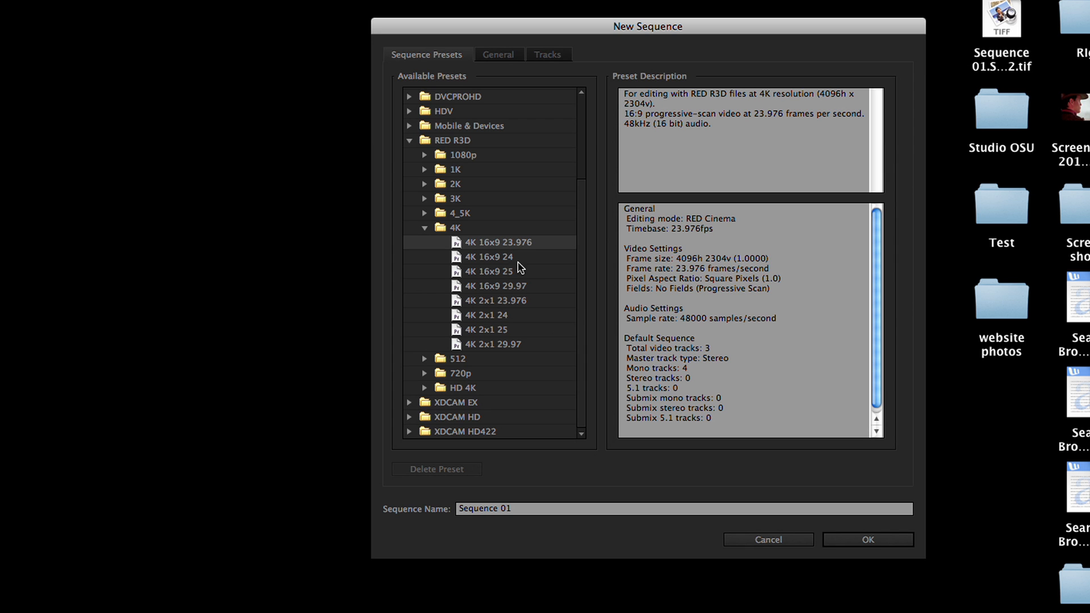
mouse_move(713, 515)
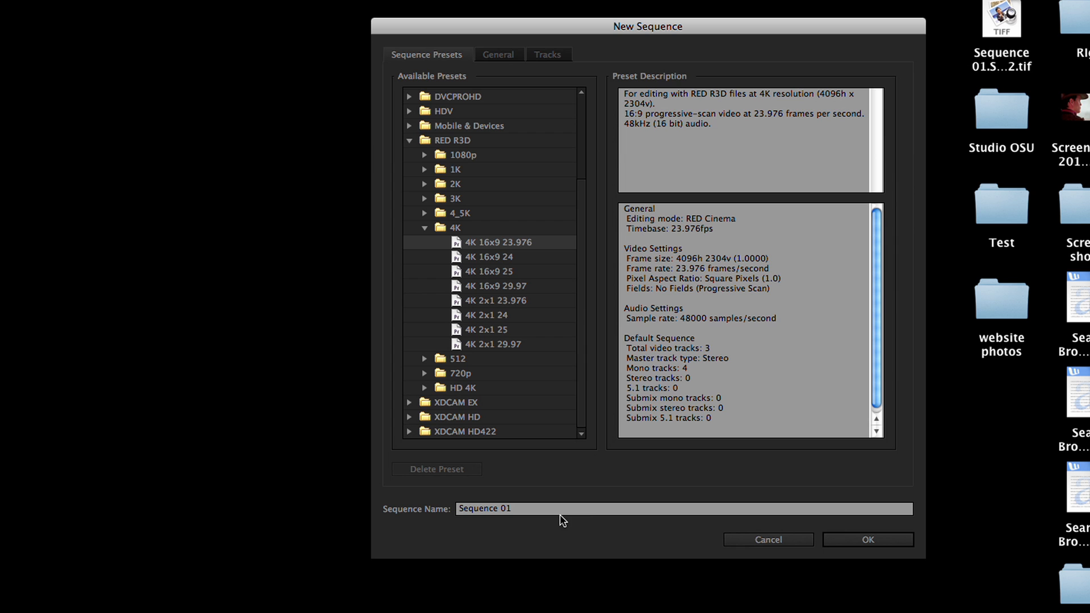
Step: Commit the Sequence 01 name and head to the File menu to import footage
click(866, 539)
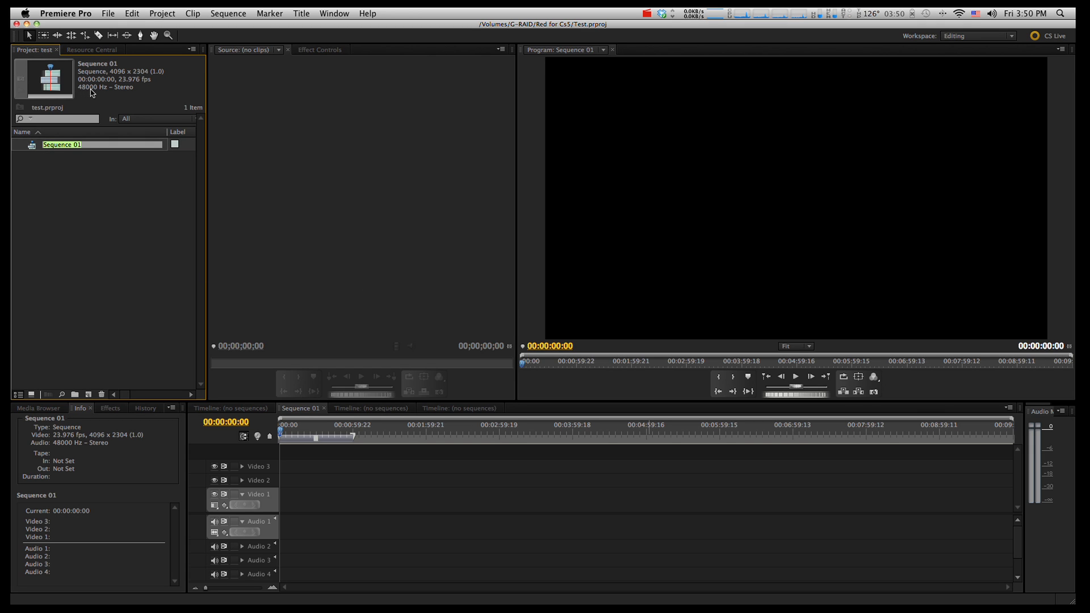
mouse_move(146, 88)
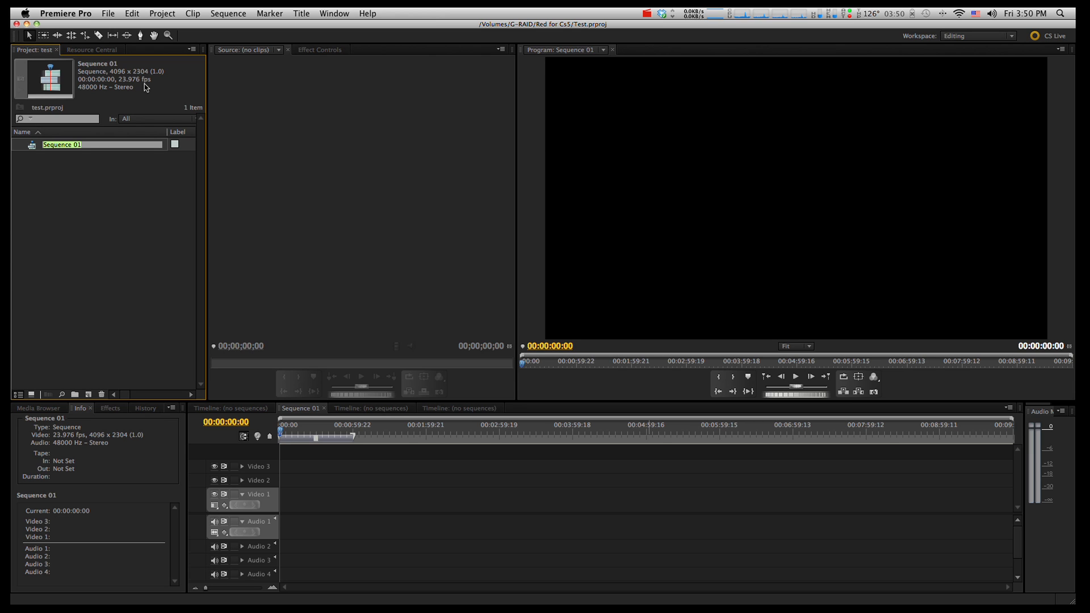
click(138, 184)
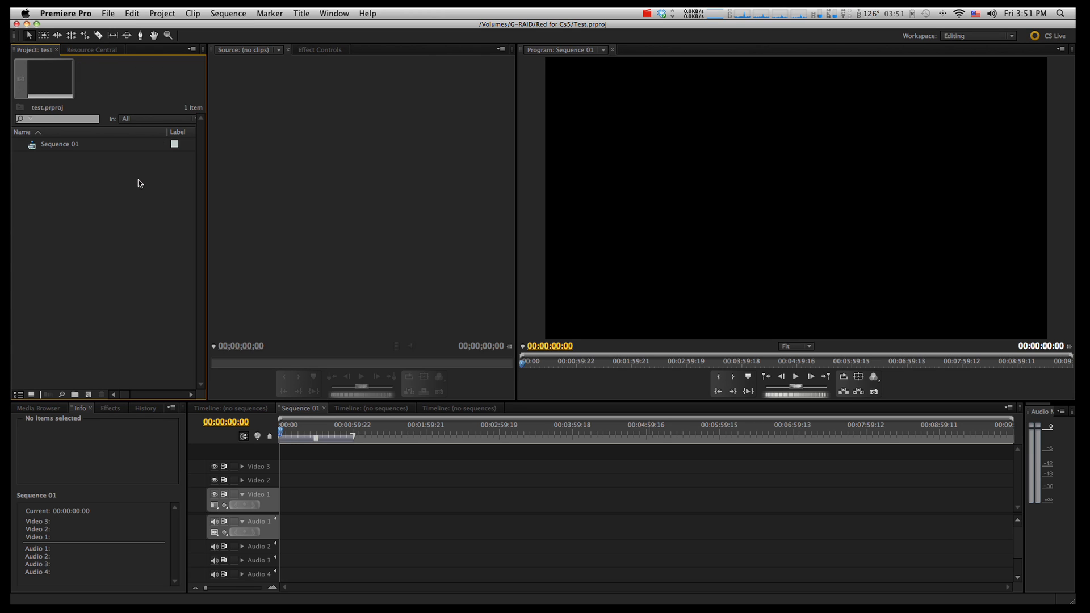
mouse_move(110, 144)
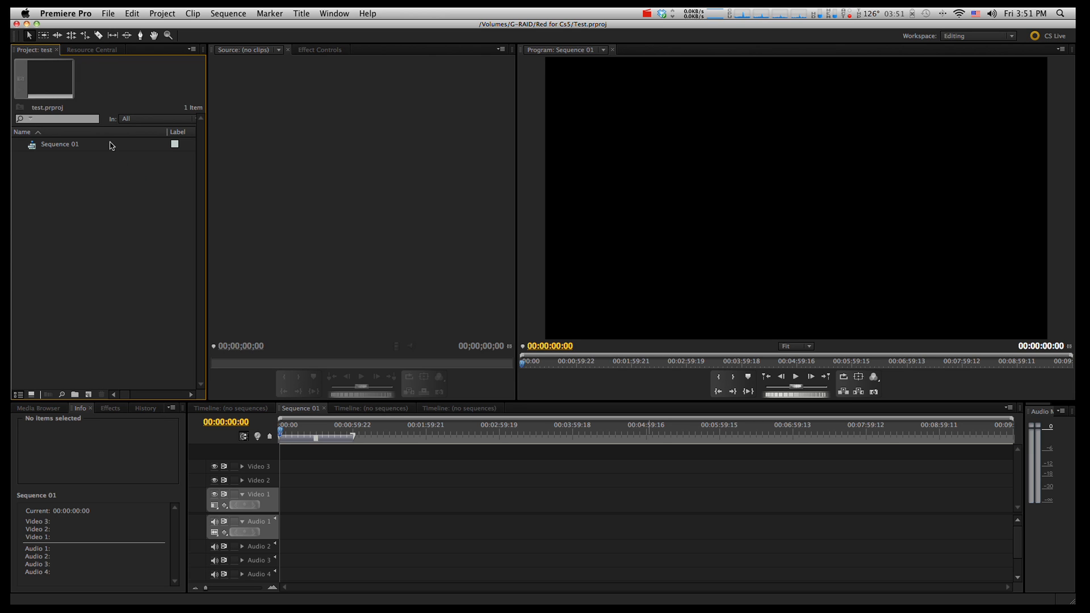
click(108, 14)
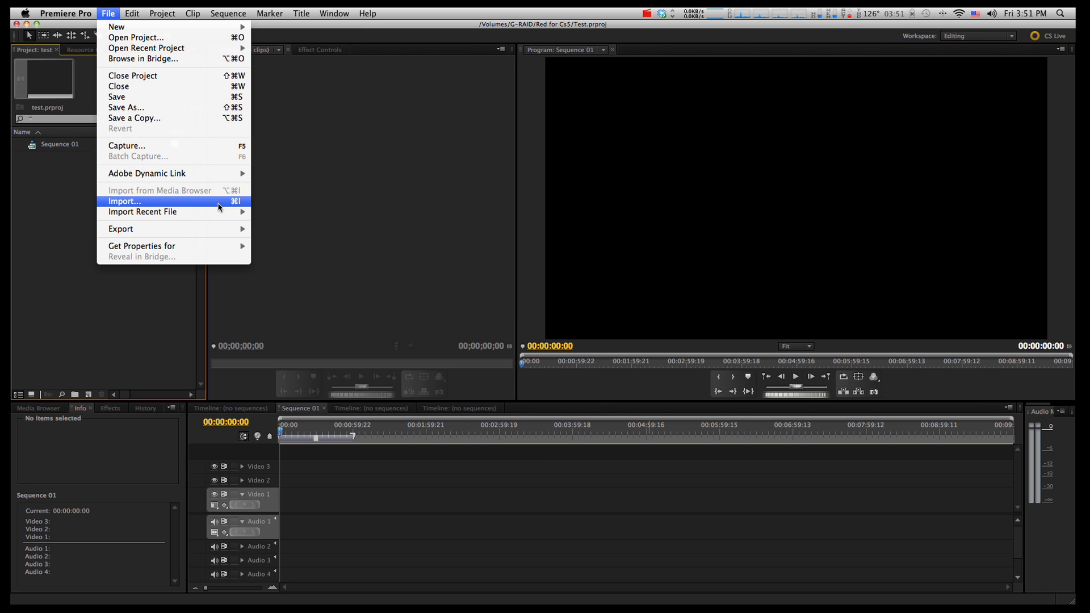
Step: Import the A006_C001_0115E8.RDC clip folder from G-RAID > RED ONE Raw Files > A006_0115PW > A006_0115PW.RDM
click(124, 201)
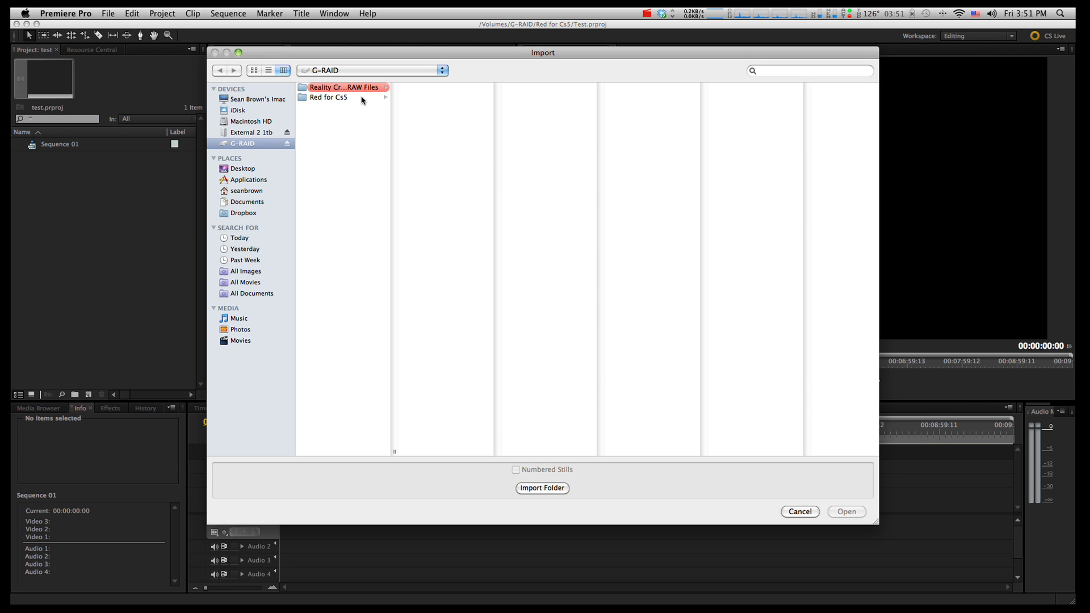
click(343, 87)
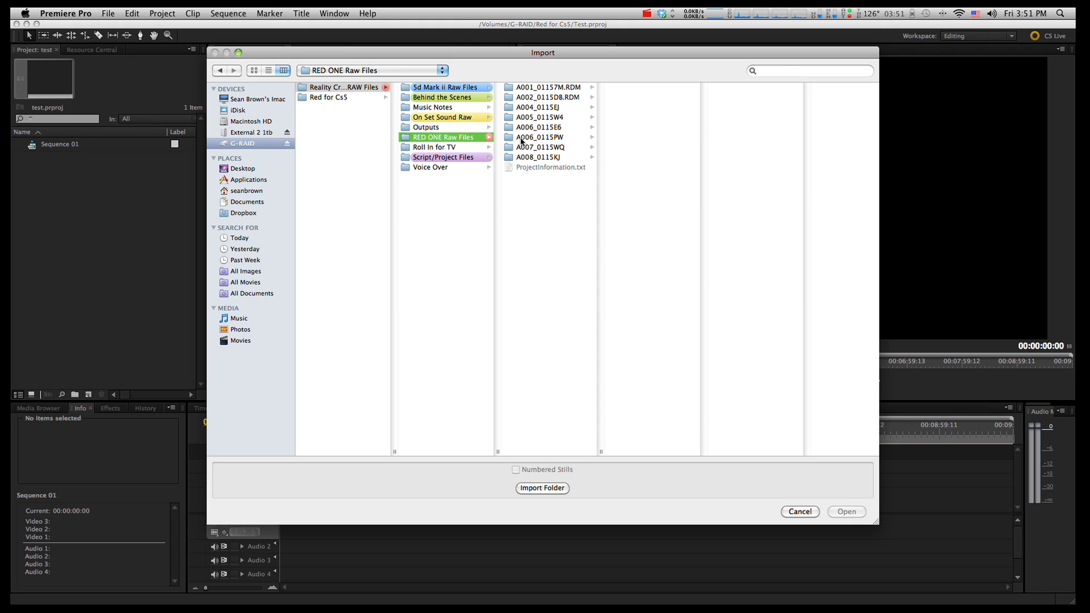
click(540, 137)
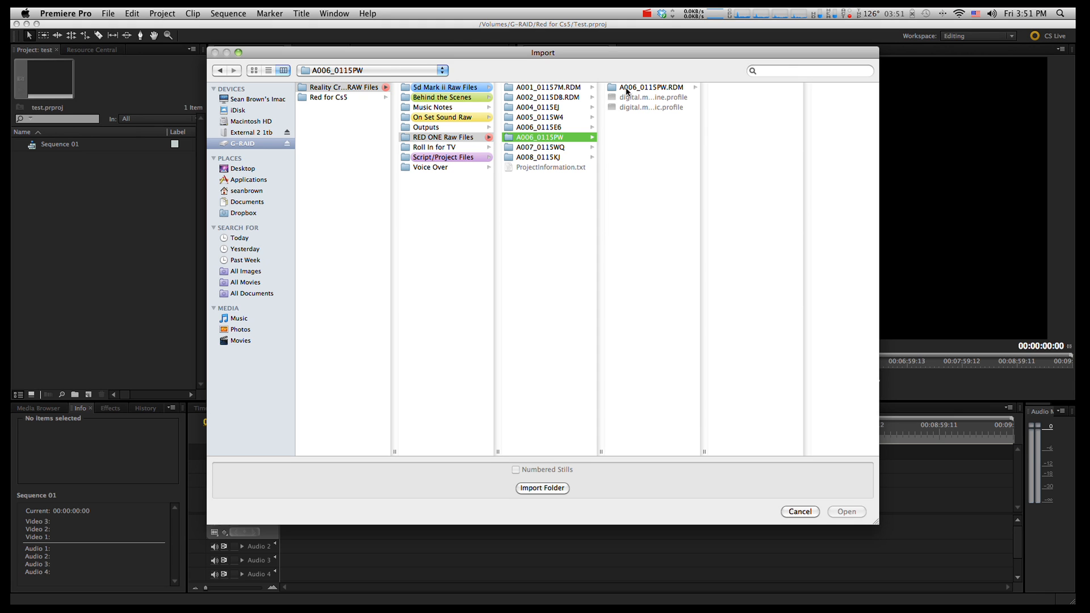
click(650, 87)
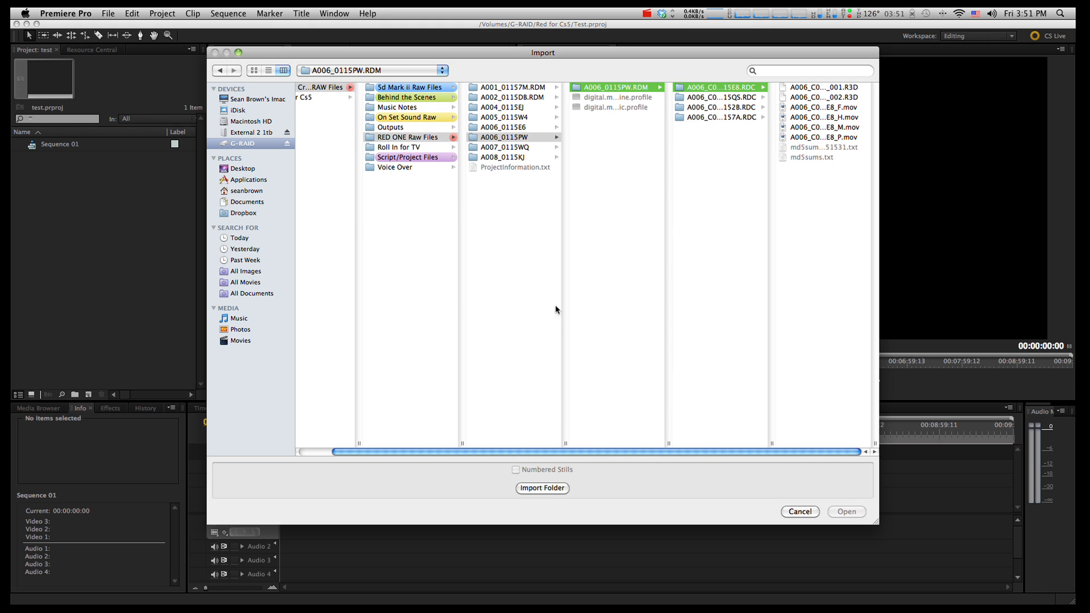
click(542, 487)
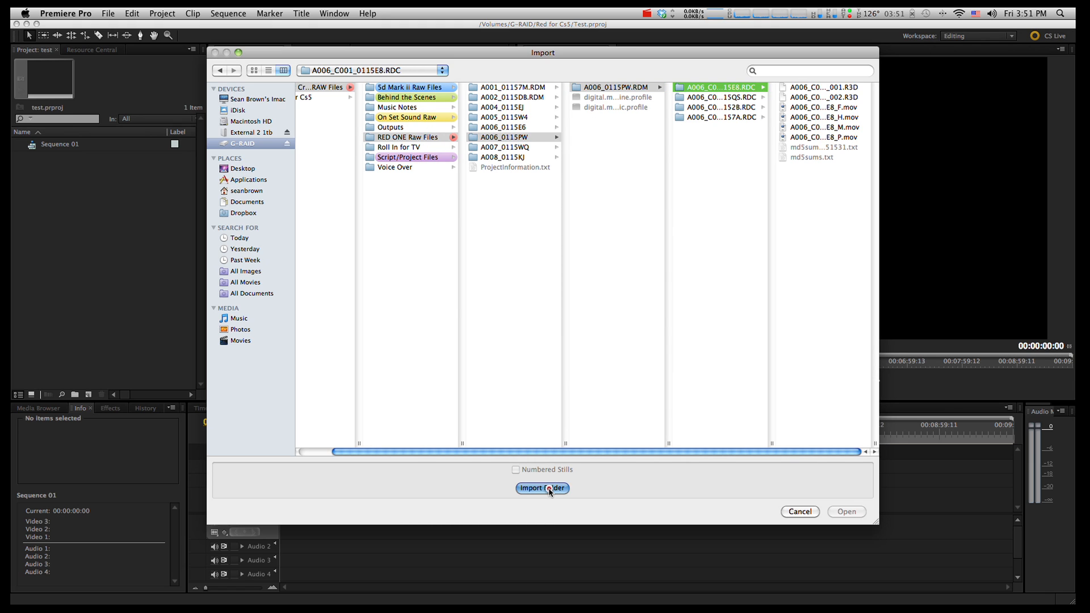
click(542, 487)
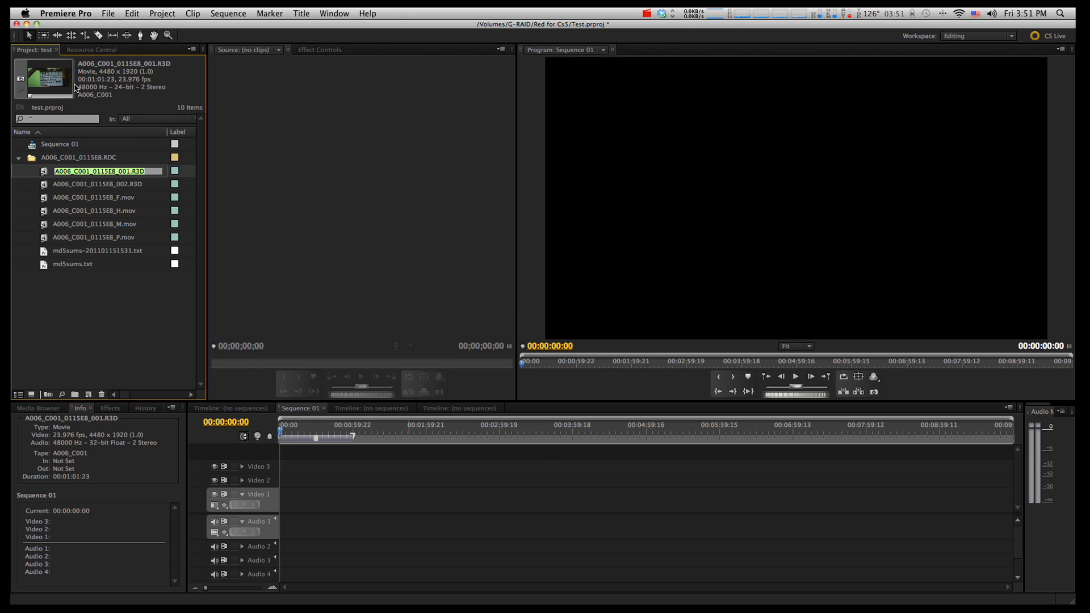
mouse_move(107, 78)
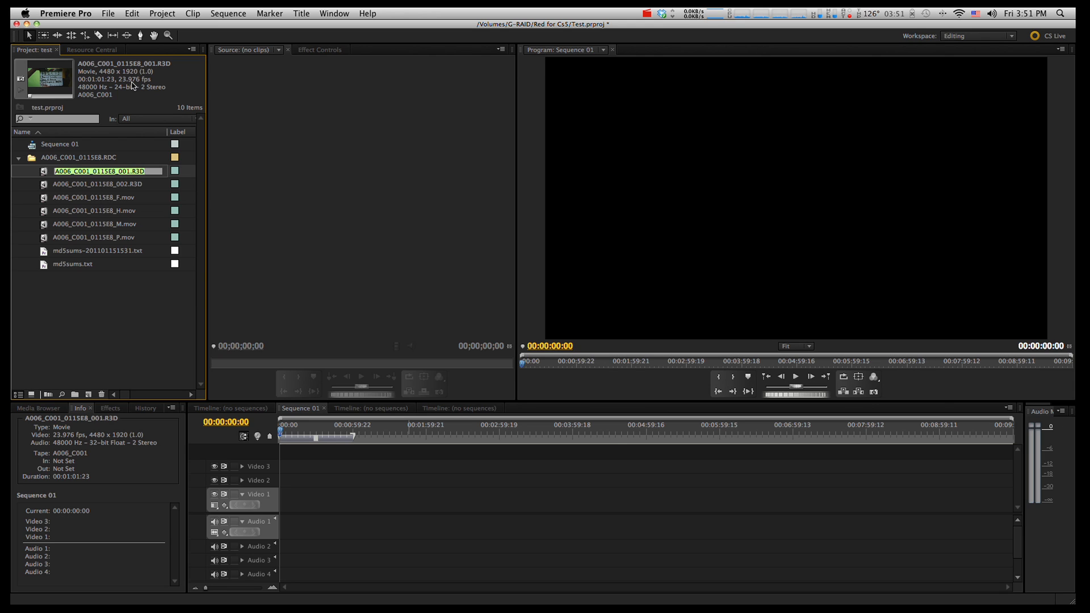
mouse_move(124, 95)
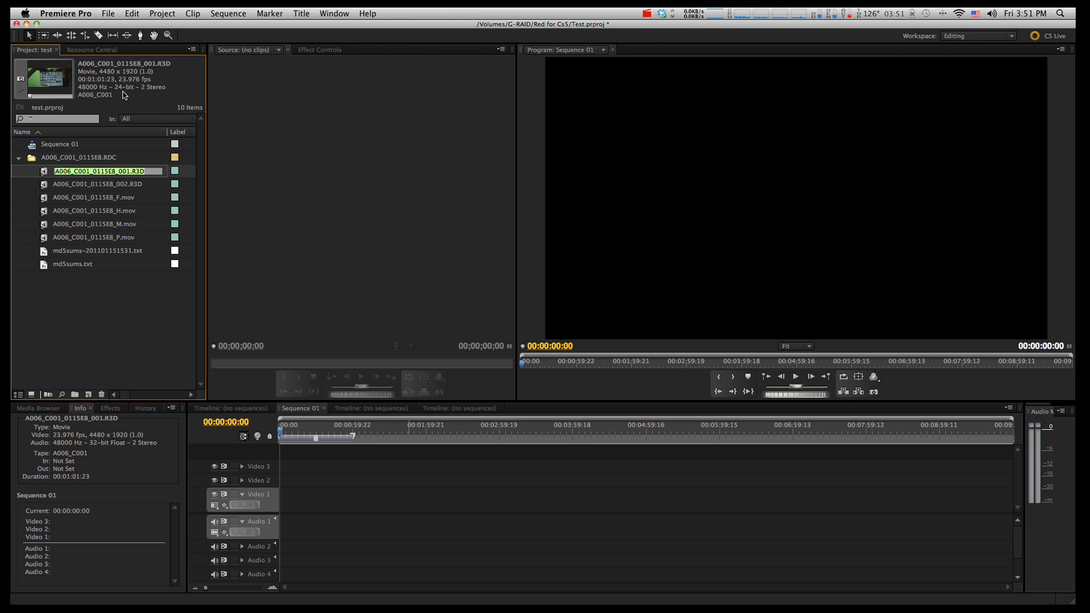
mouse_move(137, 219)
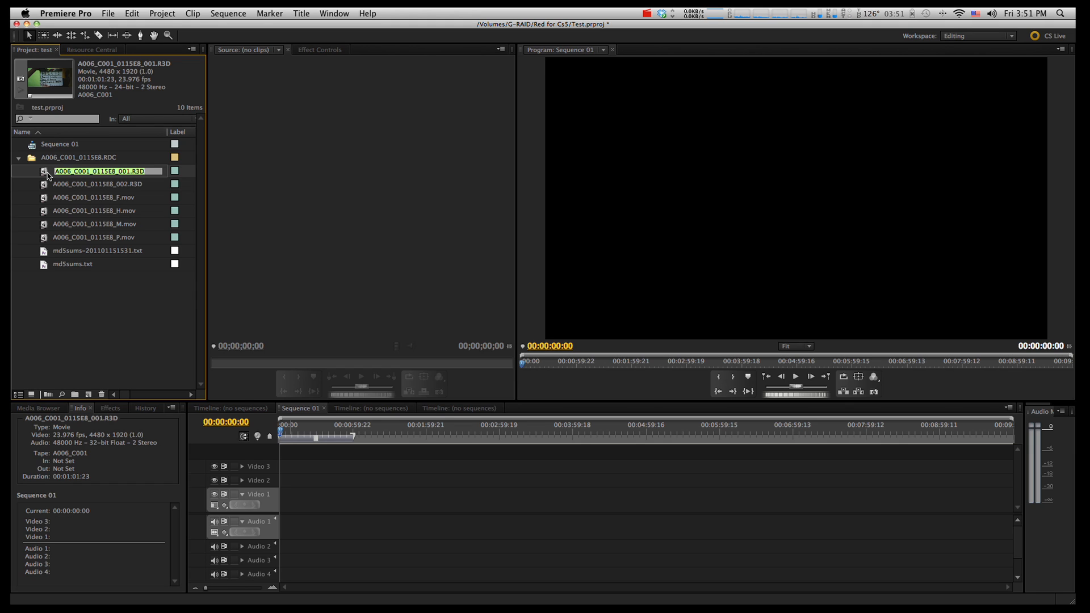
mouse_move(89, 200)
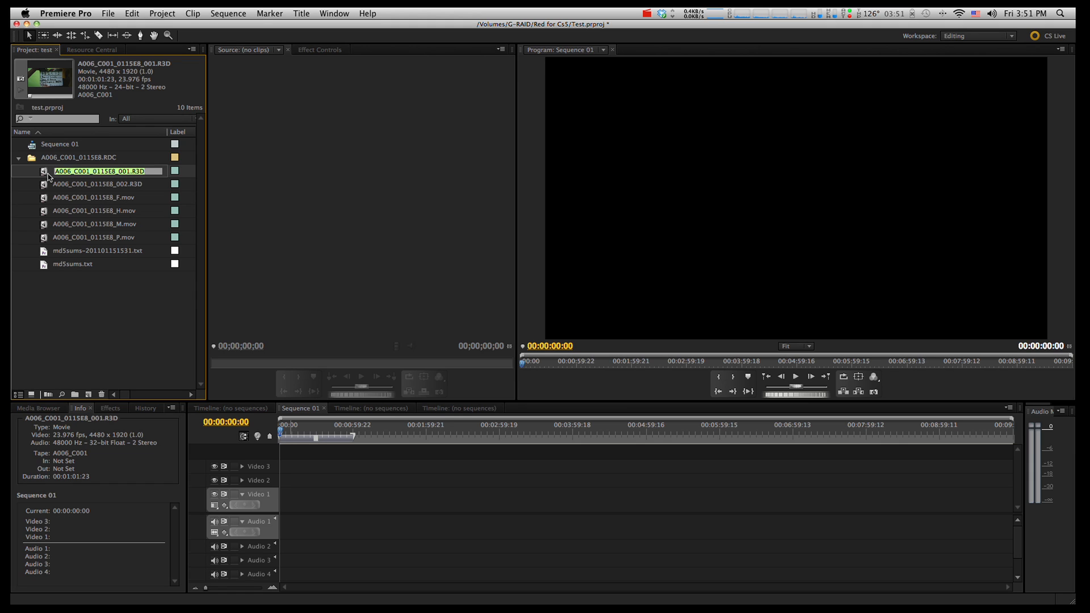
click(98, 170)
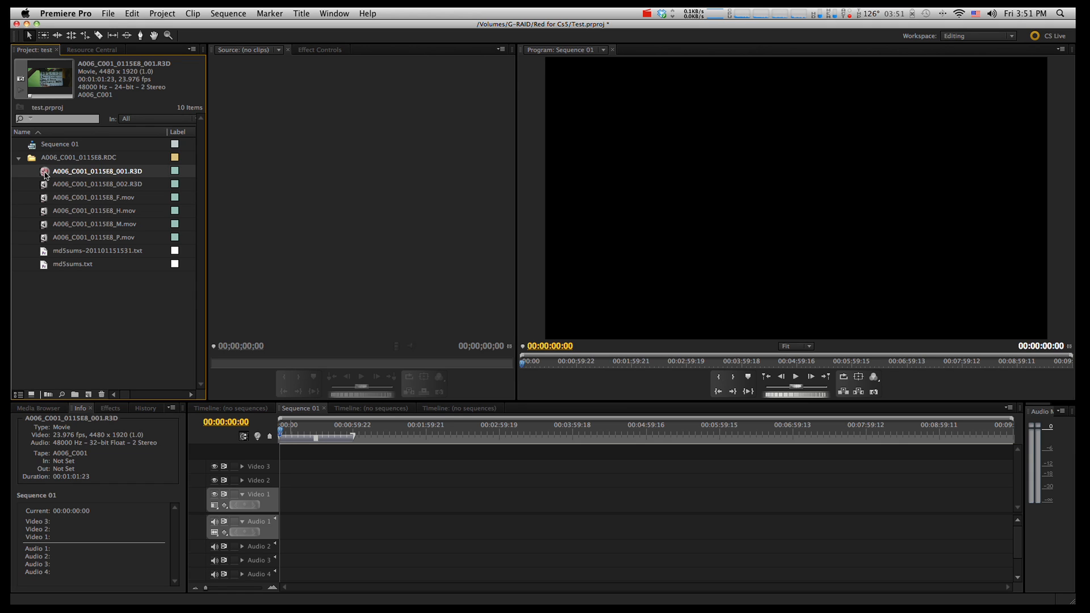
Step: Bring up the RED source settings for the first R3D clip and scrub the preview back to the slate
right_click(98, 170)
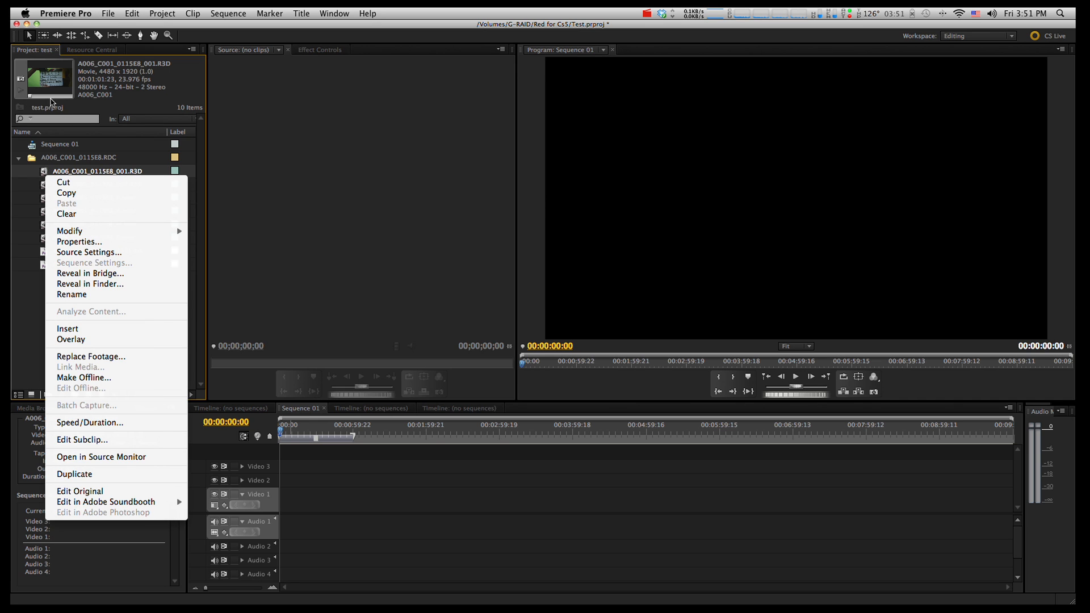
mouse_move(88, 253)
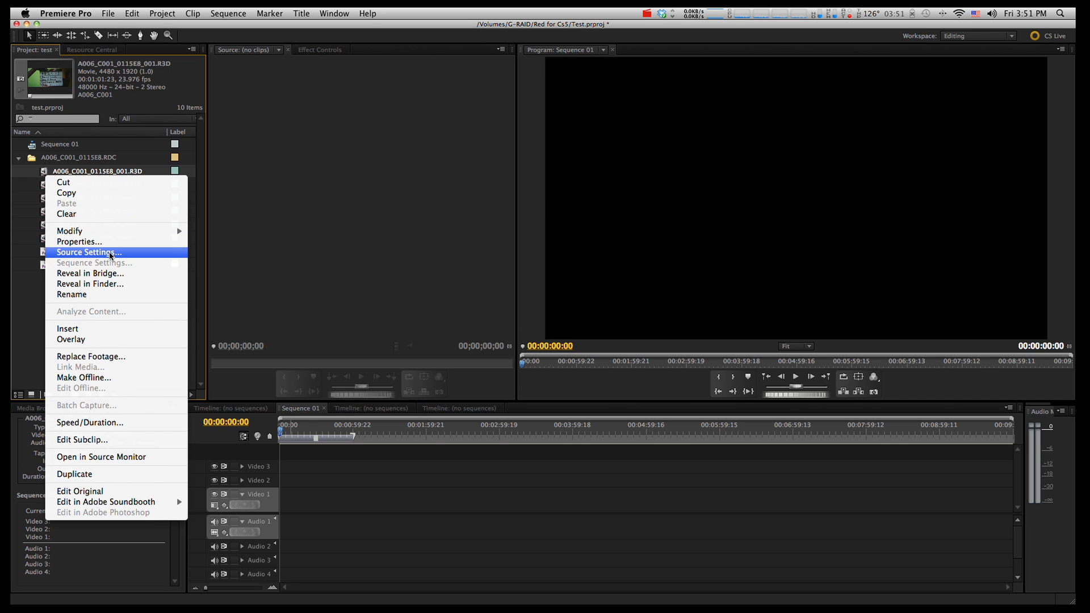
click(89, 252)
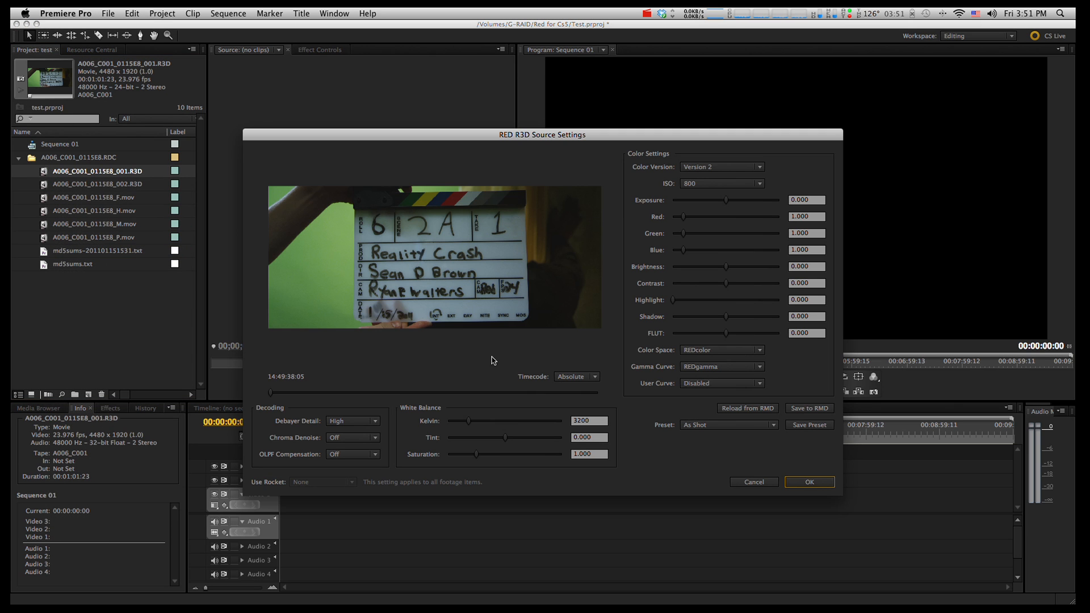
mouse_move(456, 346)
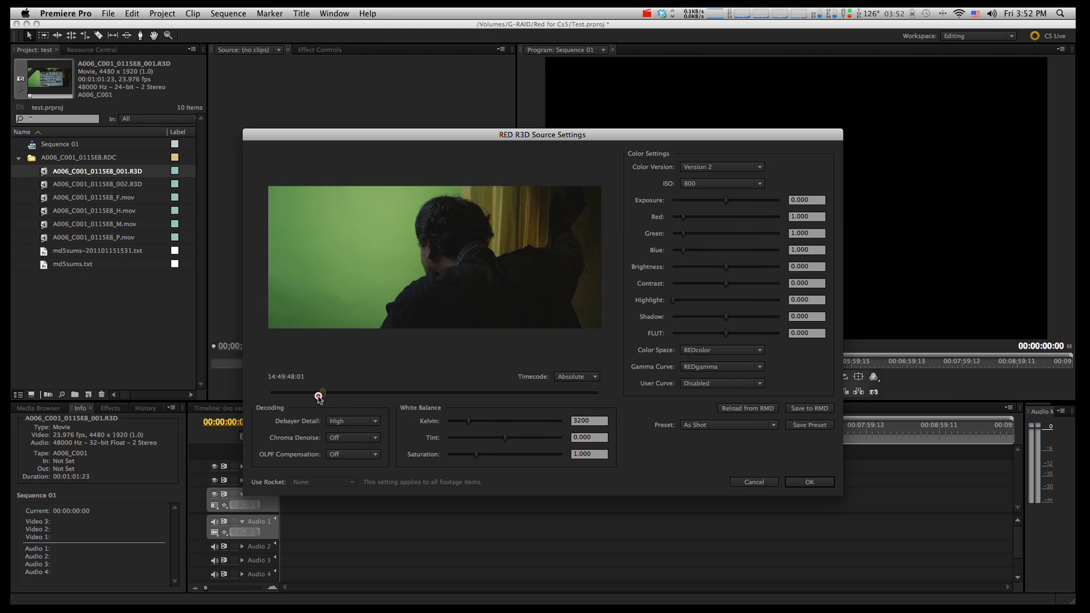
drag(320, 392, 285, 392)
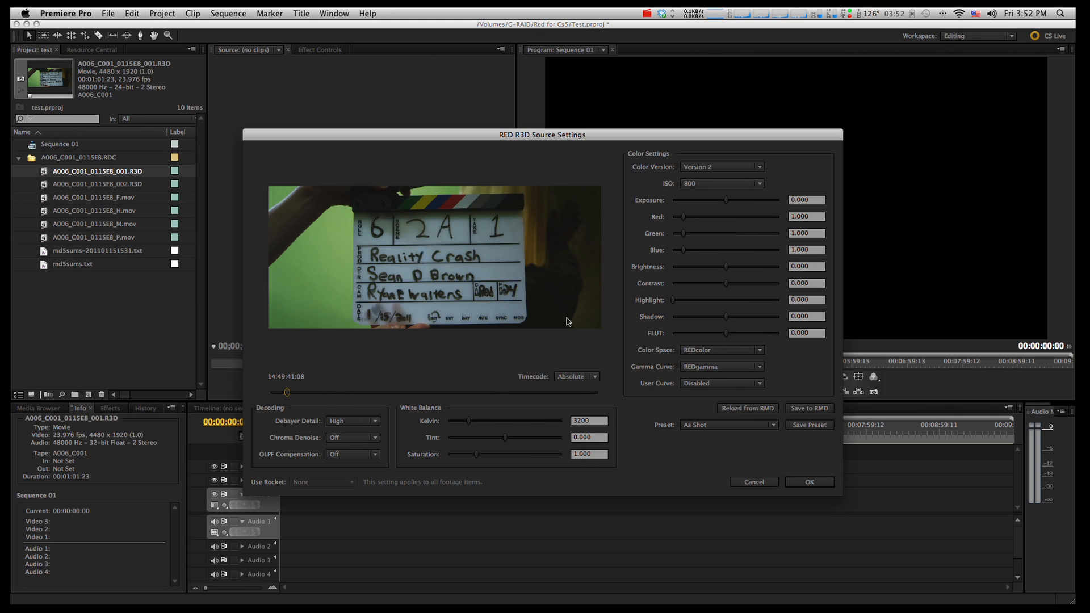
mouse_move(409, 206)
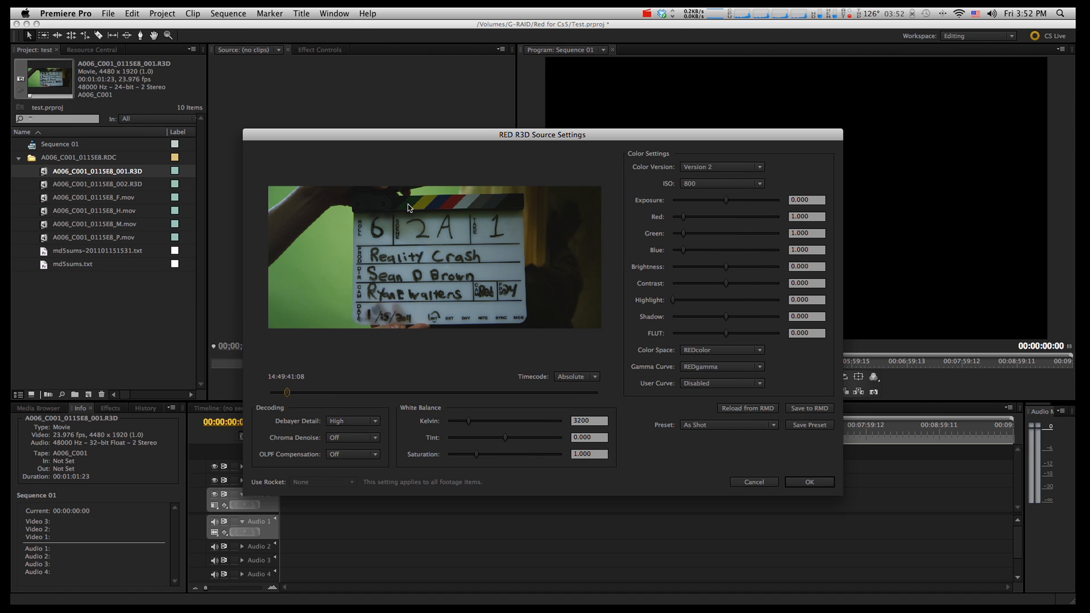
Step: Drag the Kelvin slider through 1700 and settle the white balance at 3038 K
drag(470, 422, 475, 421)
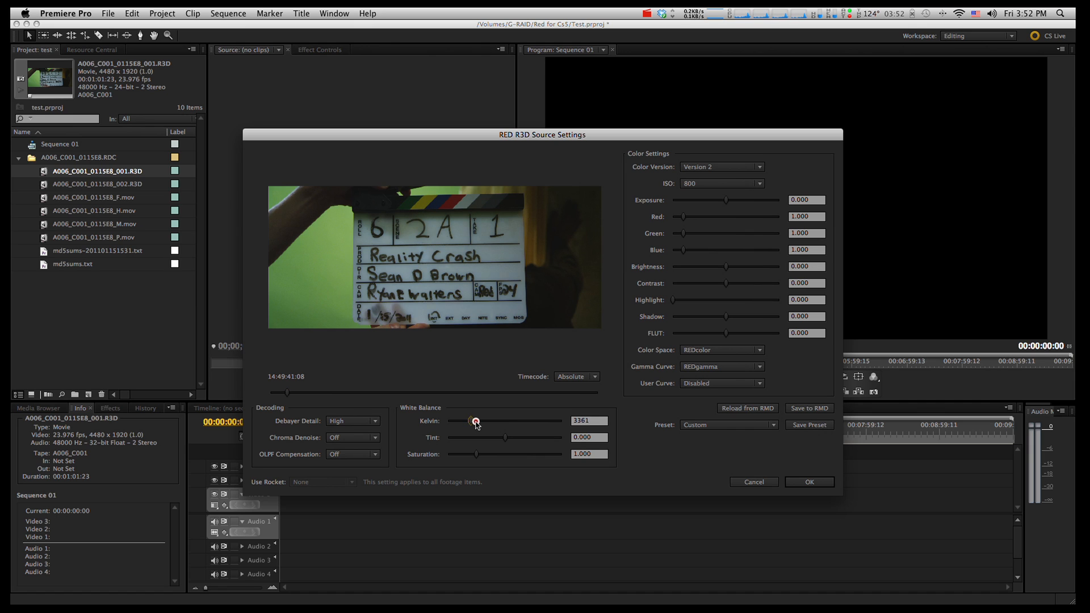
drag(476, 422, 448, 422)
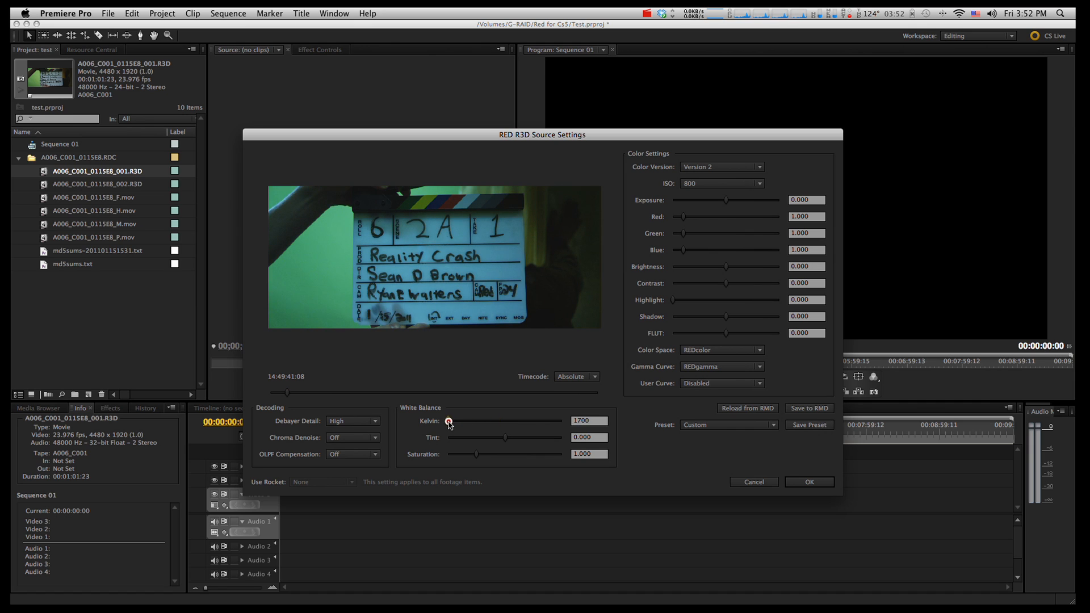
drag(450, 421, 467, 422)
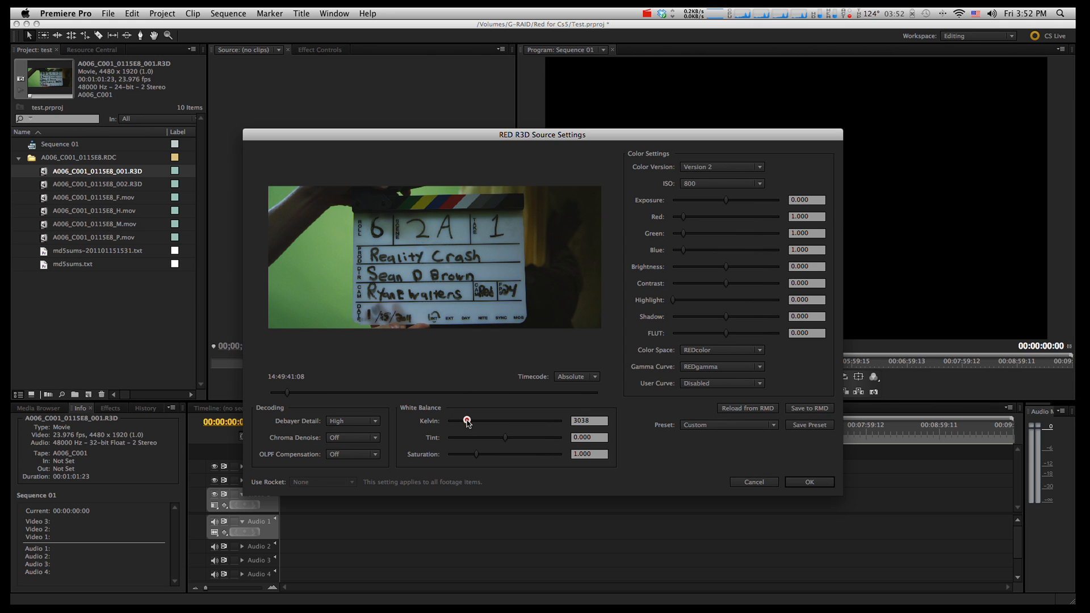
mouse_move(634, 435)
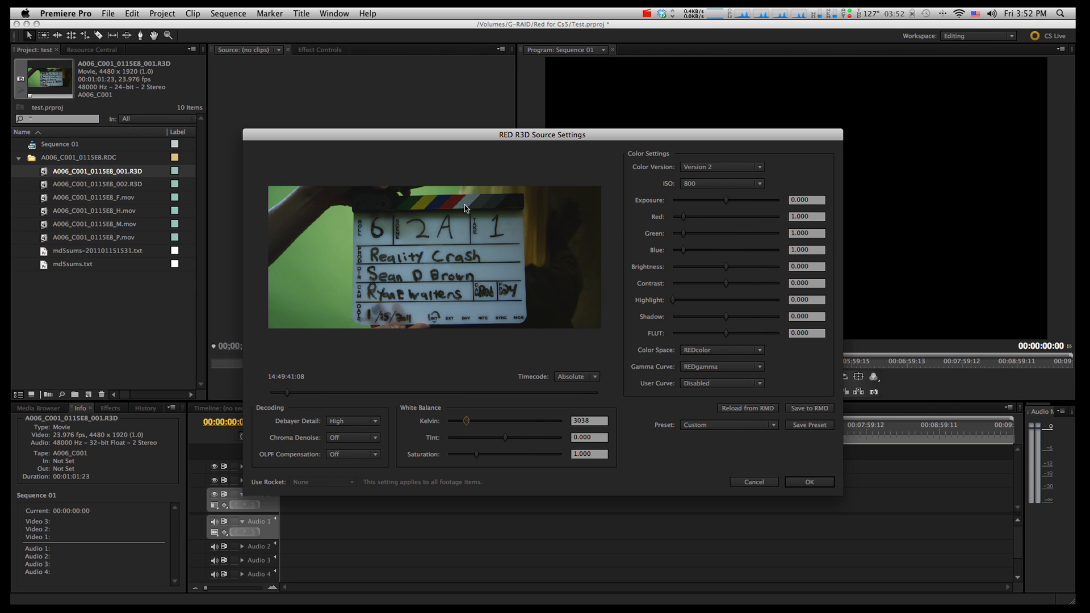
mouse_move(581, 397)
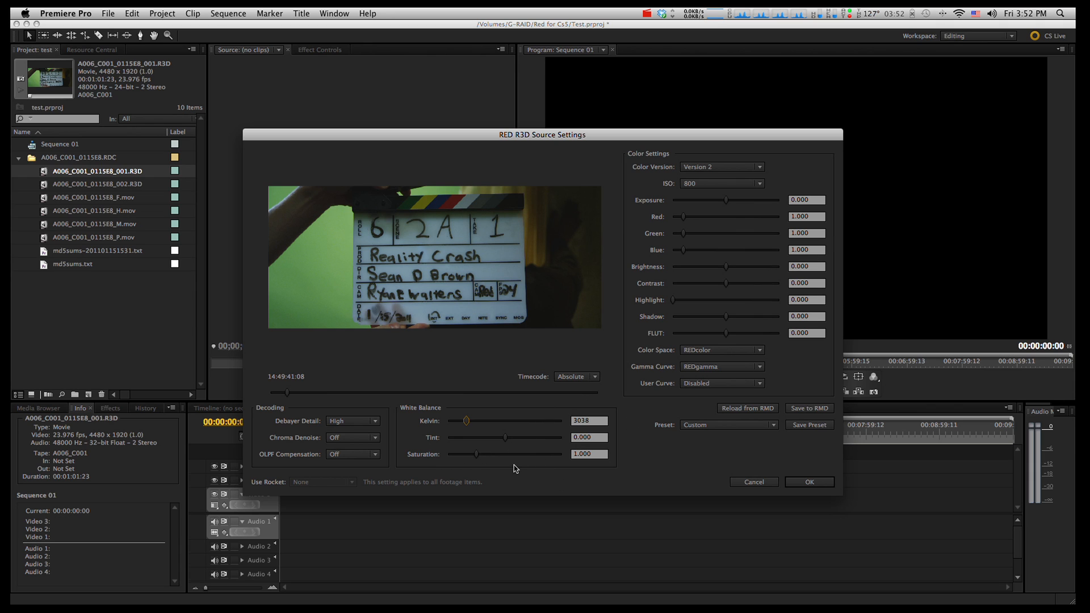
Step: Try ISO values including 2500, then set the clip's ISO back to 800
click(721, 183)
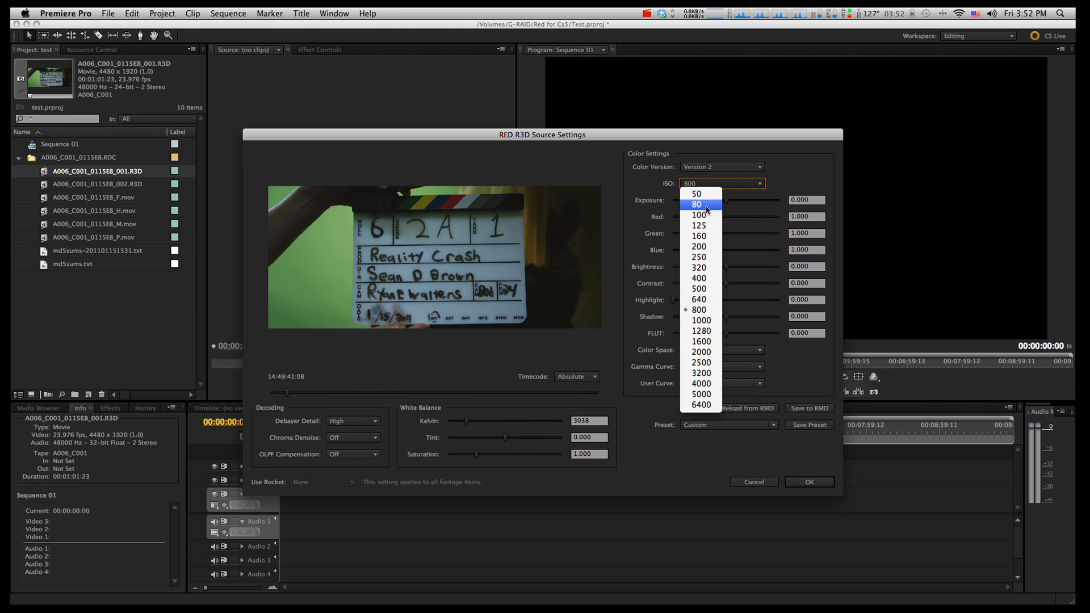
click(698, 268)
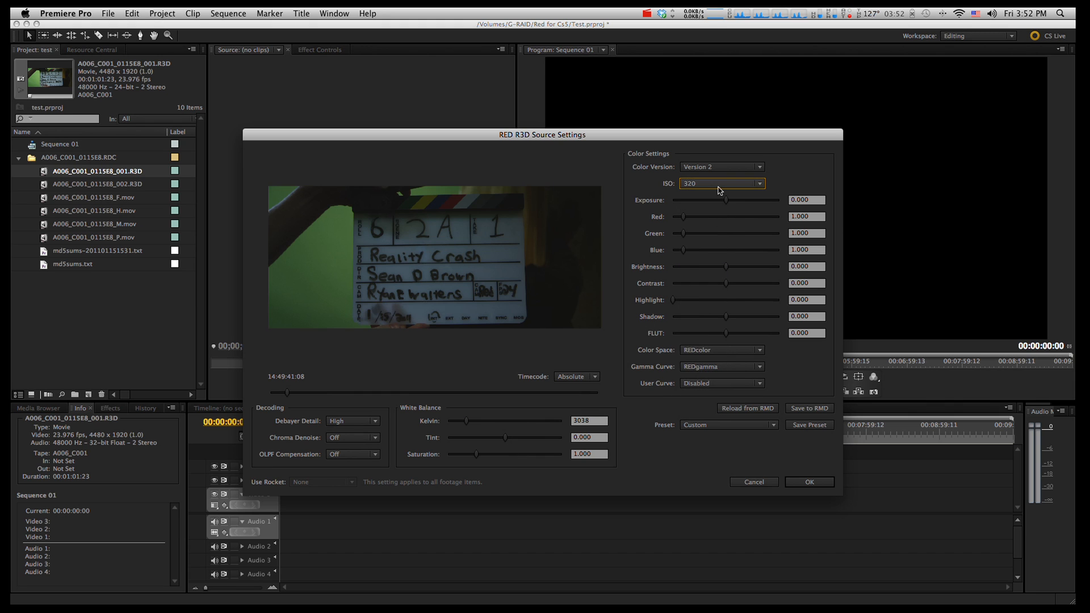
click(721, 182)
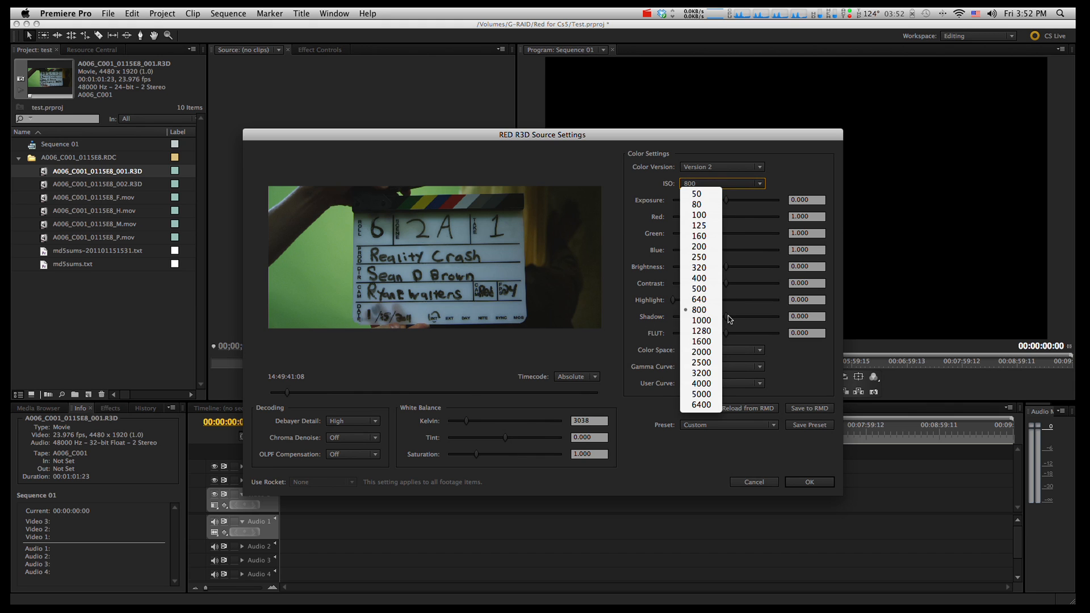
click(700, 363)
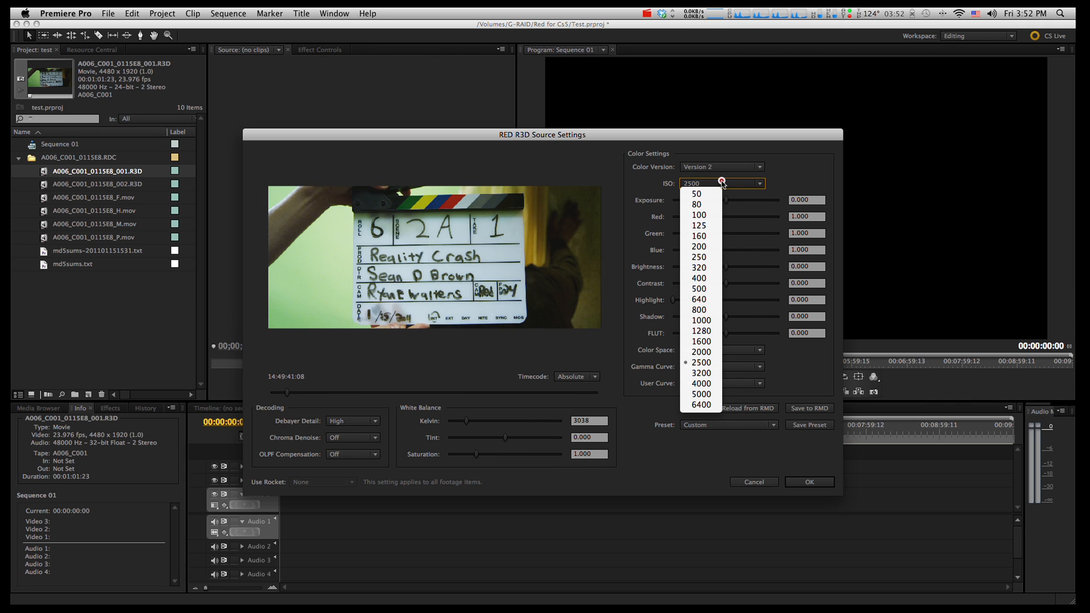
click(699, 309)
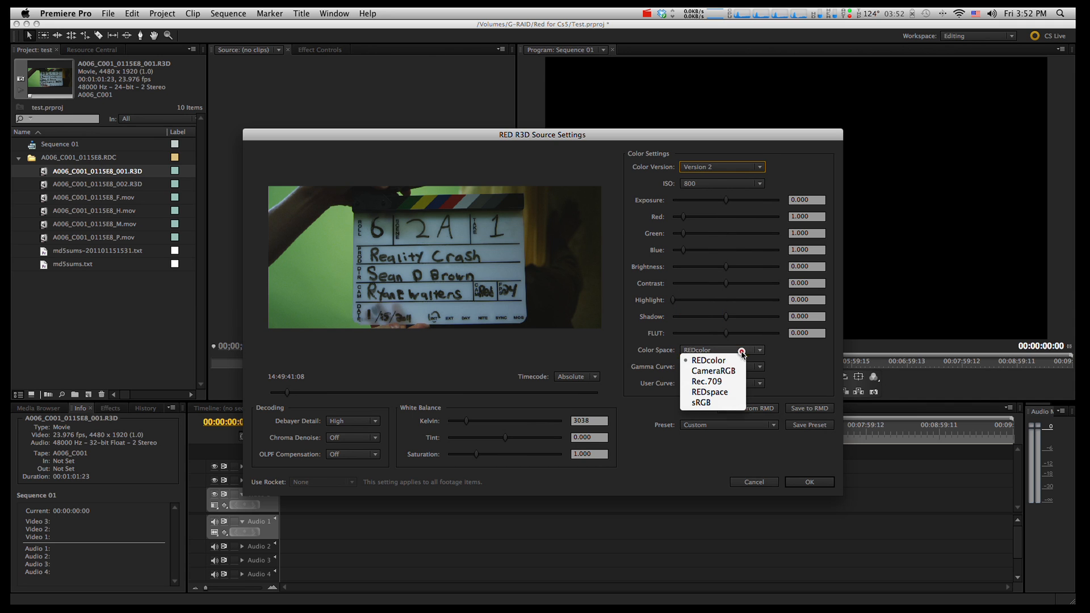
Step: Try Rec.709 then return to REDcolor, keep the user curve disabled, set brightness to about 0.73 and accept the settings
click(709, 370)
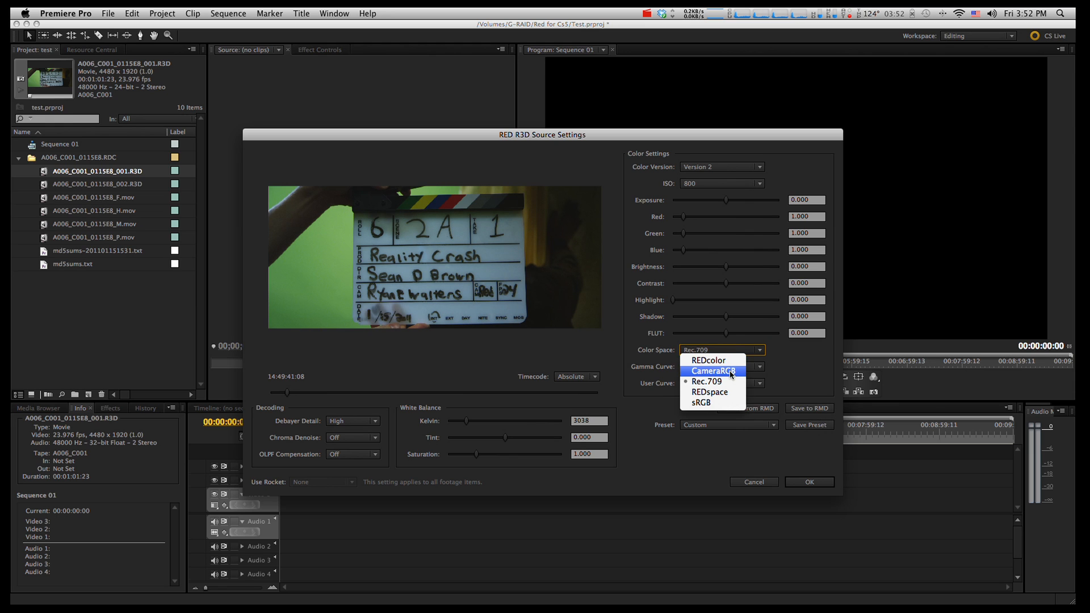
click(707, 360)
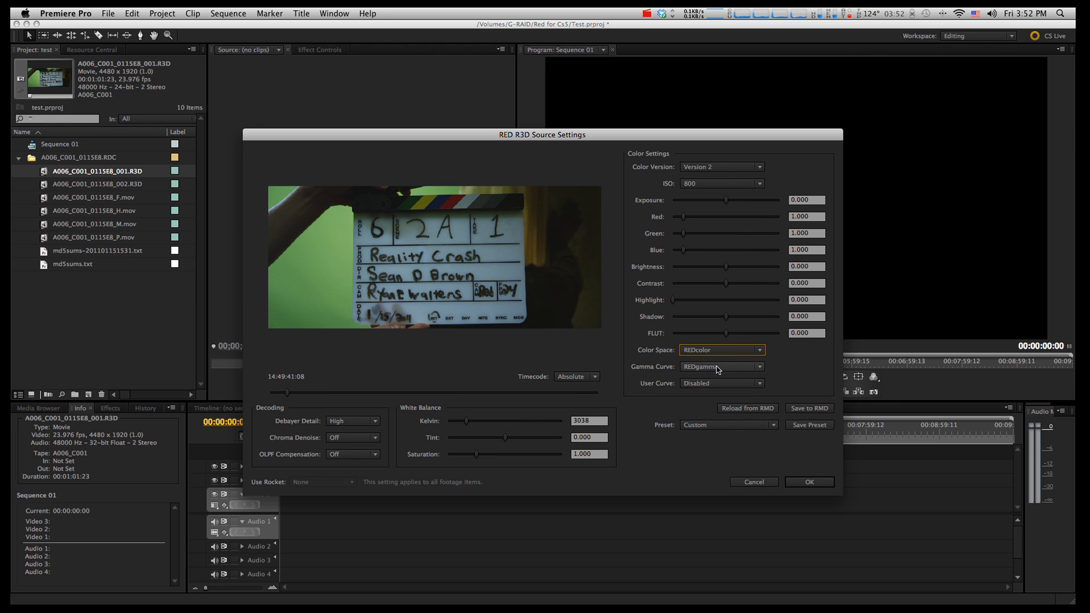
click(721, 382)
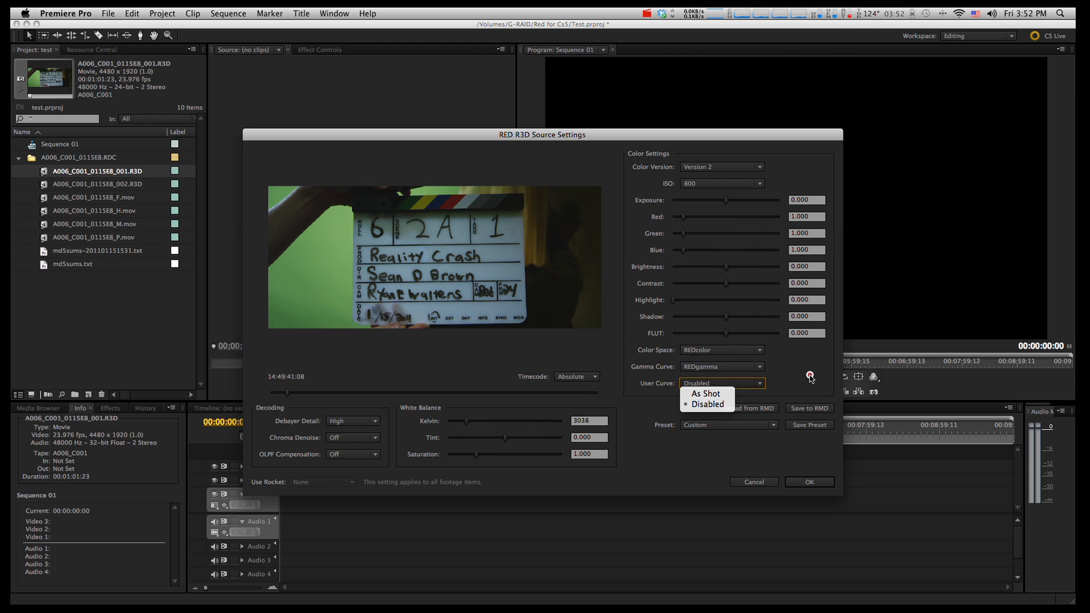
click(707, 404)
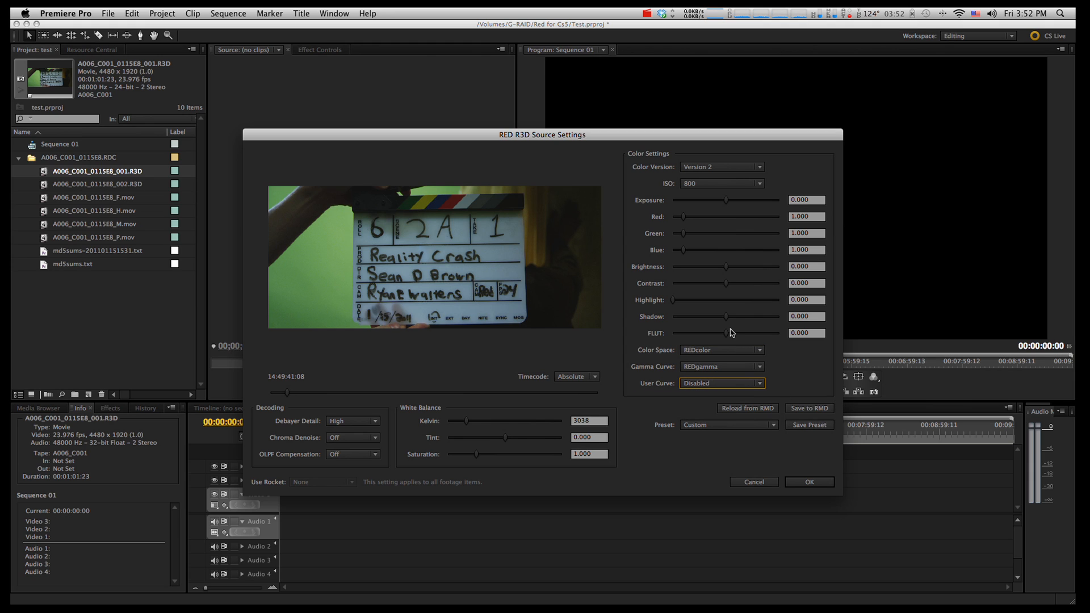
mouse_move(729, 269)
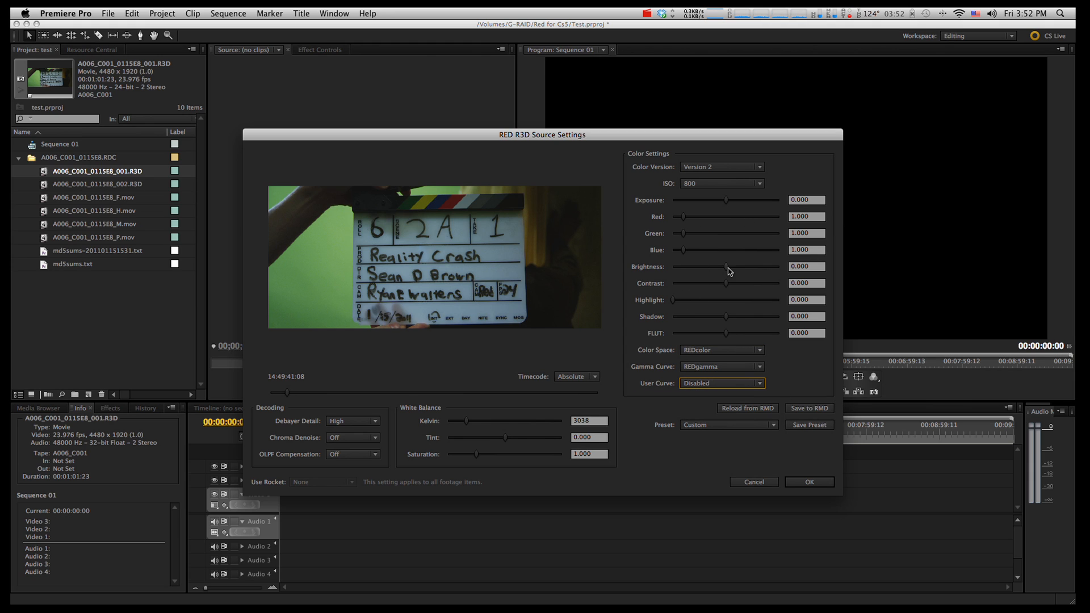
drag(695, 265, 730, 266)
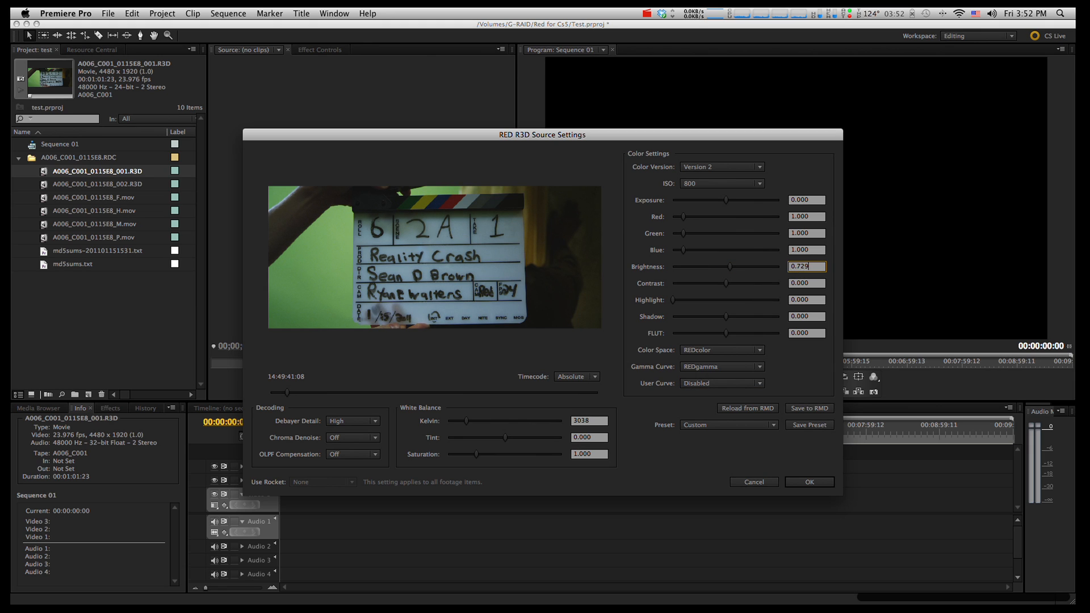
click(808, 482)
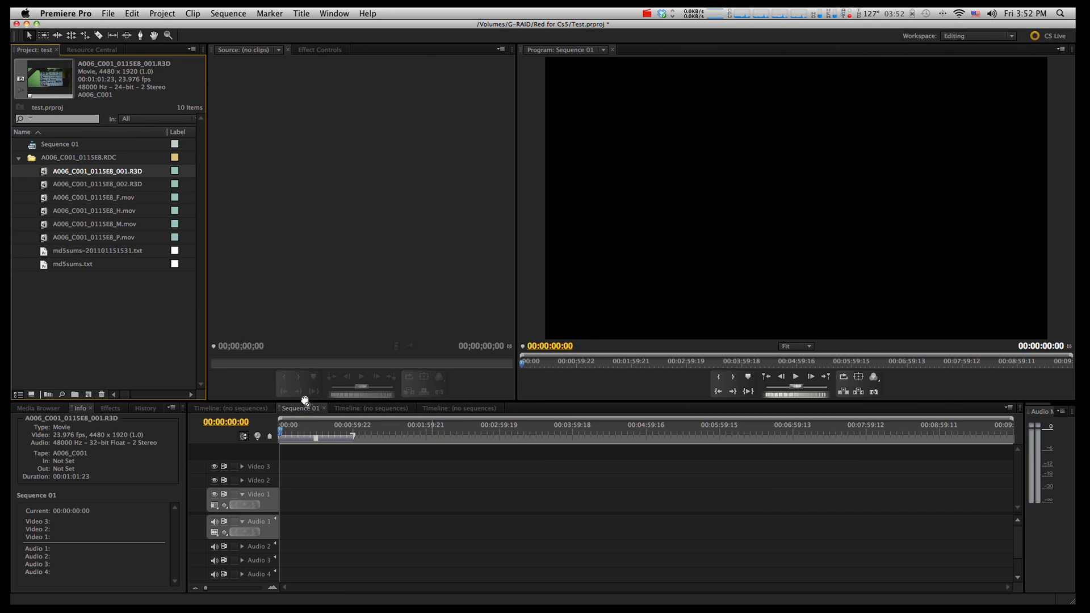
Step: Place A006_C001_0115E8_001.R3D at the start of Video 1 in Sequence 01
drag(97, 170, 317, 505)
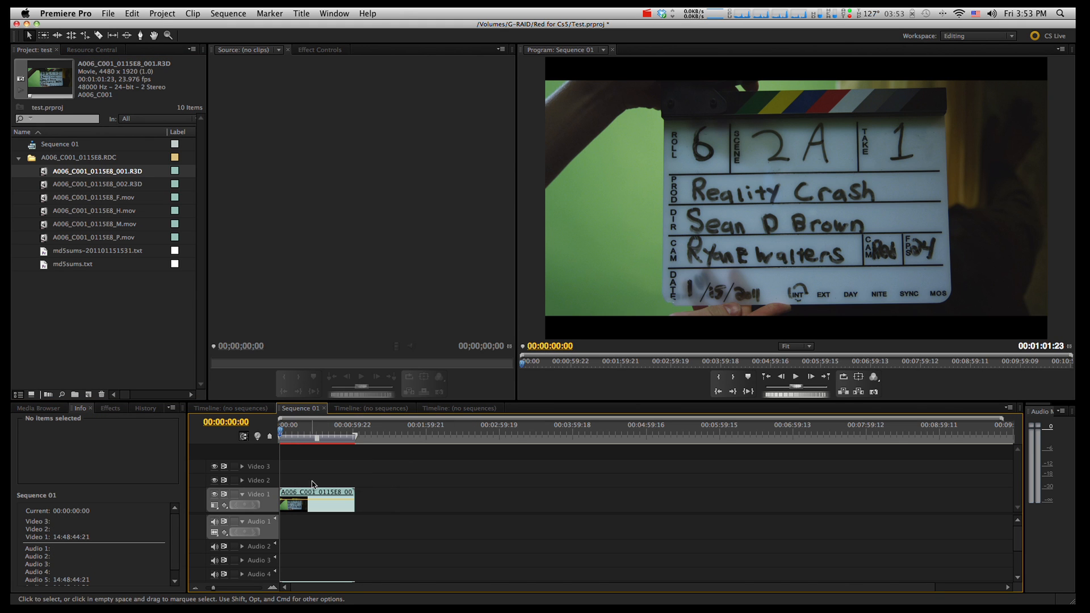
Step: Load the sequence's A006_C001_0115E8_001 clip into the source monitor
double_click(317, 501)
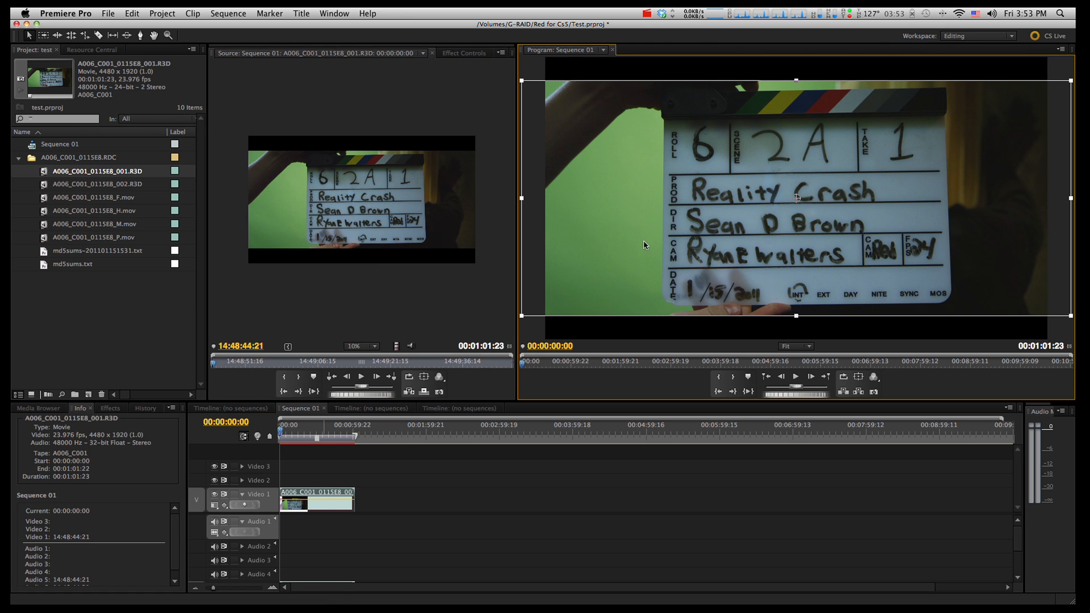
mouse_move(623, 284)
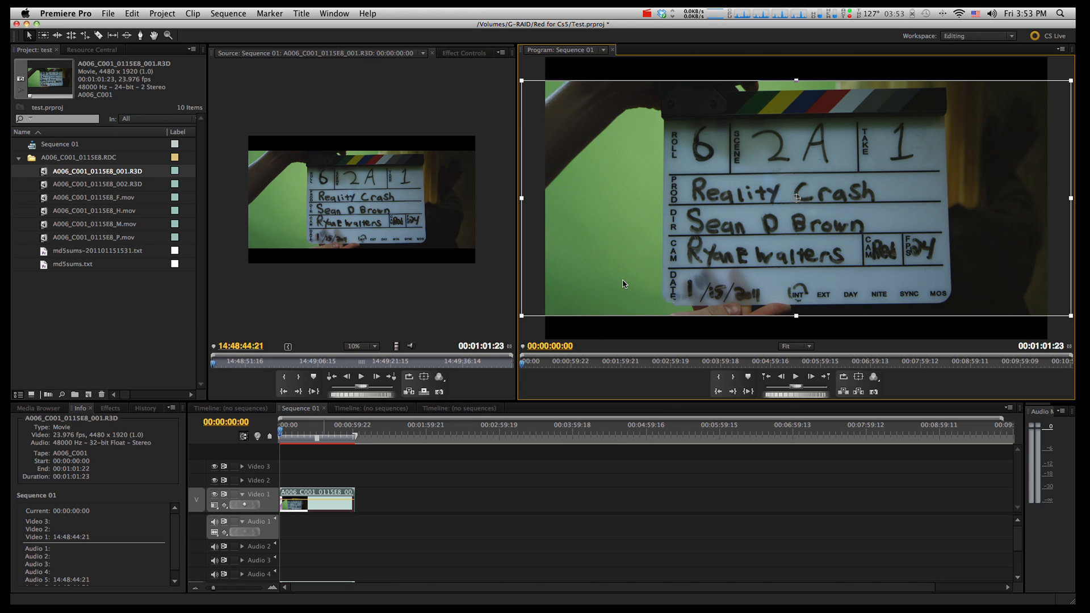
mouse_move(598, 277)
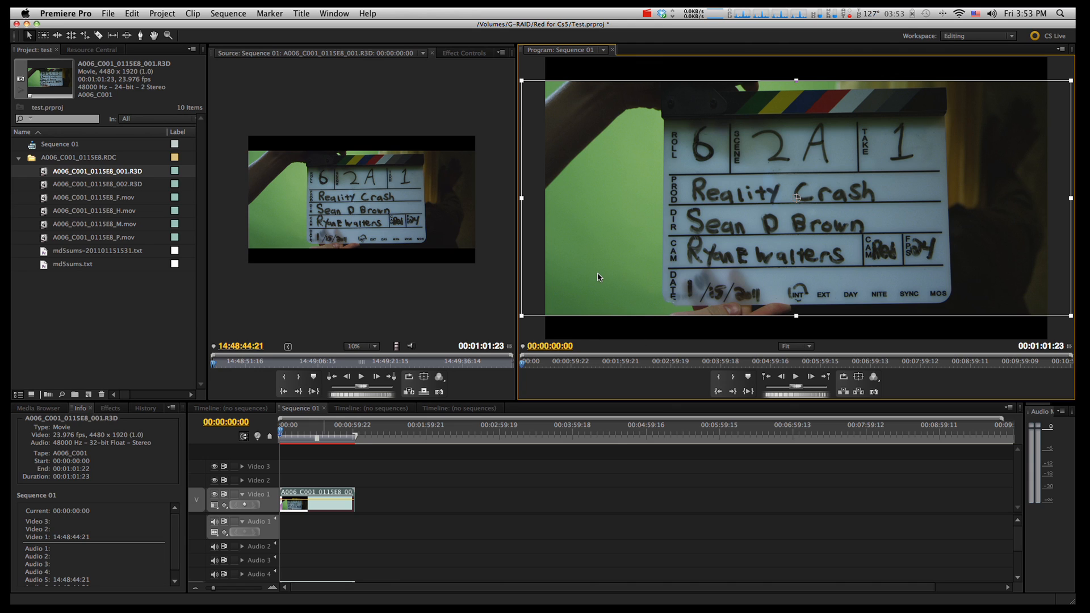
mouse_move(533, 279)
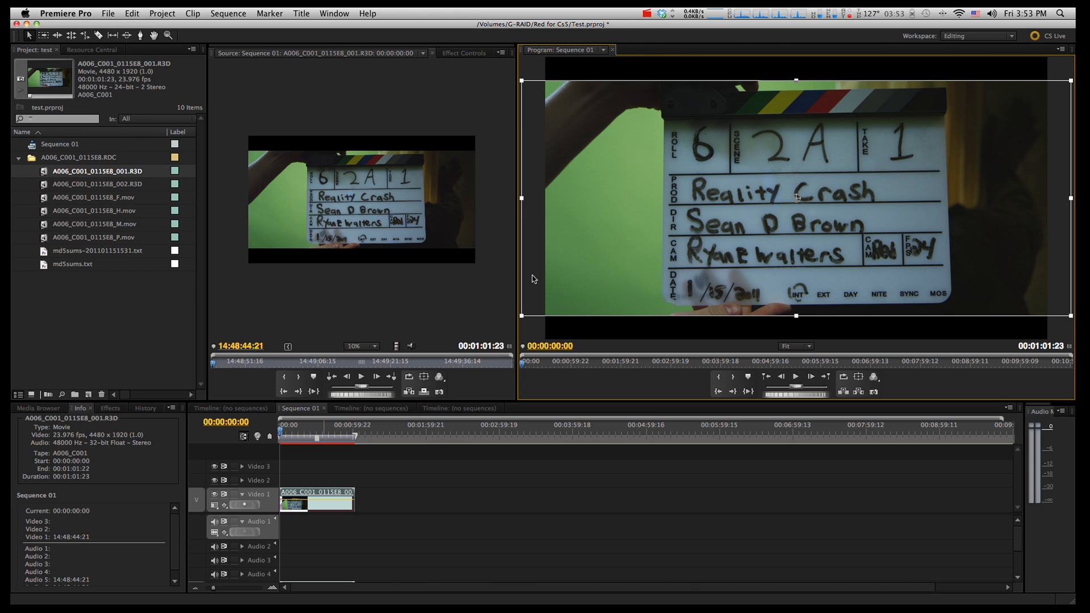
mouse_move(594, 283)
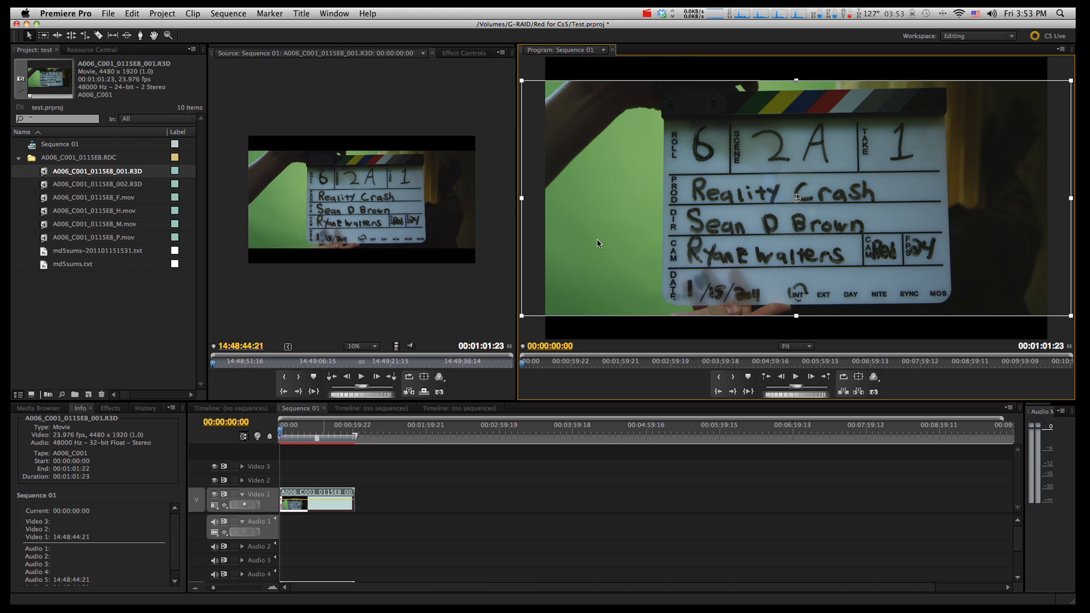
Step: Set the program monitor's playback resolution to 1/4 and play the clip forward past the slate
right_click(596, 243)
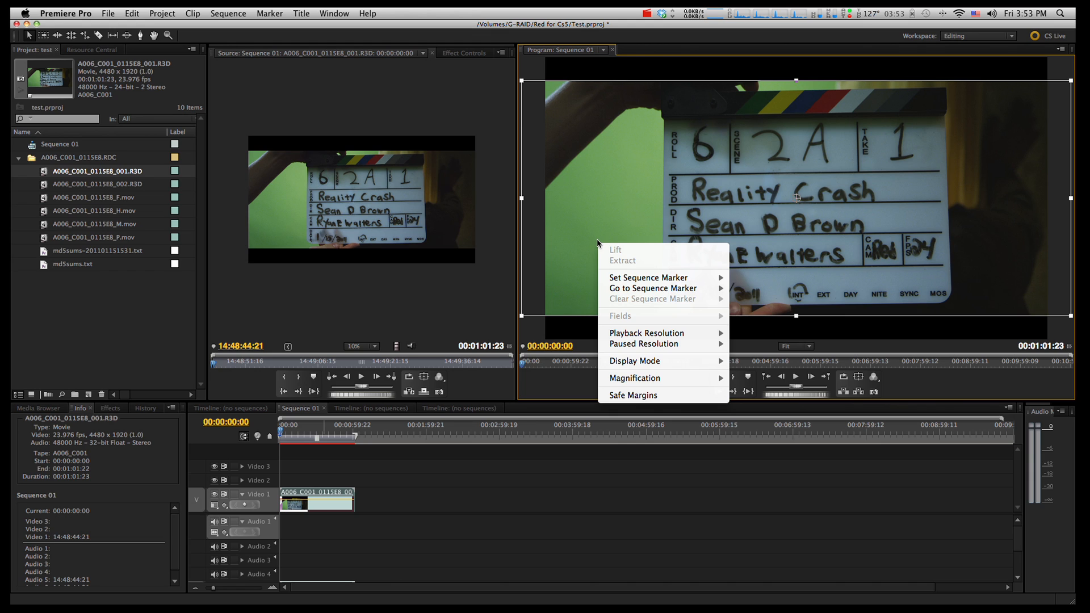
mouse_move(676, 194)
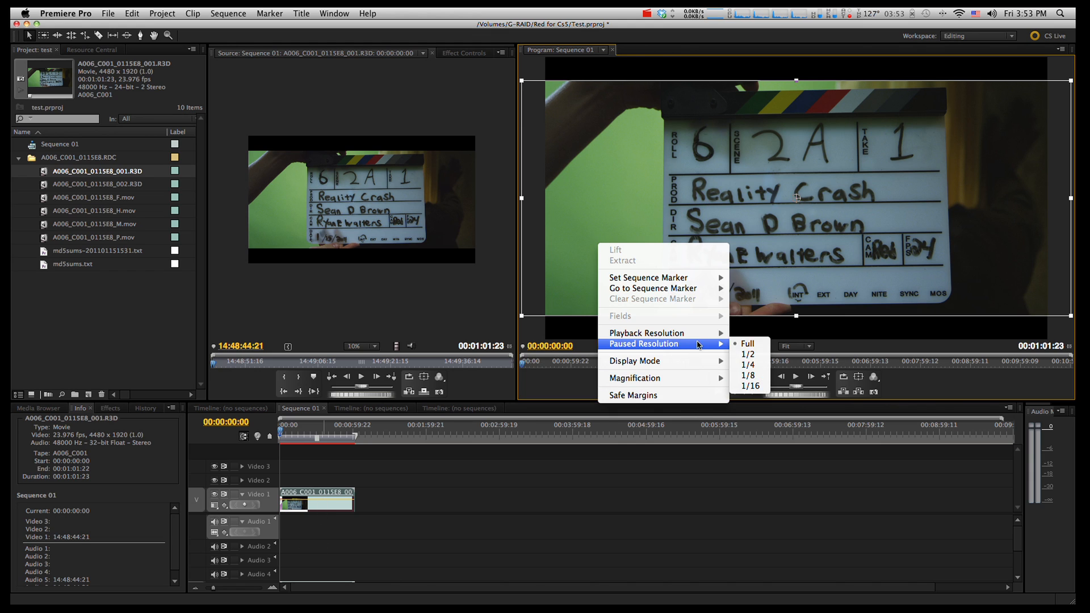
mouse_move(646, 332)
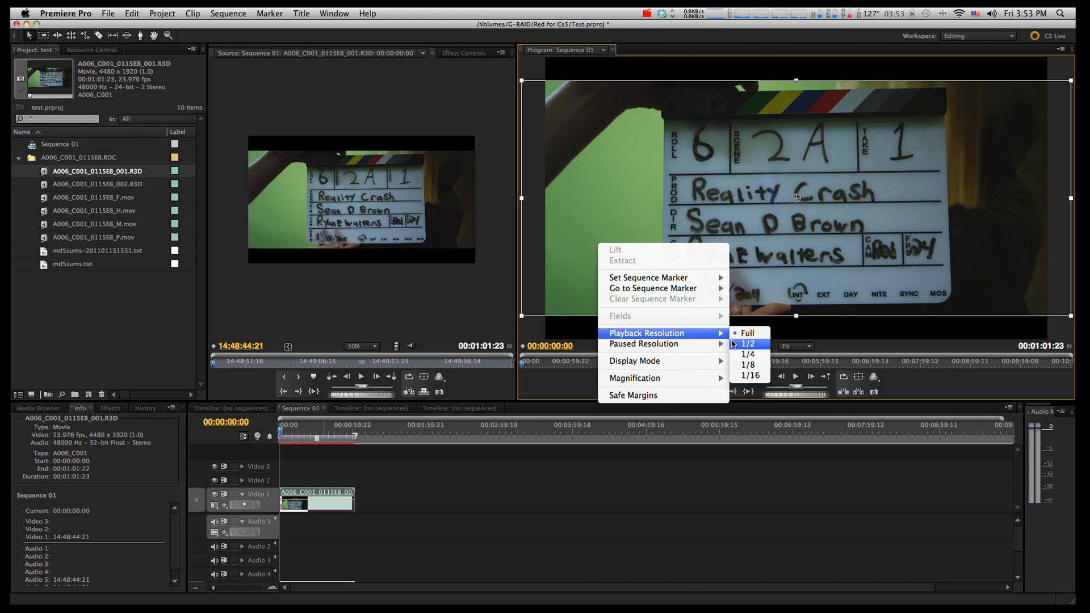
mouse_move(748, 354)
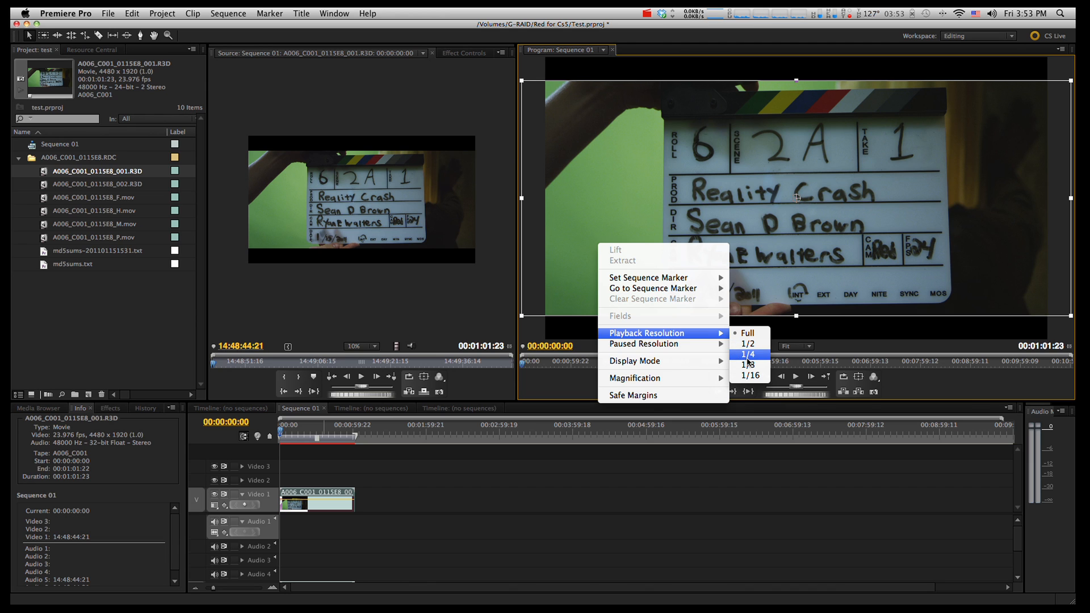
click(747, 343)
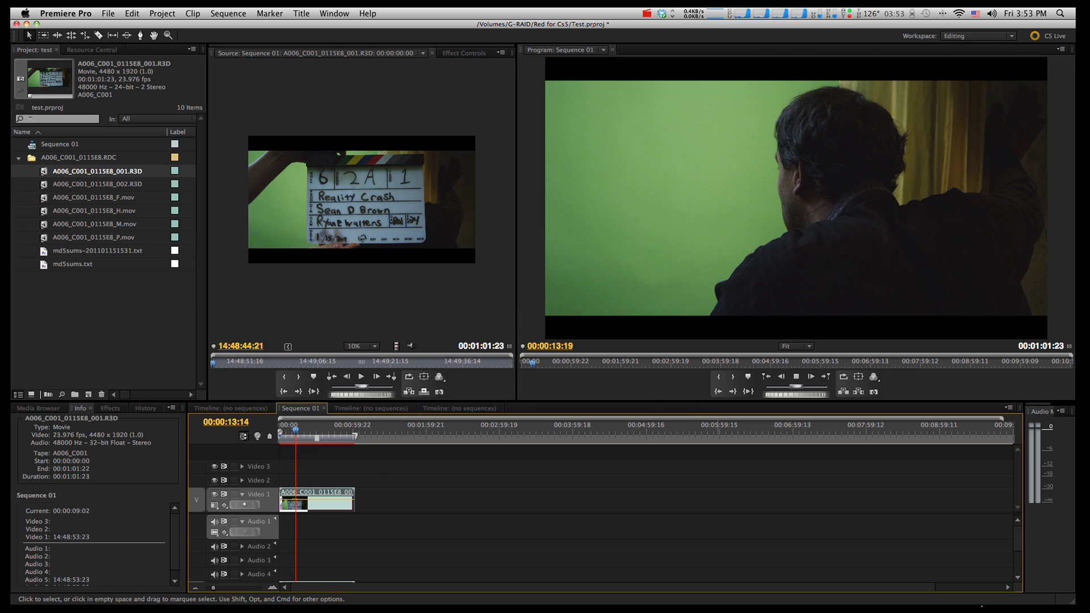
right_click(699, 194)
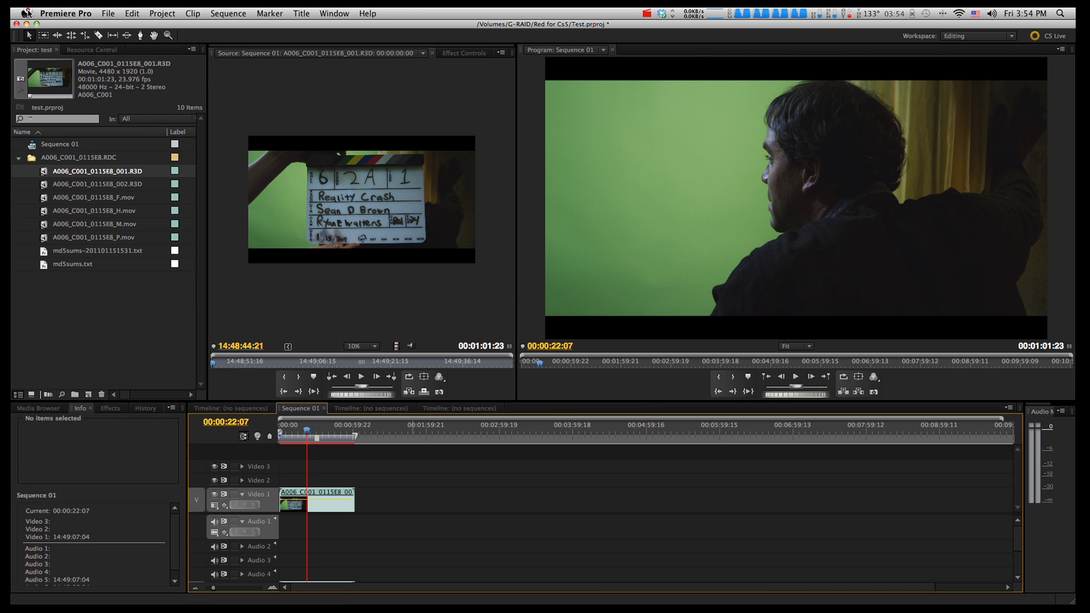
mouse_move(417, 188)
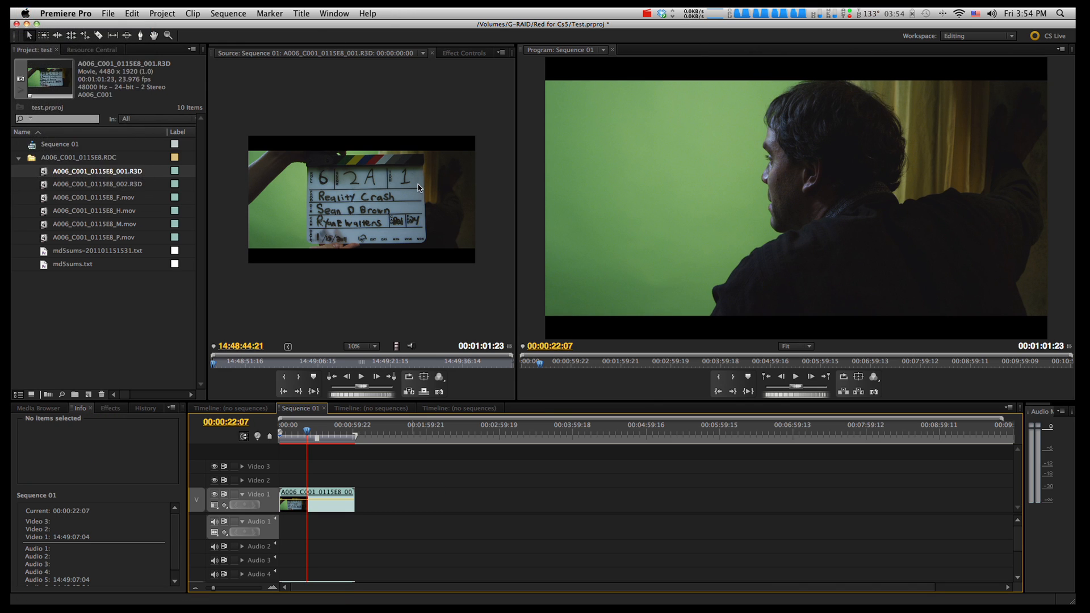
click(23, 14)
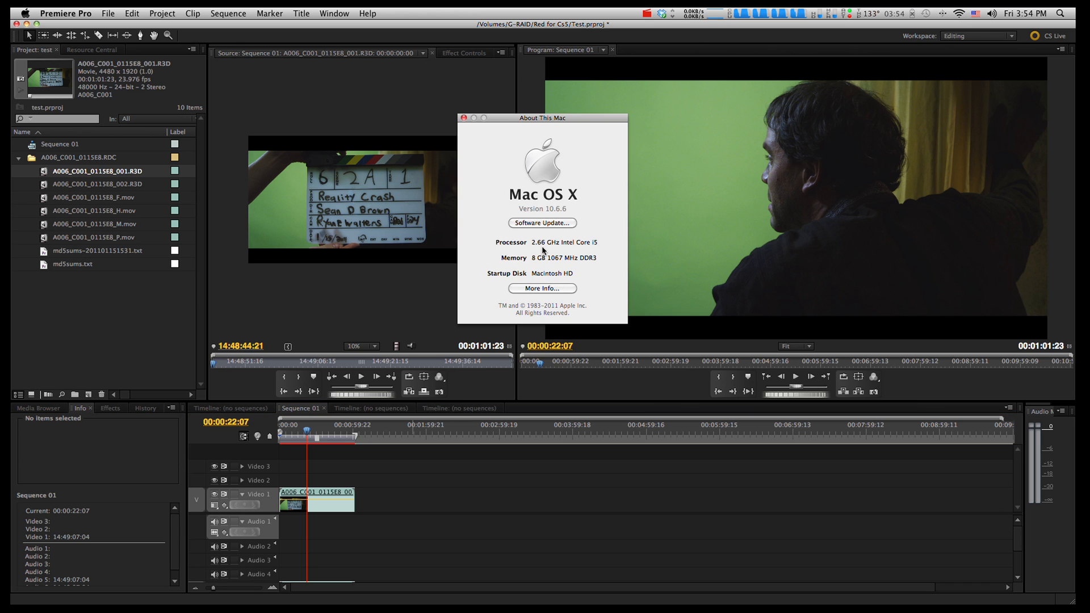
mouse_move(589, 250)
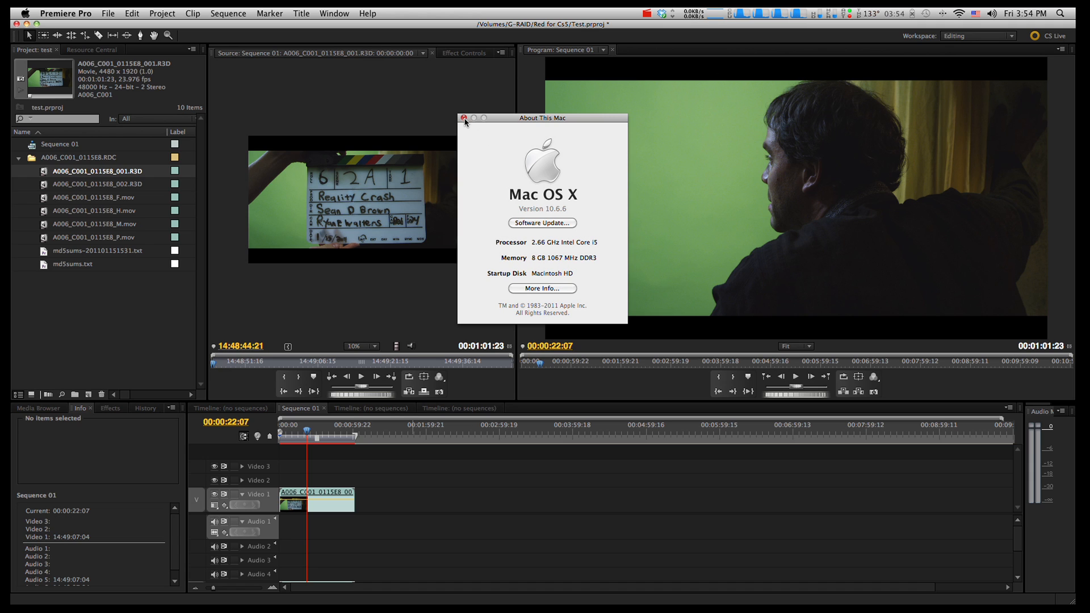
click(465, 117)
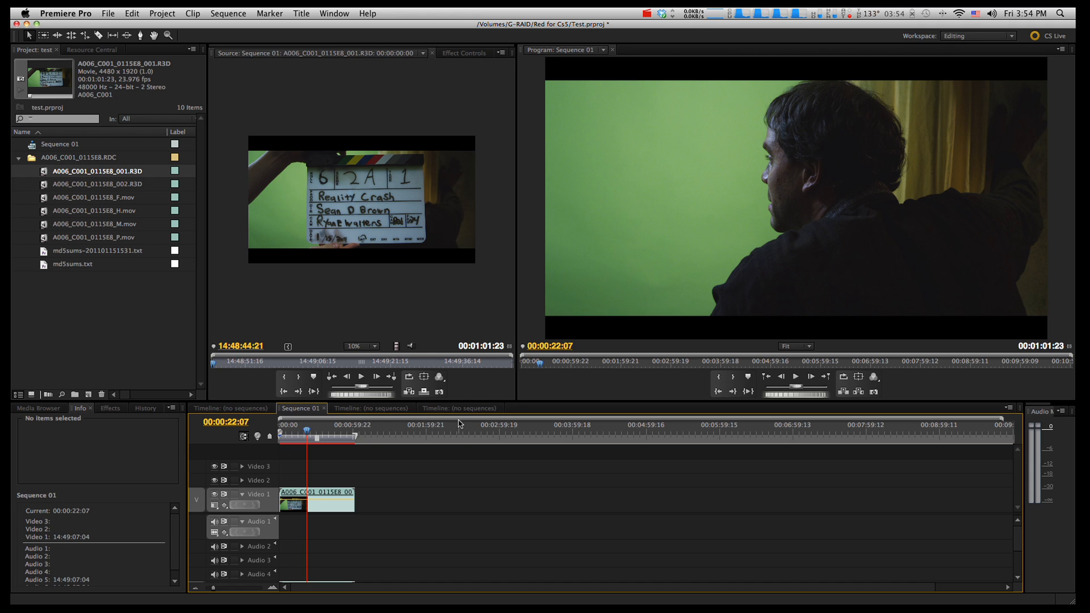
mouse_move(633, 318)
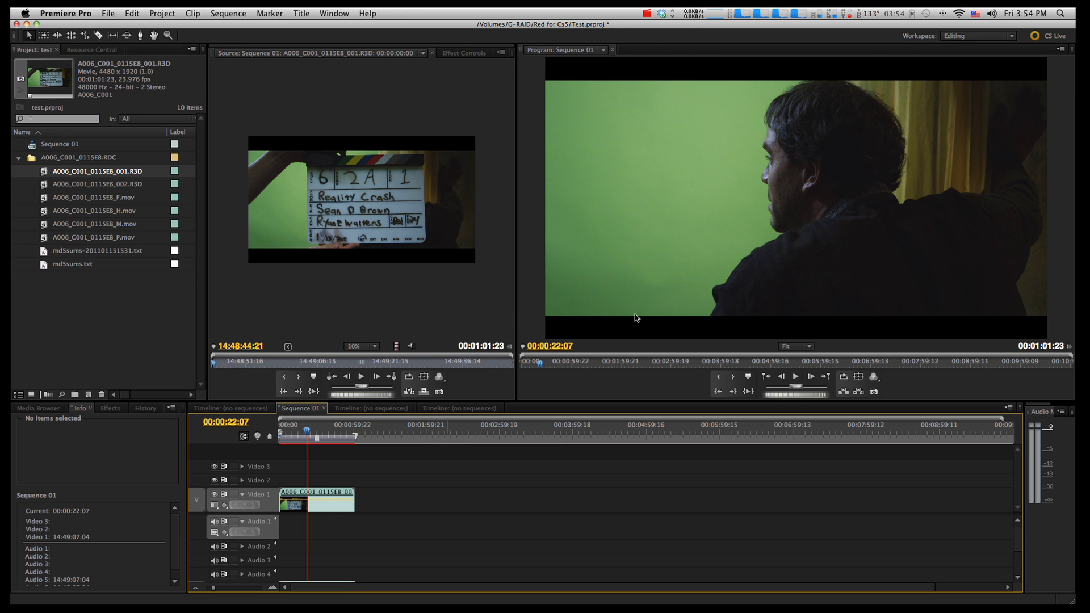
Step: Change the program monitor's playback resolution from its display options
right_click(581, 196)
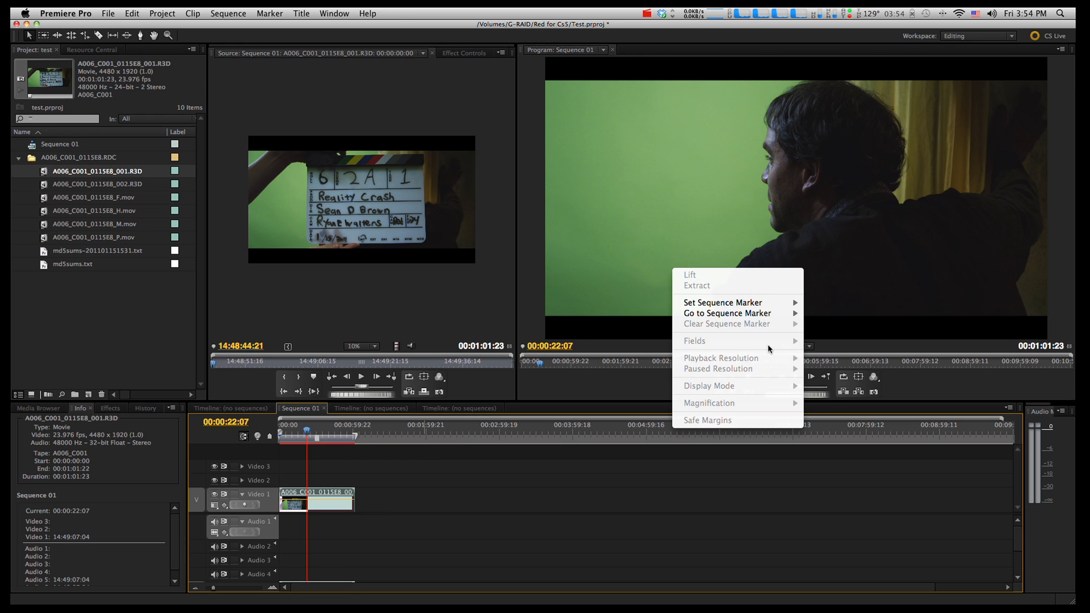
click(574, 271)
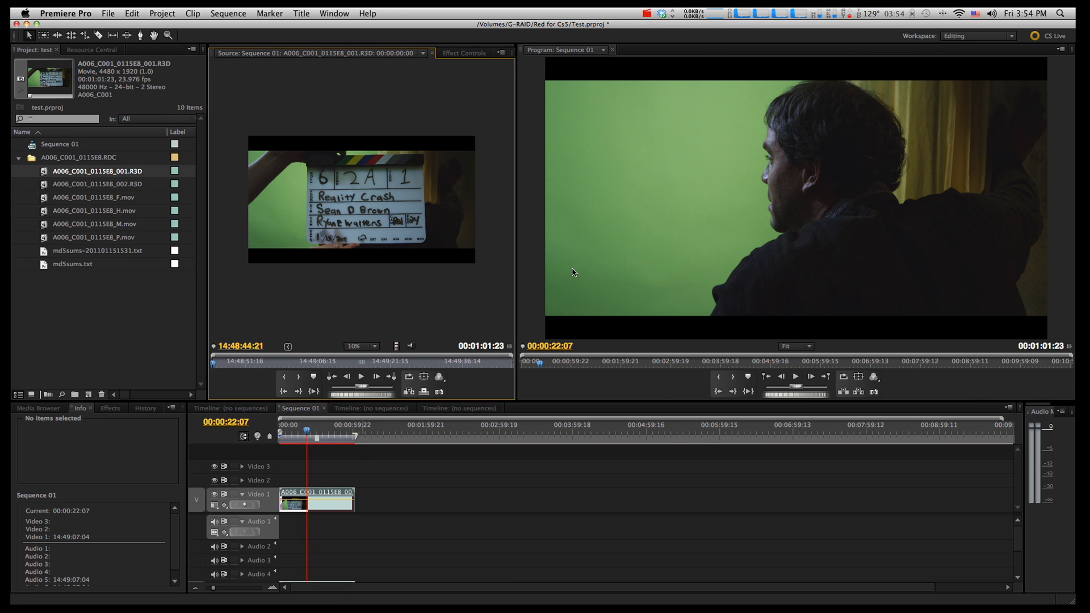
right_click(796, 197)
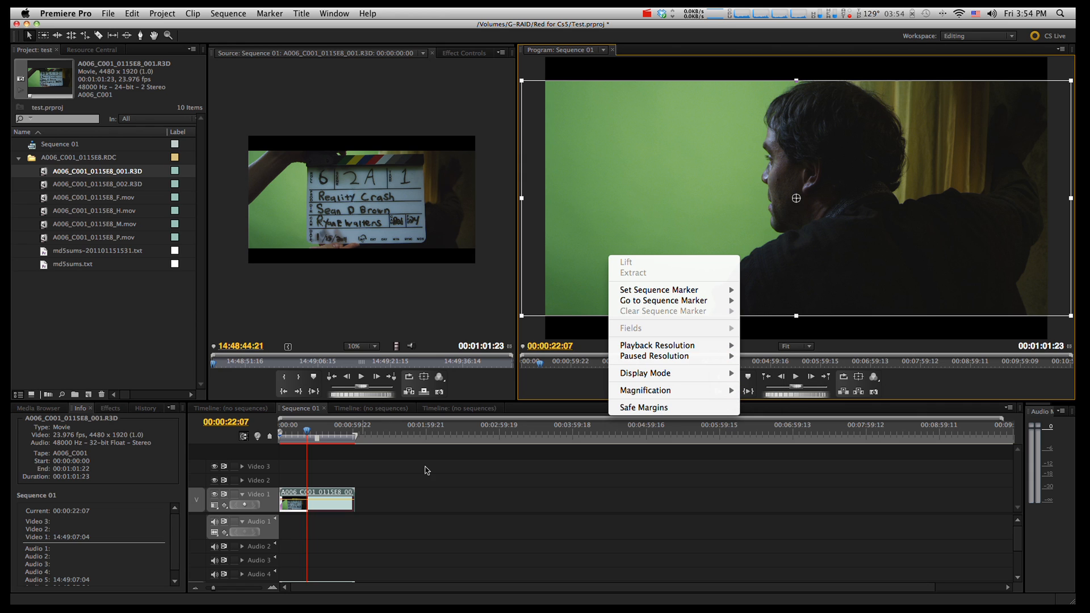
mouse_move(658, 345)
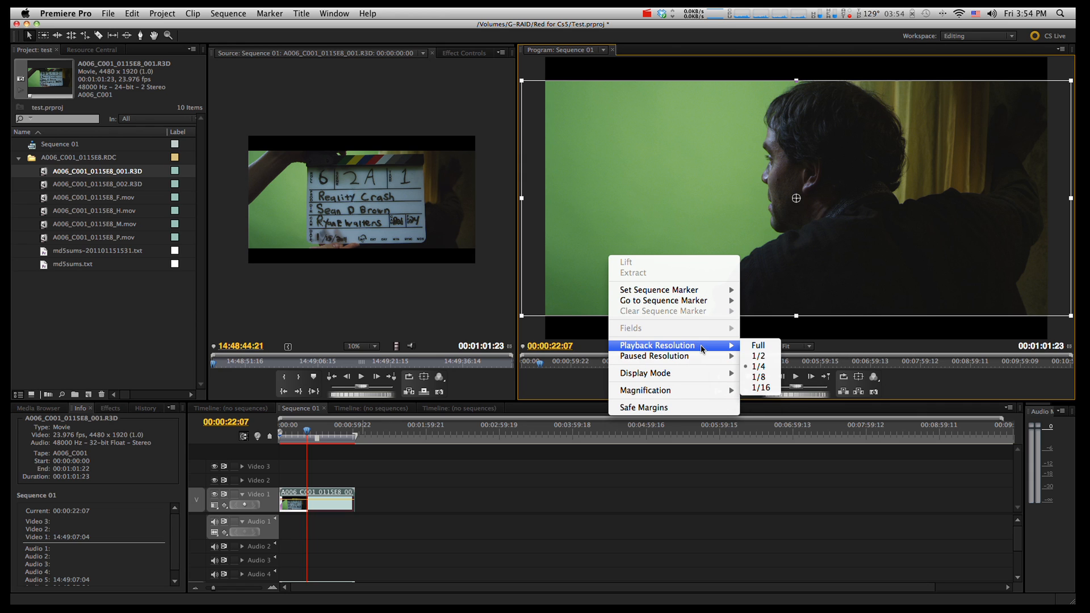
click(758, 345)
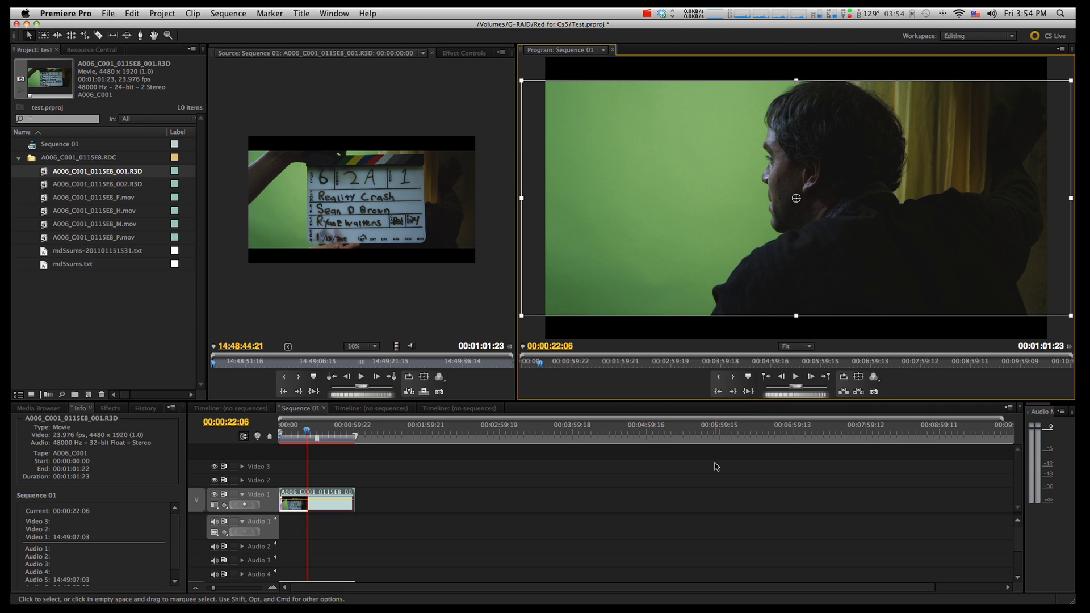
mouse_move(313, 462)
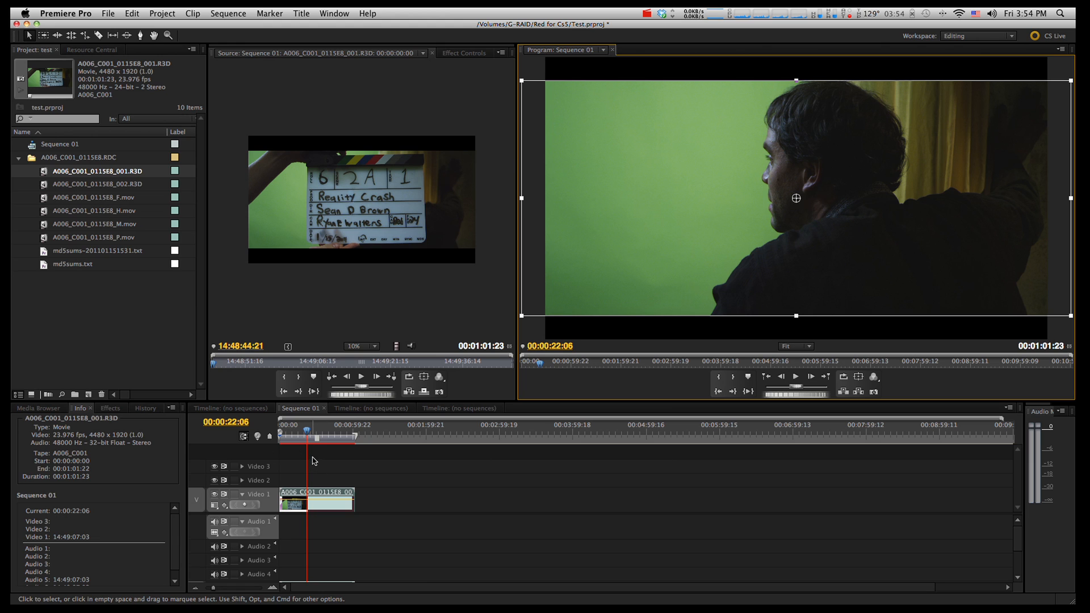
Step: Deselect the clip and start rendering a preview of Sequence 01's work area
click(332, 467)
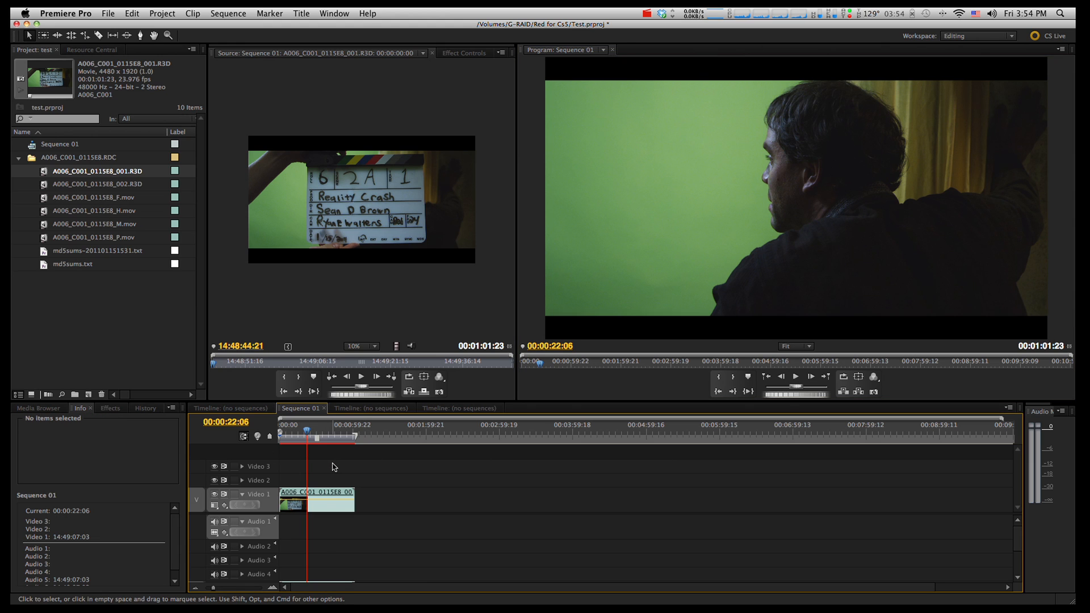
key(Return)
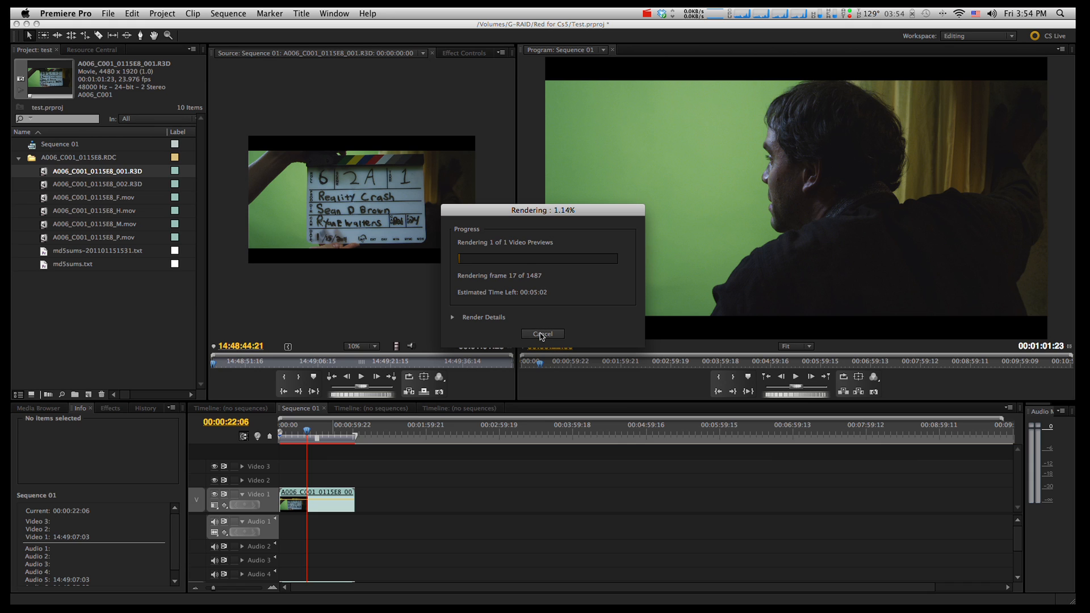
Step: Cancel the Sequence 01 preview render before it finishes
click(542, 334)
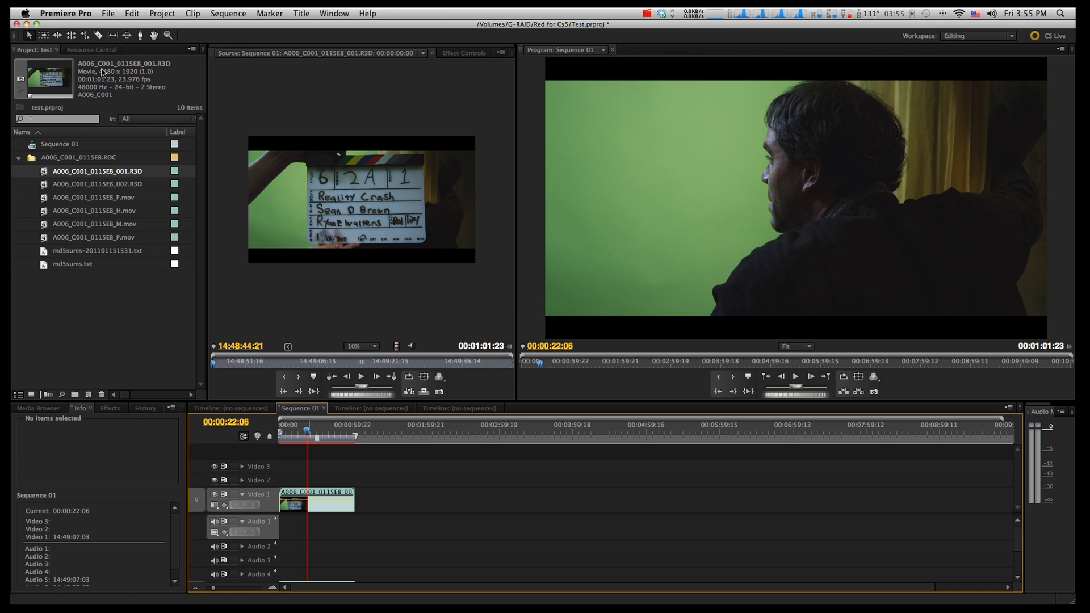
Step: Save the project under a new name and place clip A006_C001_0115E8_002.R3D after clip 001 on Video 1
click(108, 13)
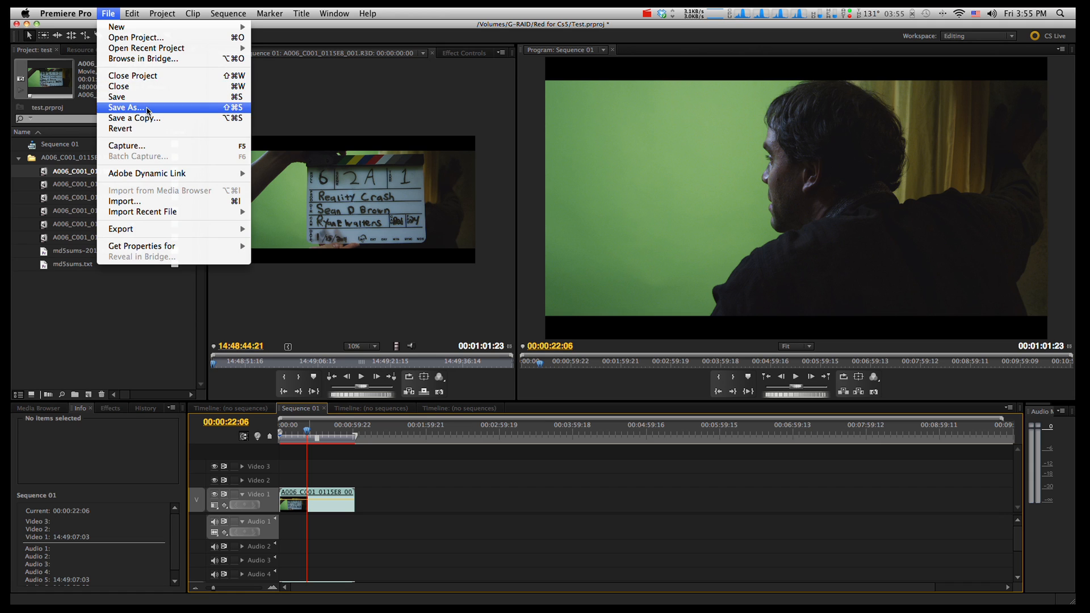
click(132, 14)
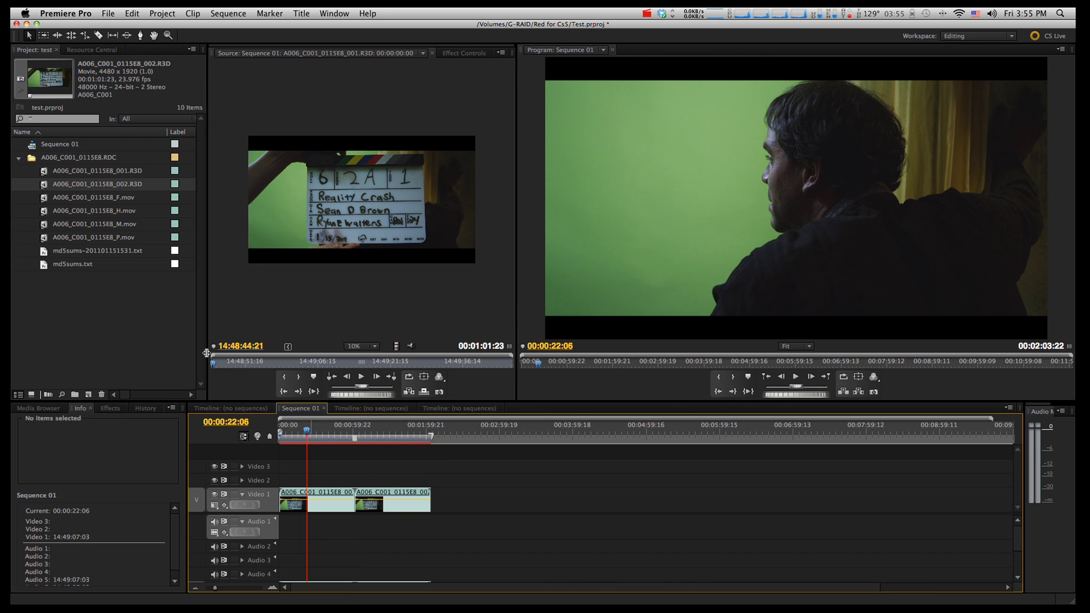
click(109, 14)
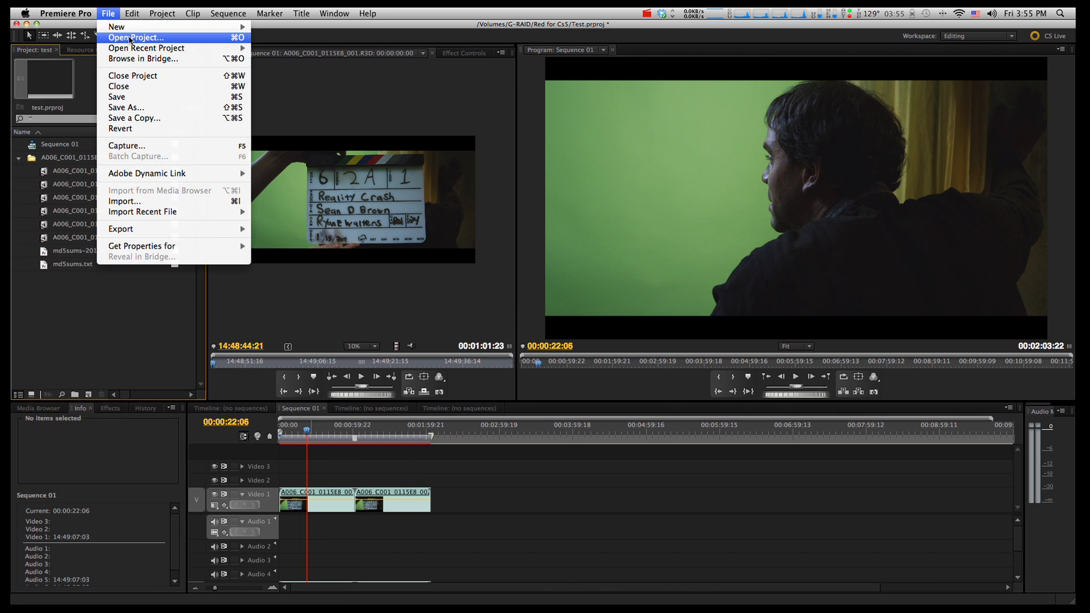
Step: Make a new sequence named '1080p' using the RED R3D 1080p 16x9 23.976 preset
click(116, 26)
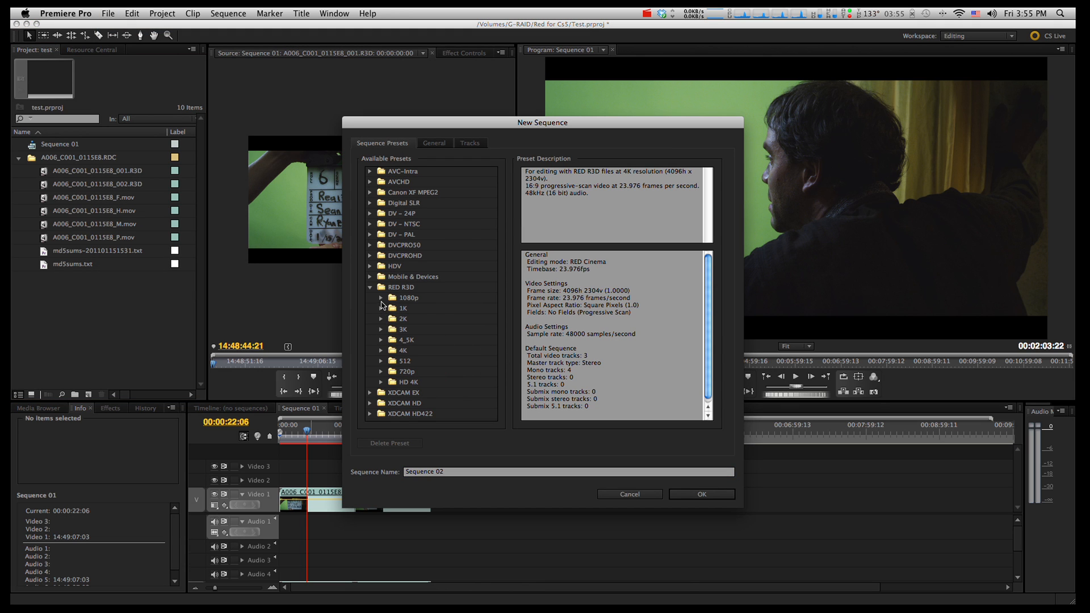
click(382, 298)
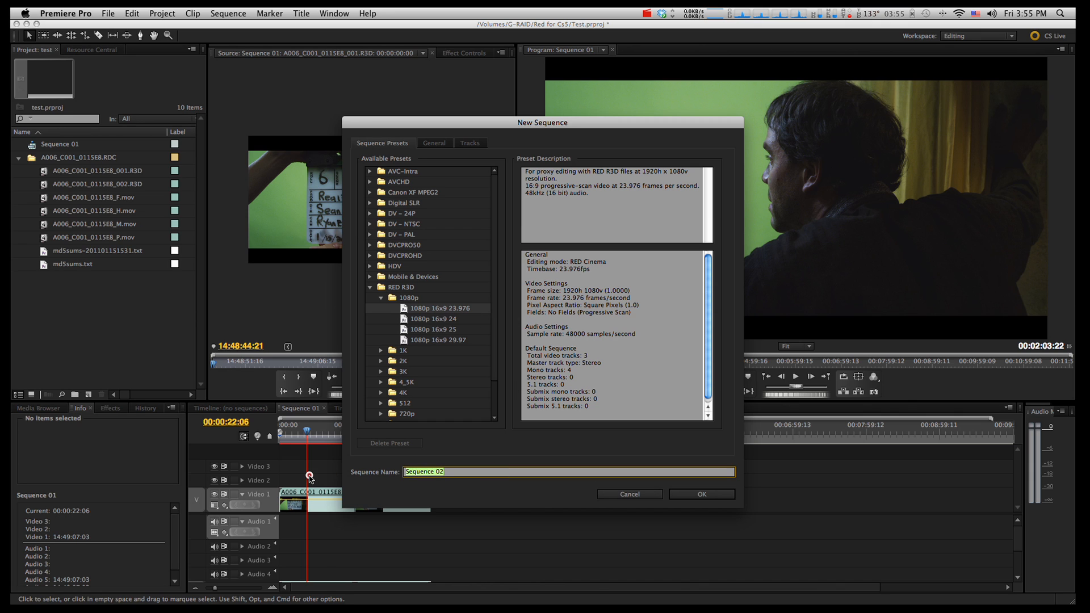
text(1080p)
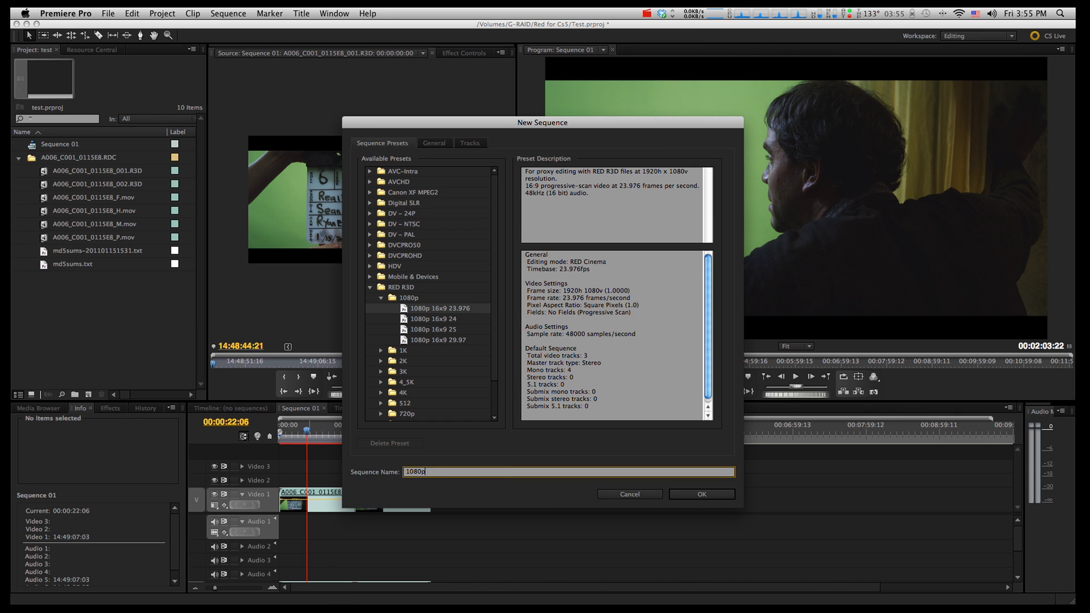
click(701, 494)
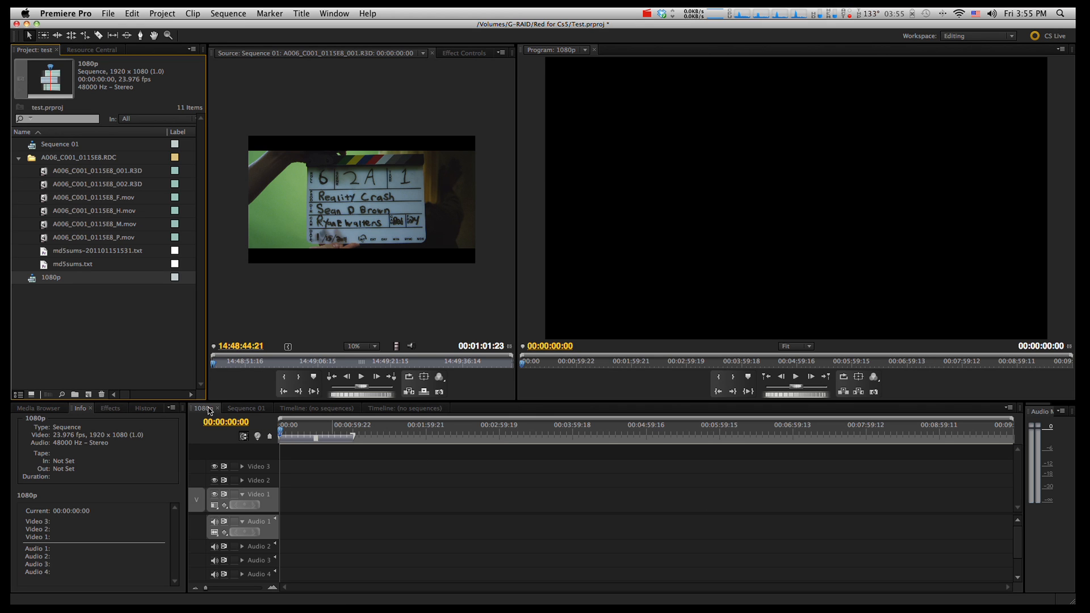
Step: Paste Sequence 01's two R3D clips into the 1080p timeline and apply Scale to Frame Size
click(247, 408)
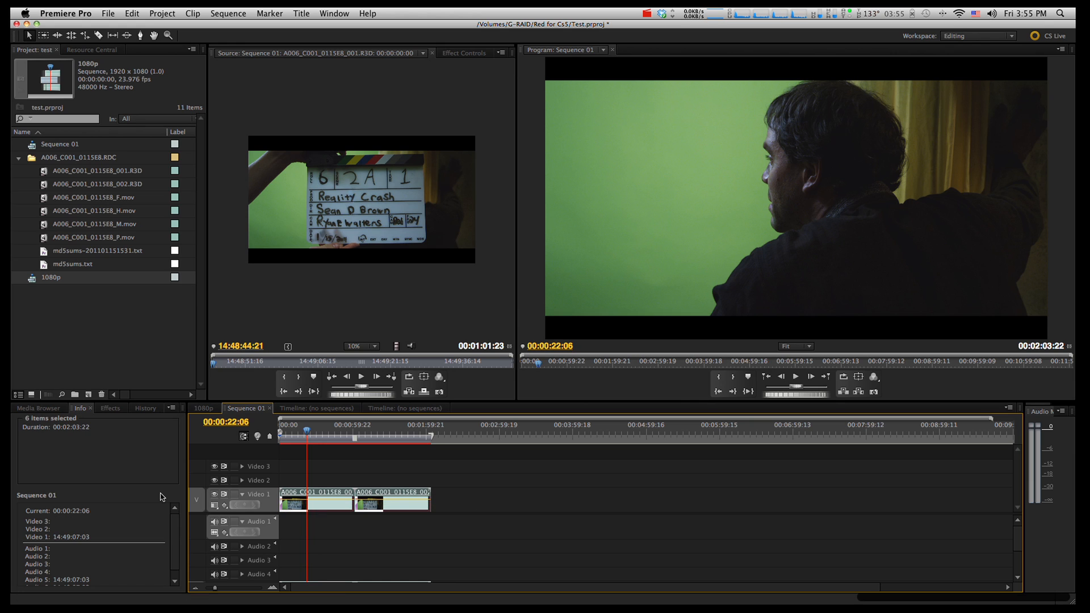
click(202, 407)
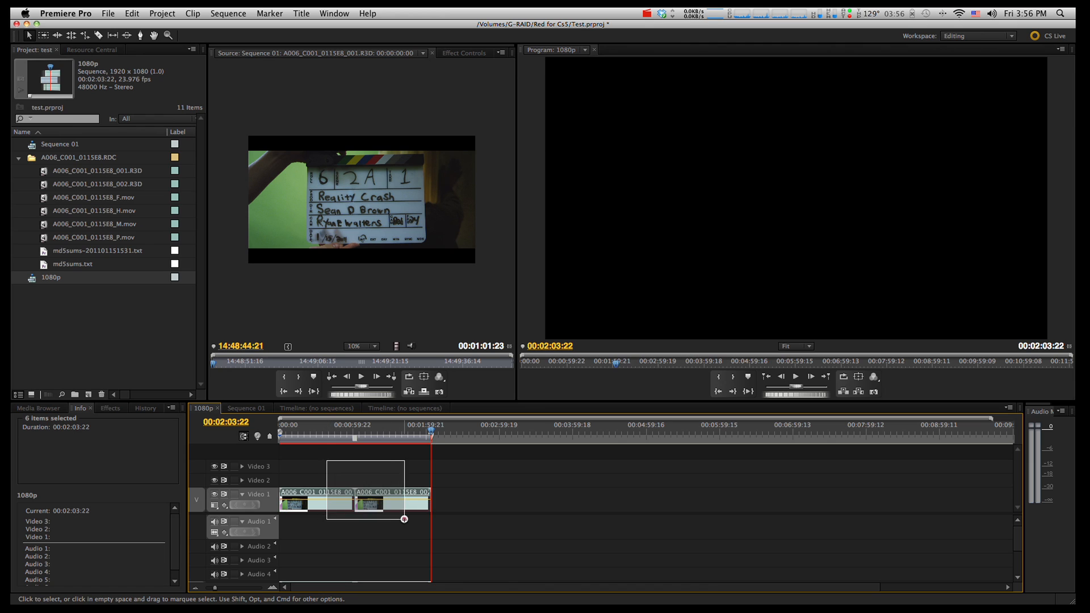
right_click(375, 505)
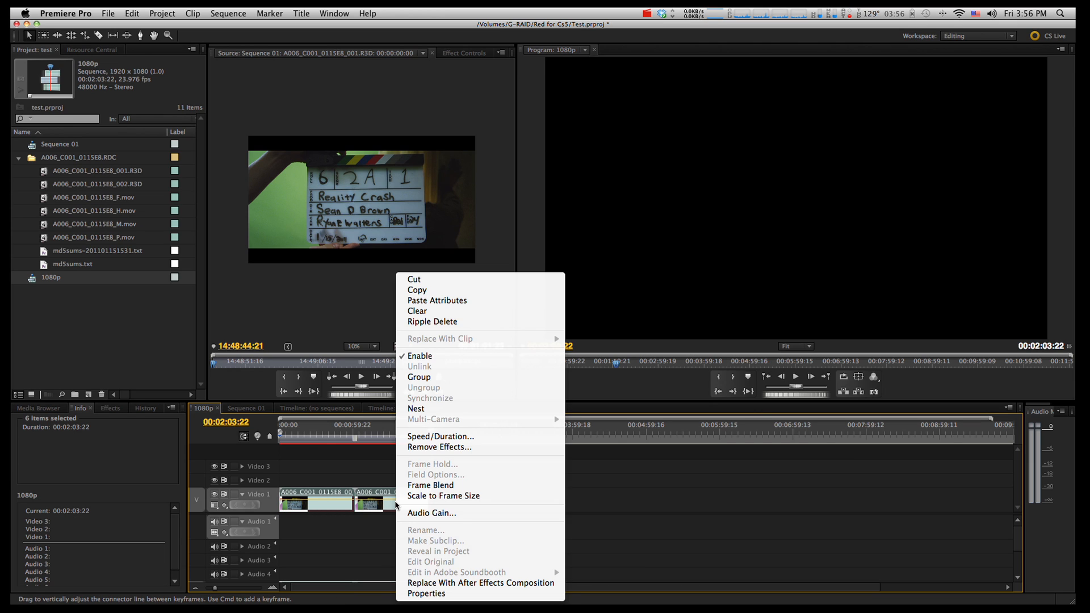
mouse_move(444, 496)
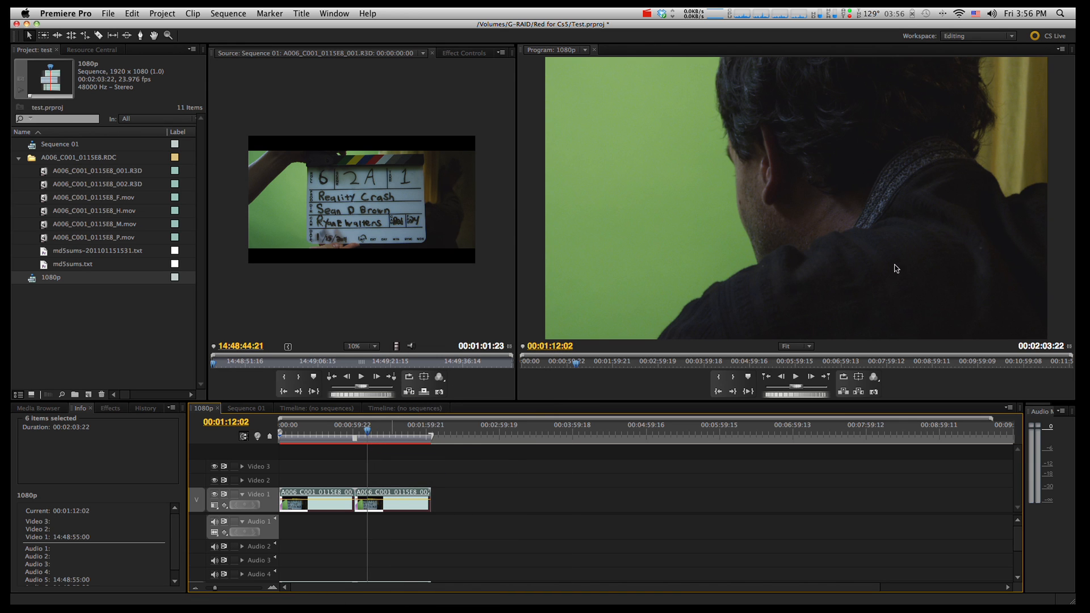
mouse_move(752, 248)
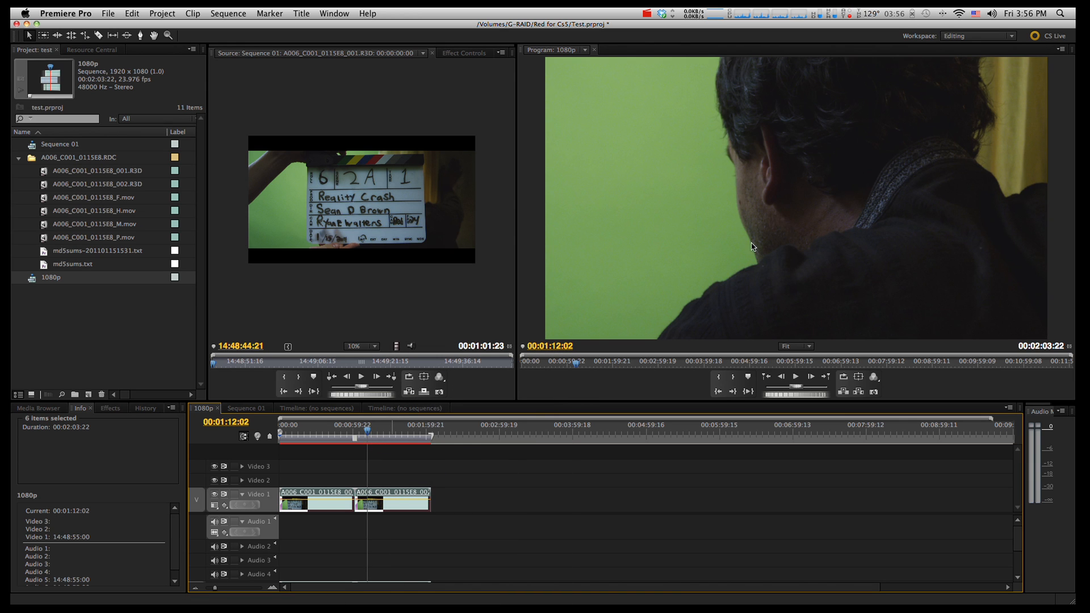
right_click(391, 506)
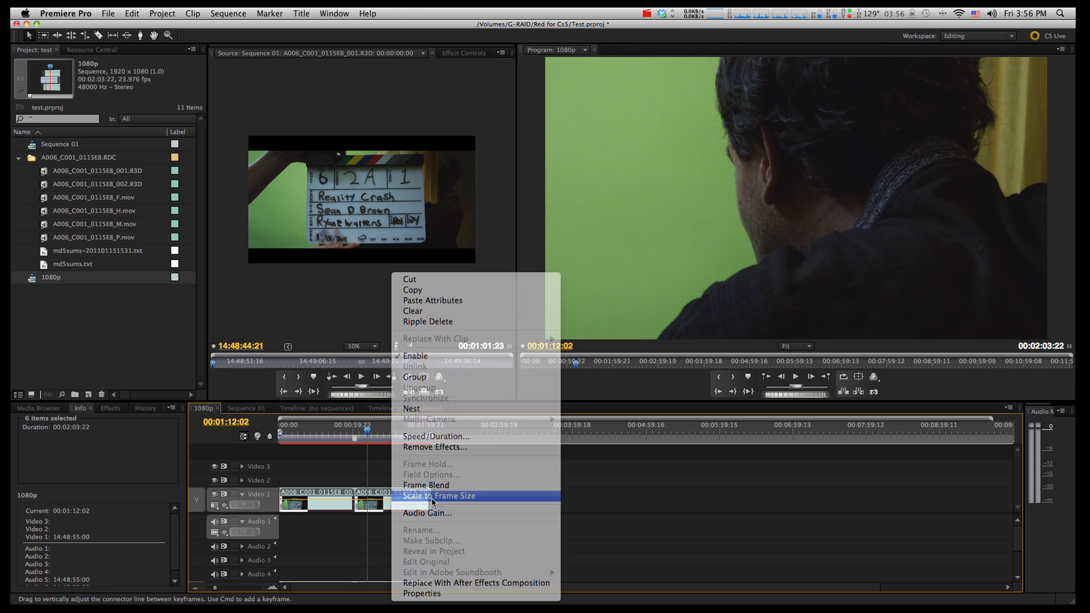
click(439, 496)
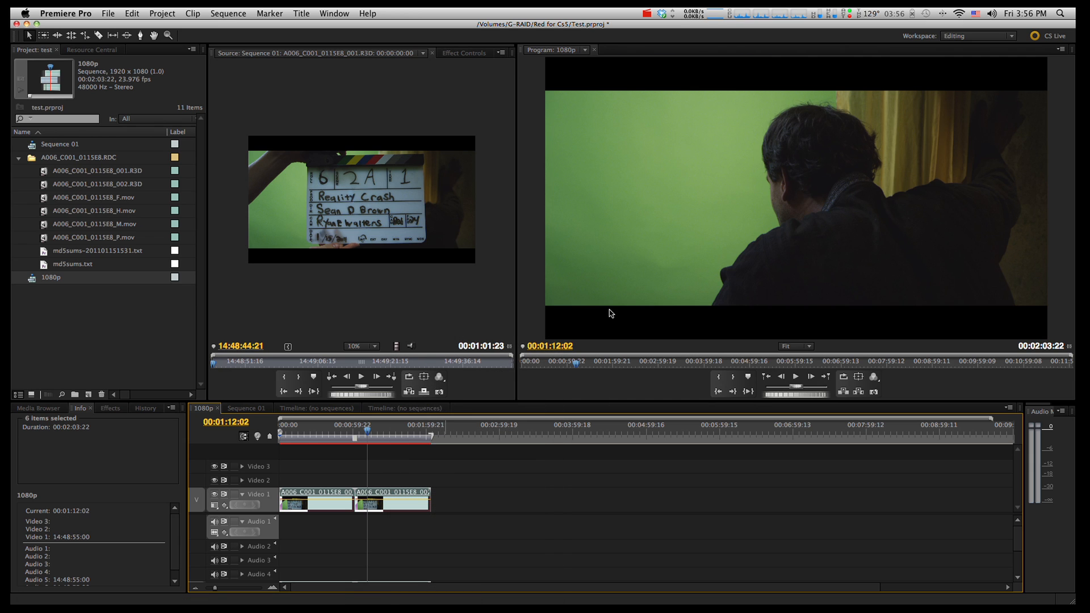
mouse_move(241, 433)
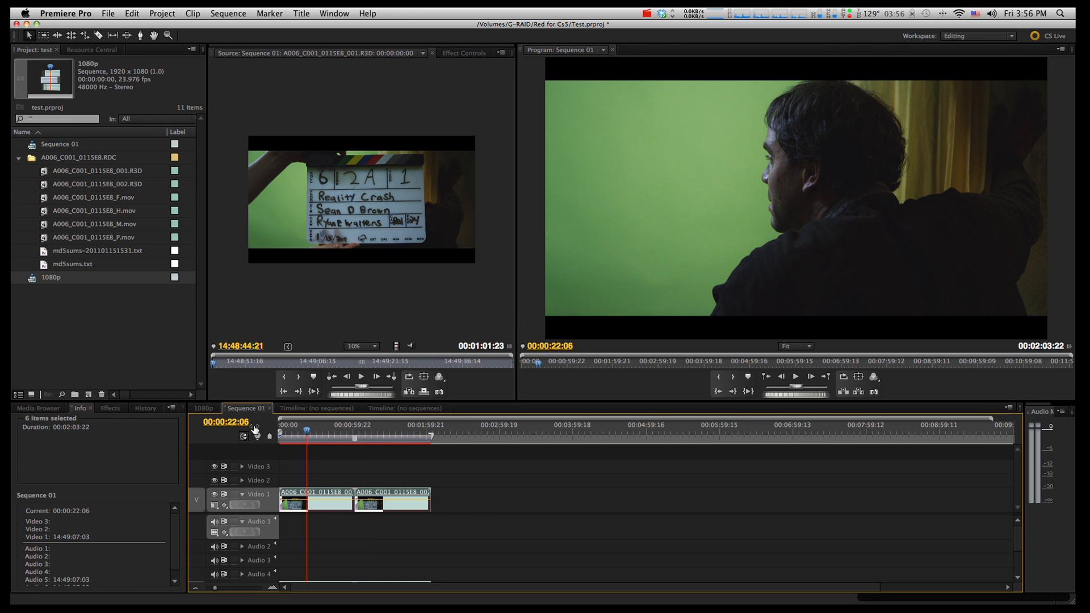
Step: Drop Sequence 01 from the Project panel onto Video 1 of the 1080p sequence as one nested clip
click(202, 407)
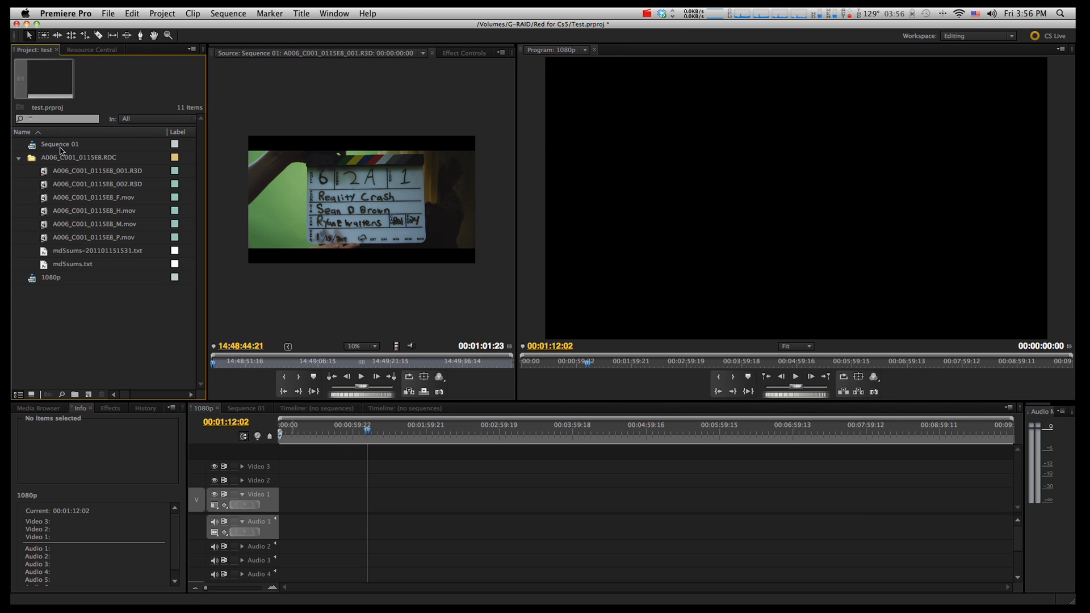
drag(60, 145, 323, 500)
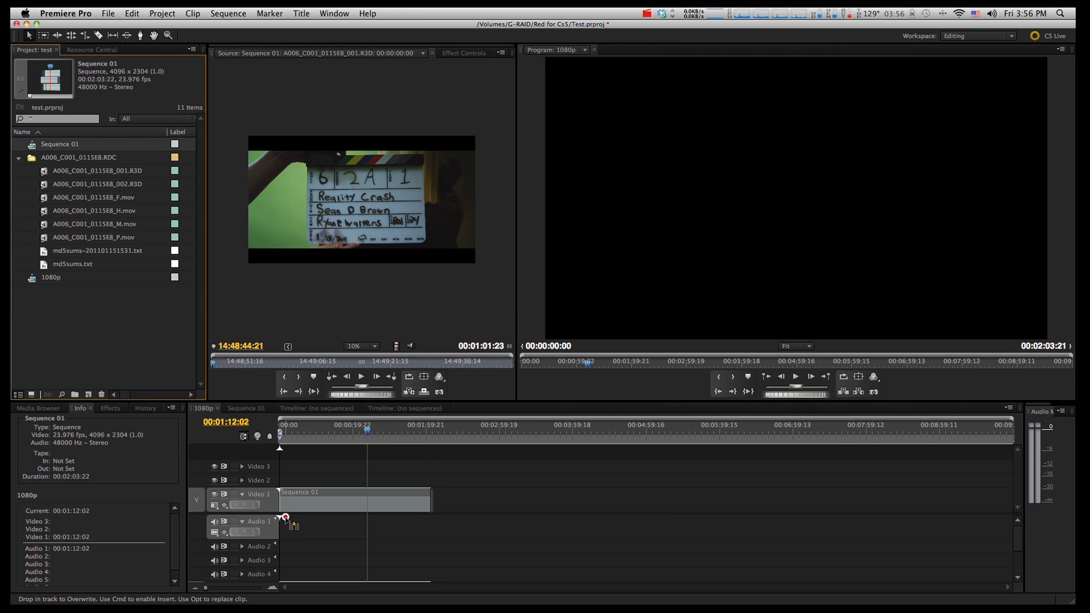